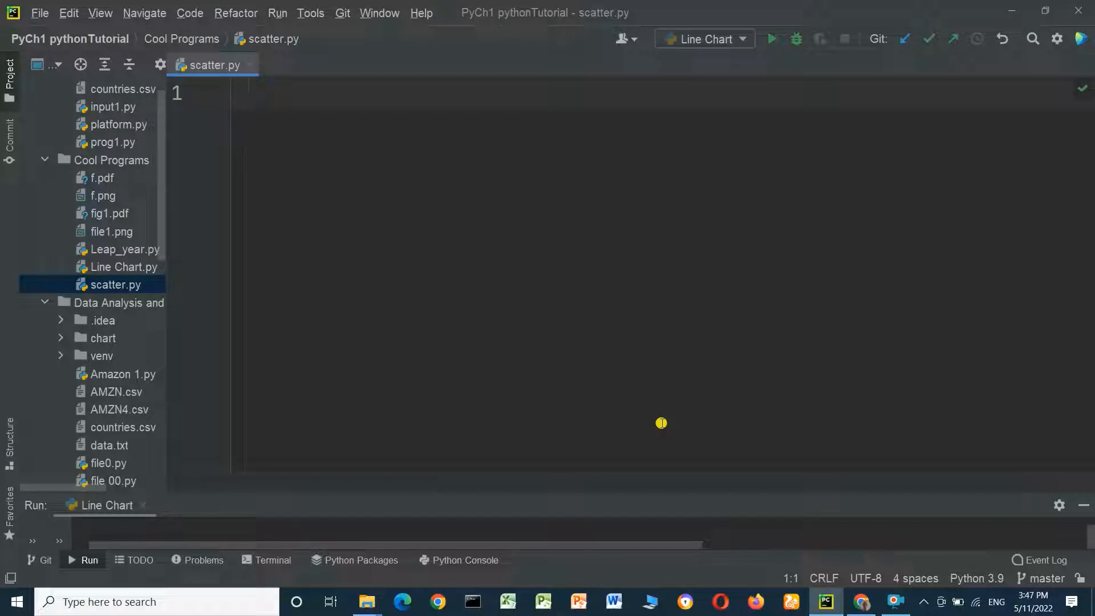
- Write 'import matplotlib.pyplot as plt' as the first line of the empty scatter.py
left_click(241, 93)
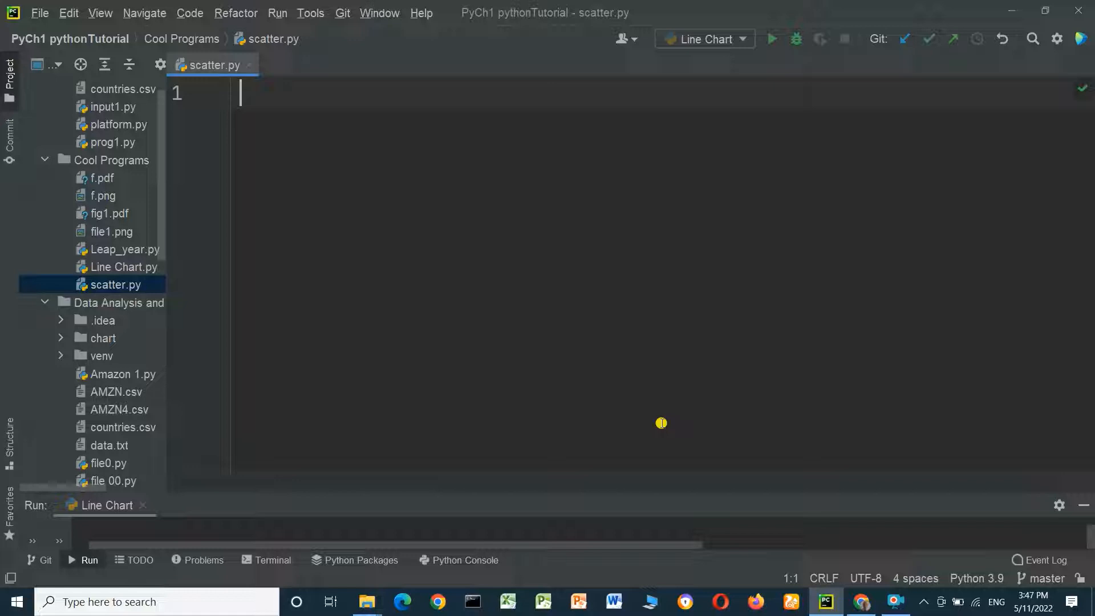
type("i")
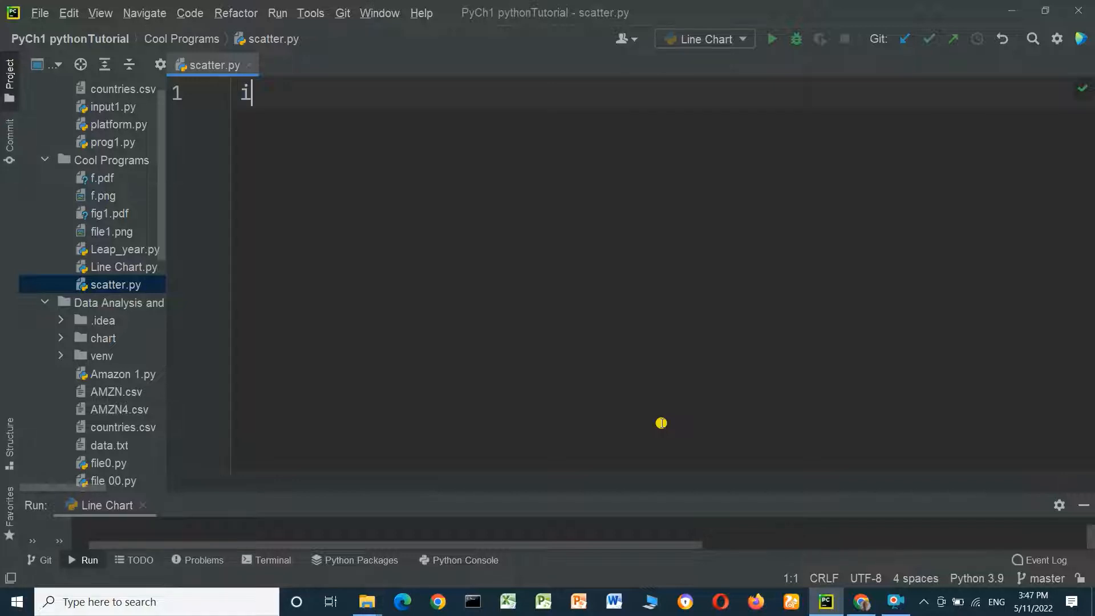
type("mport")
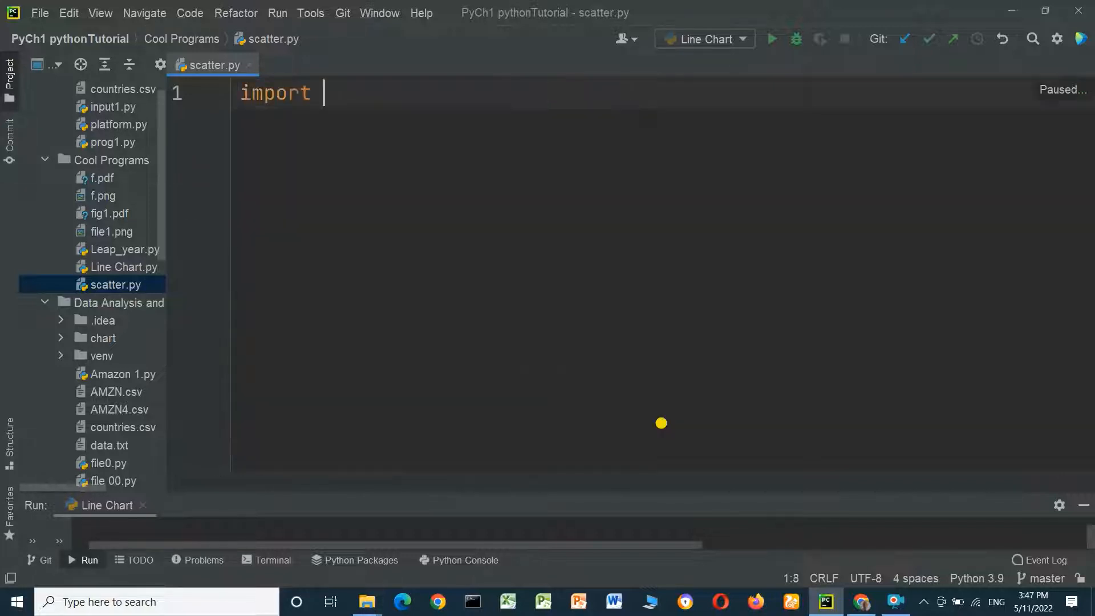
type("matplotlib.")
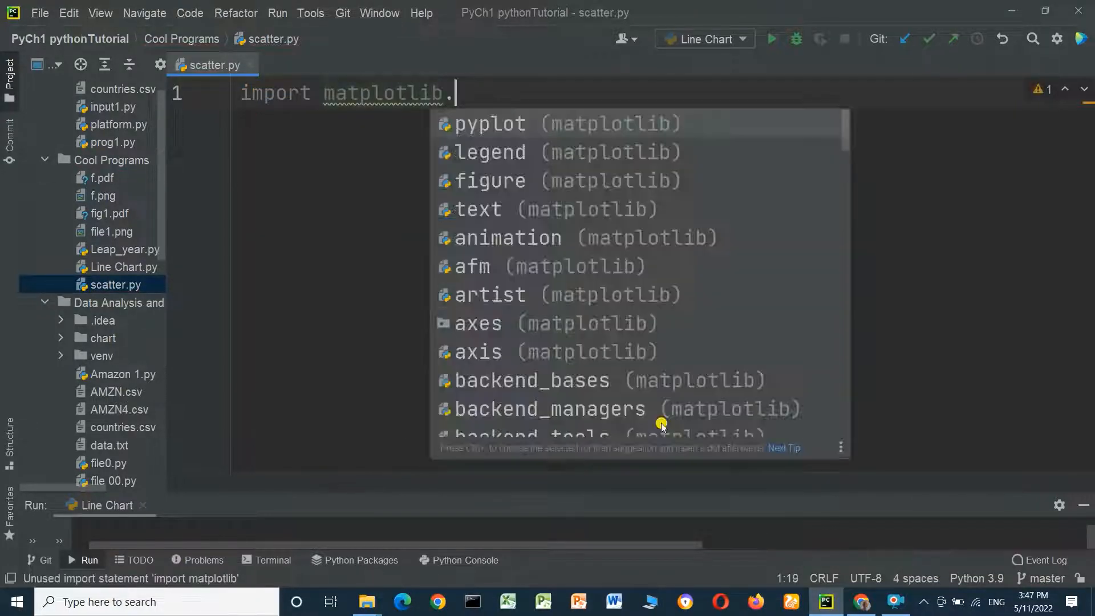
type("pyplot")
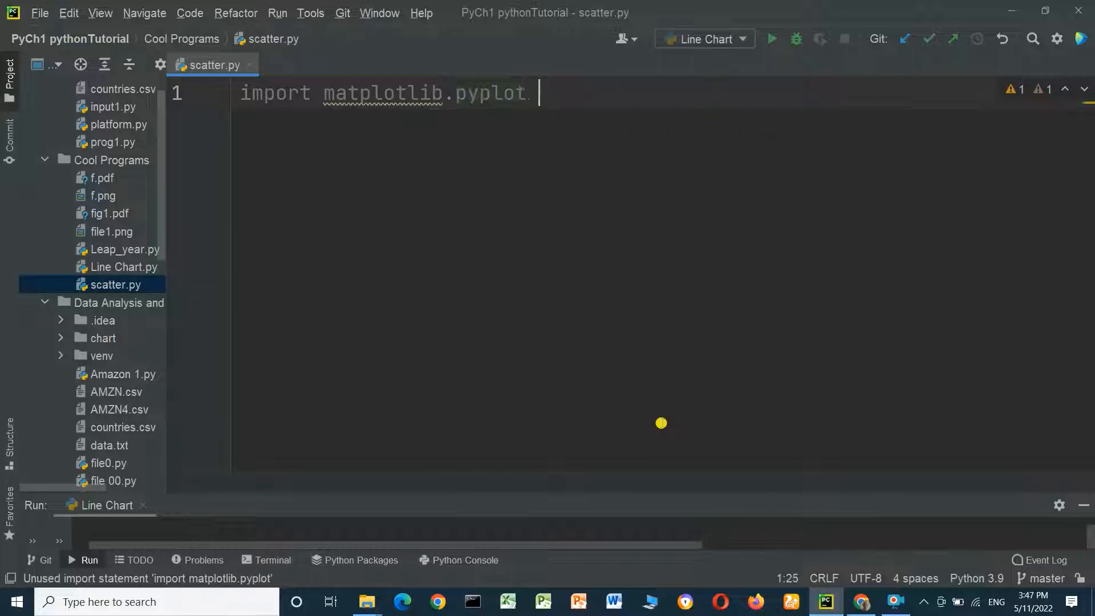
type("as pl")
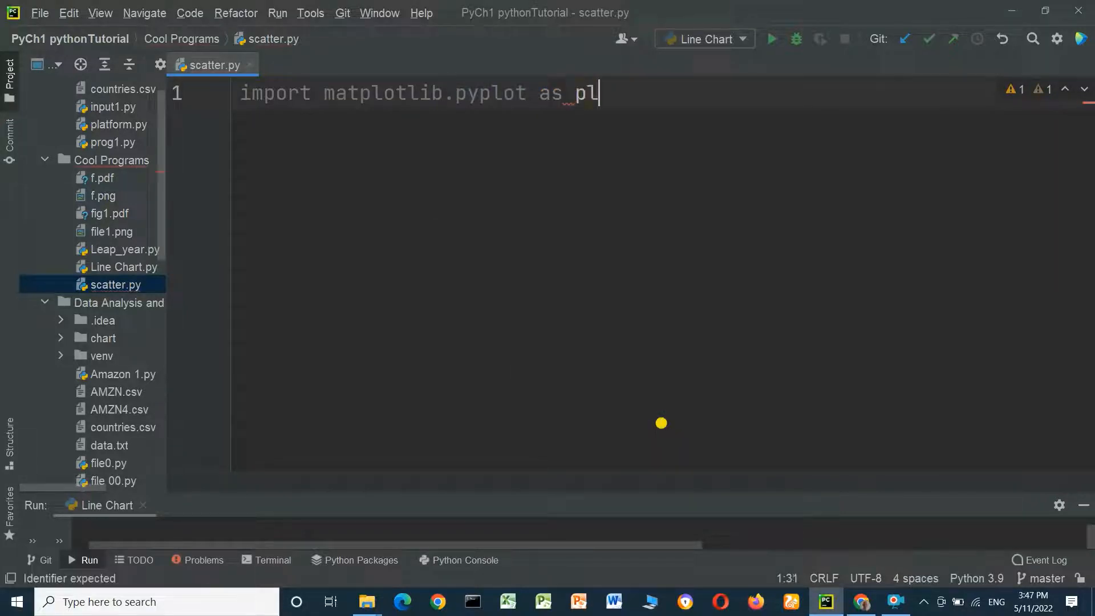
type("t")
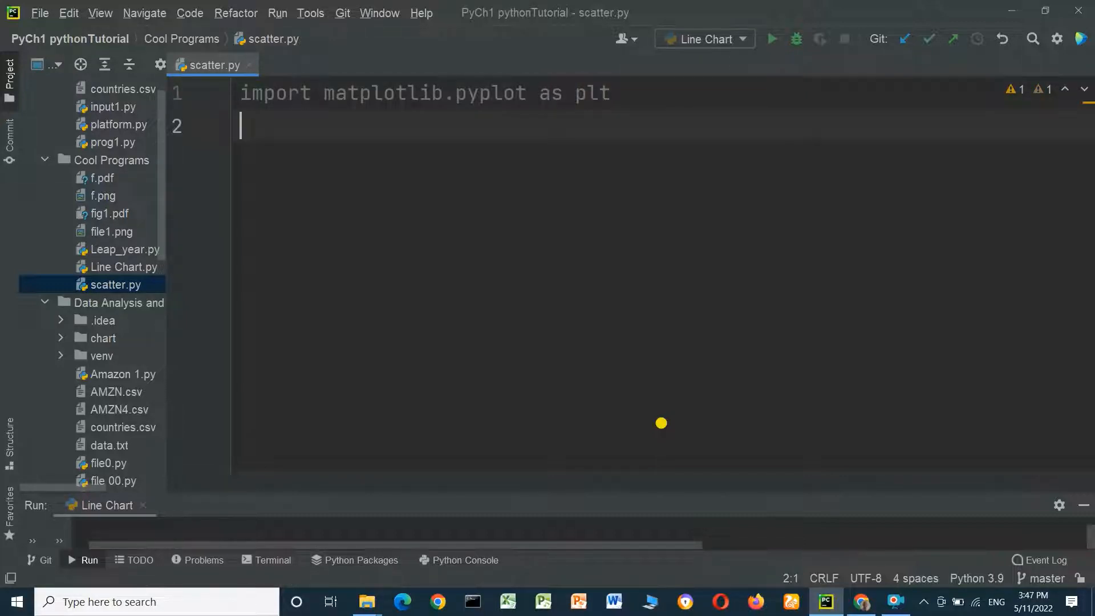
- Define year = [2000, 2001, 2003, 2004, 2005] on line 2 and start line 3
type("y")
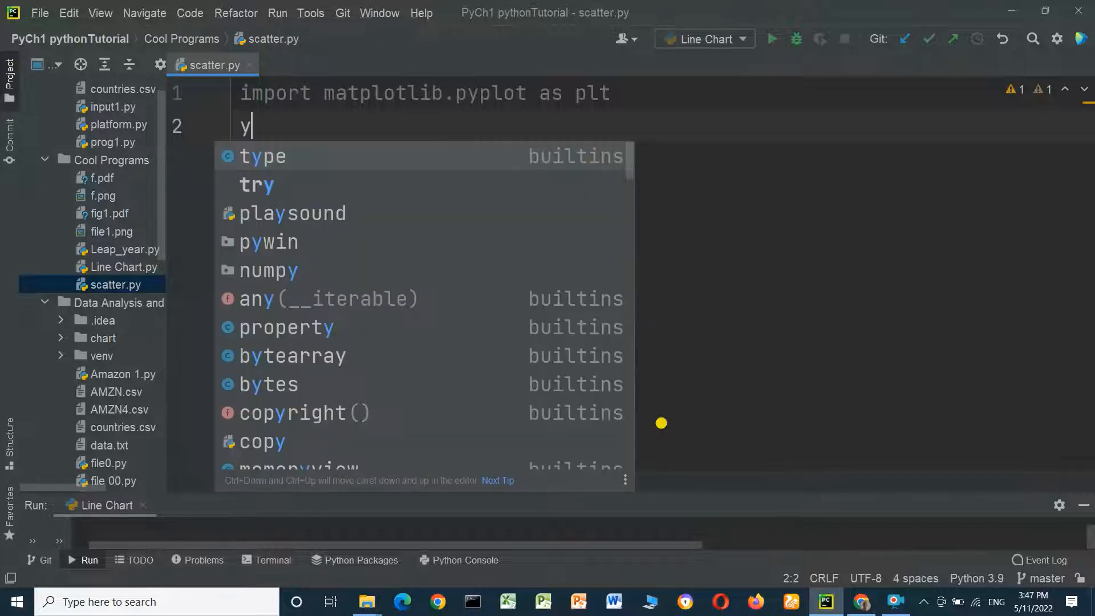
type("ear")
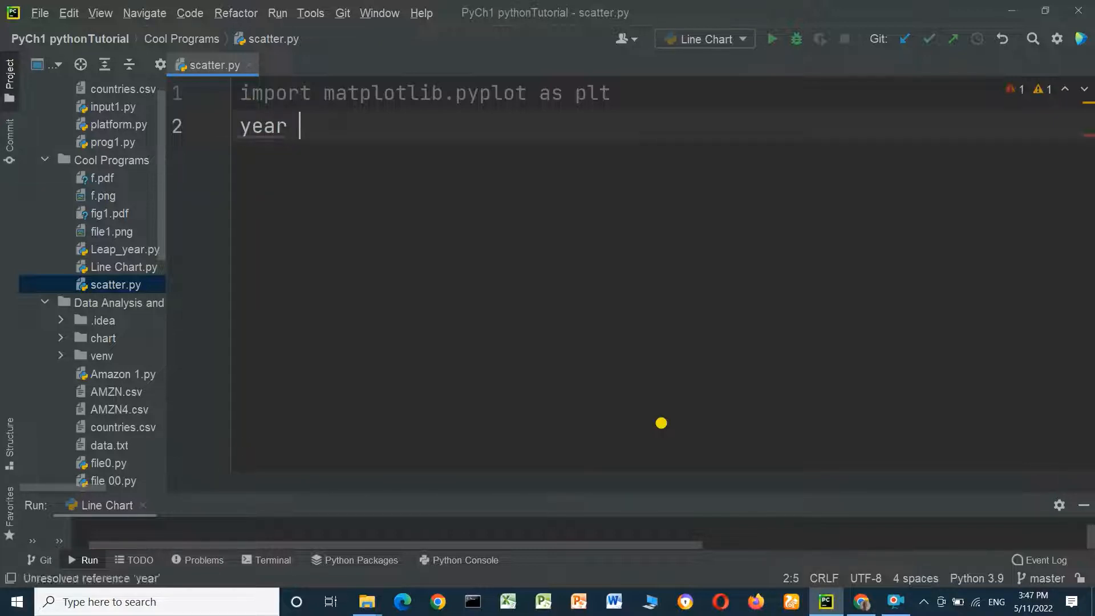
type("=")
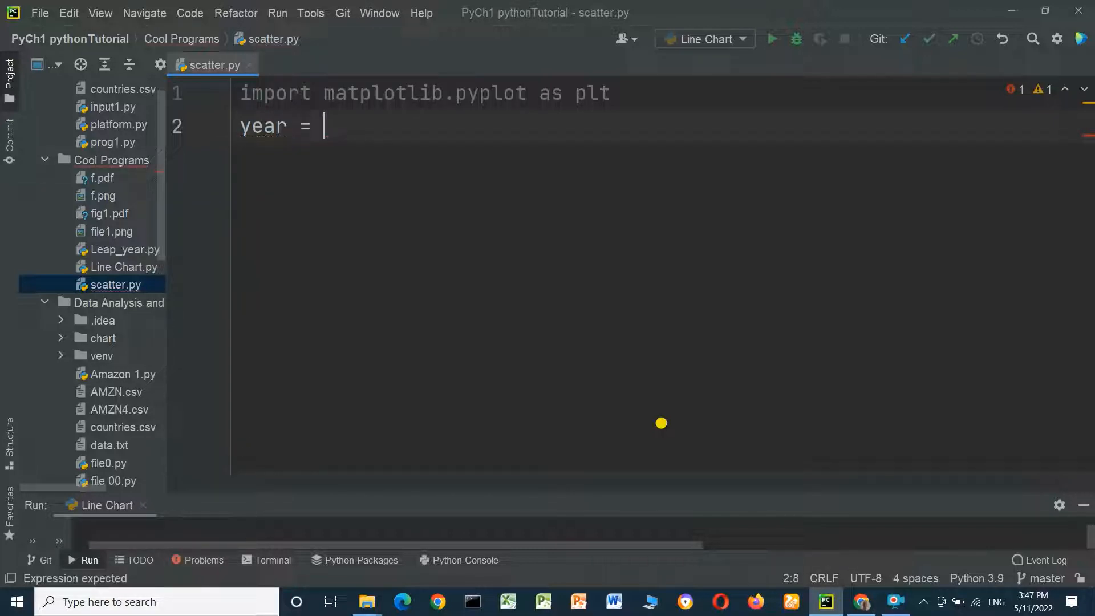
type("[20")
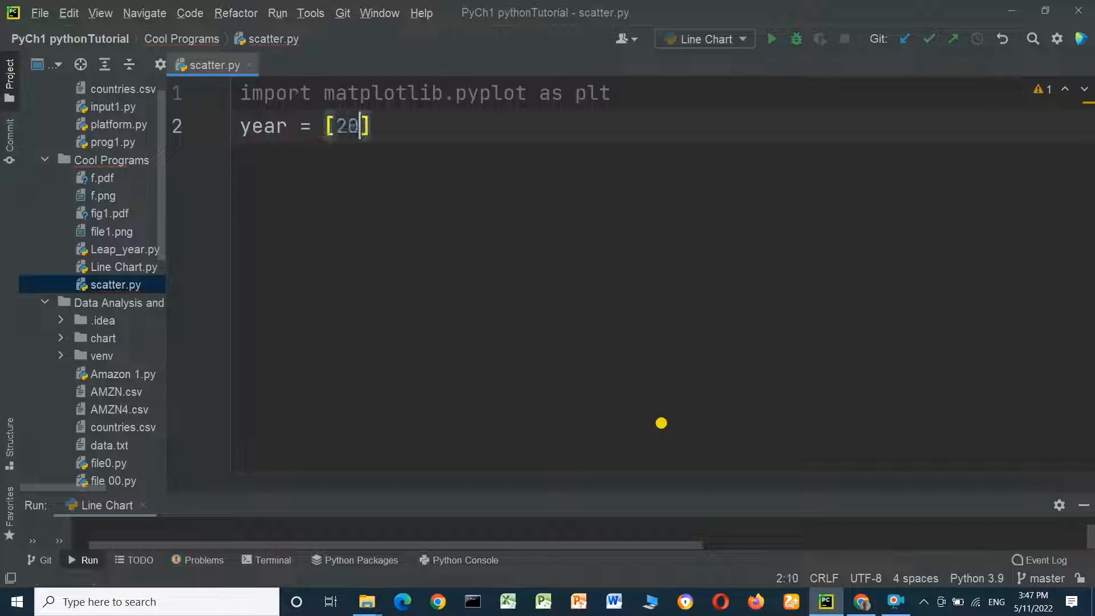
type("00, 2001, 2")
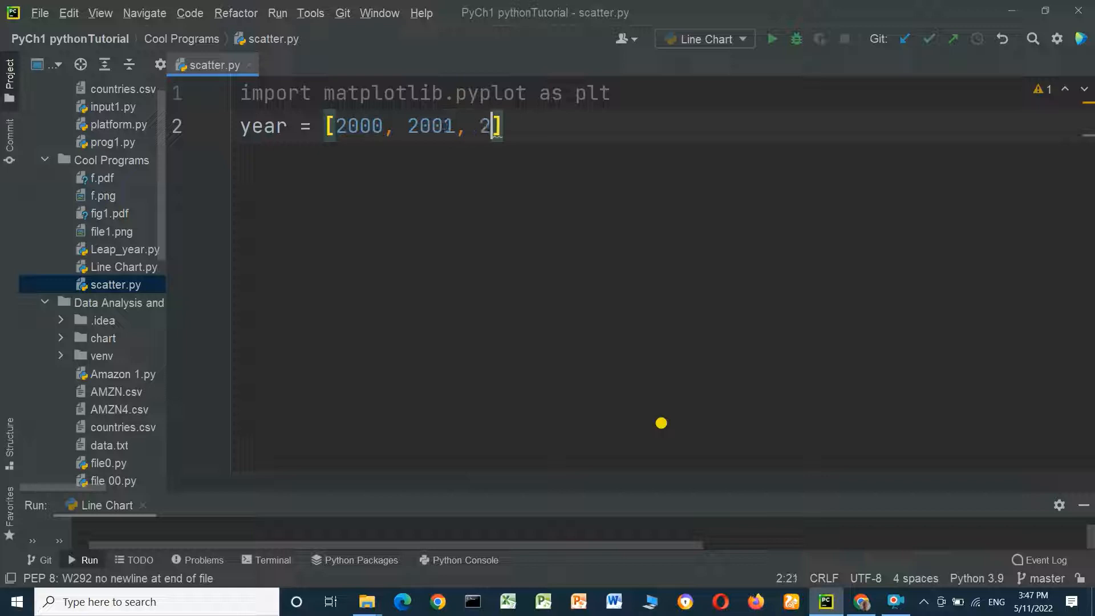
type("003")
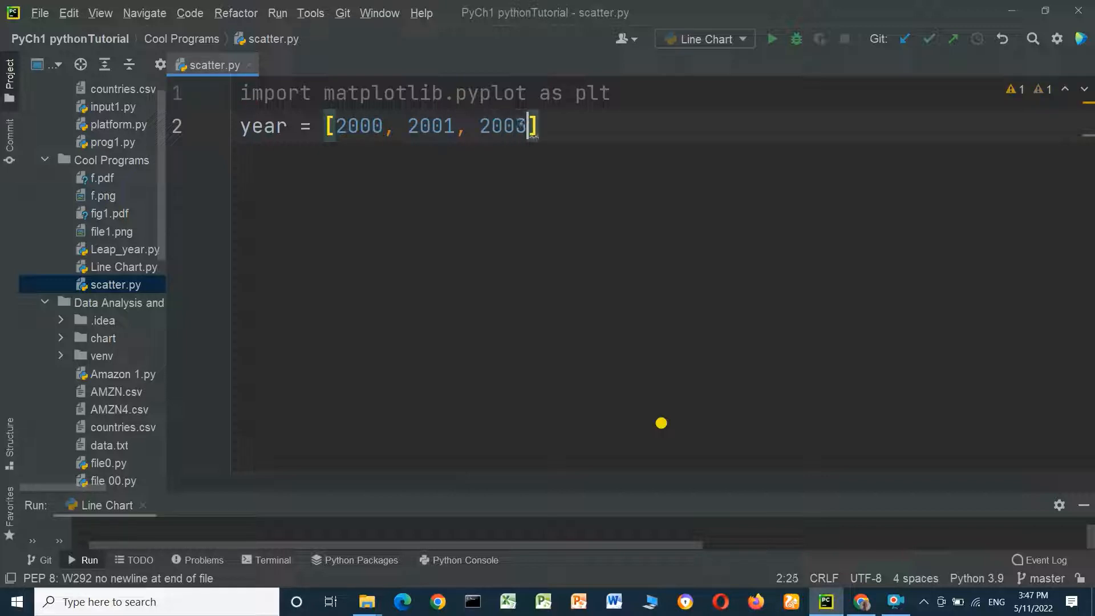
type(", 2004, 2")
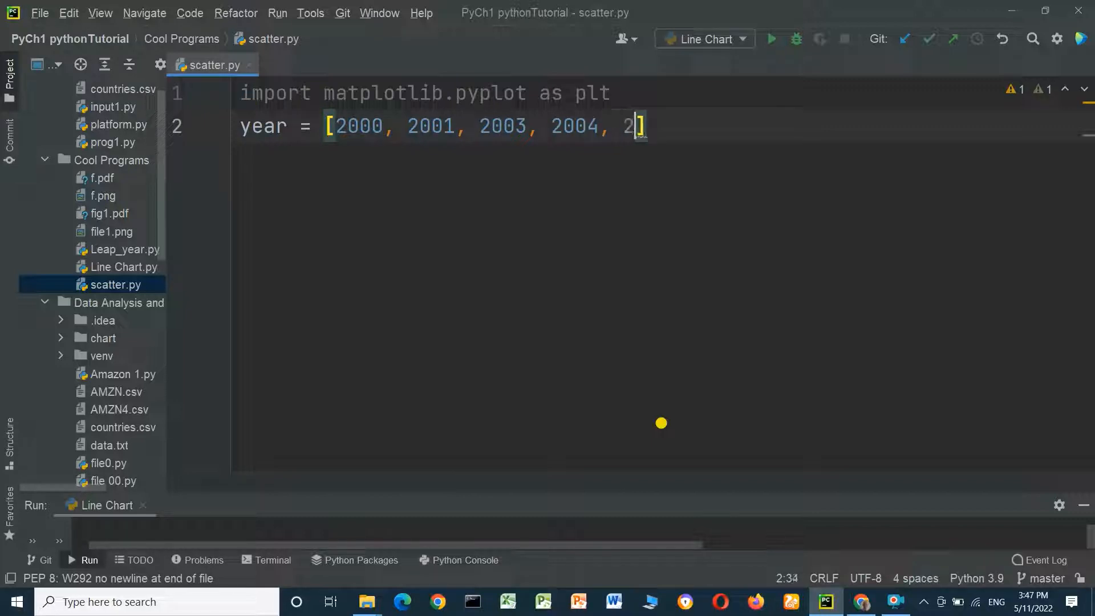
type("005")
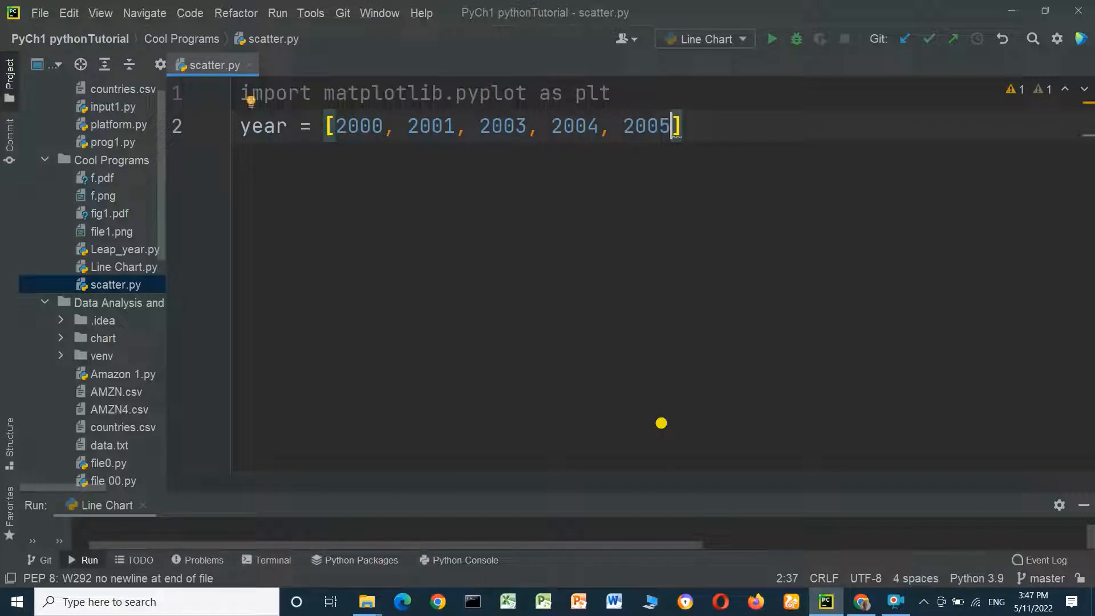
key("Enter")
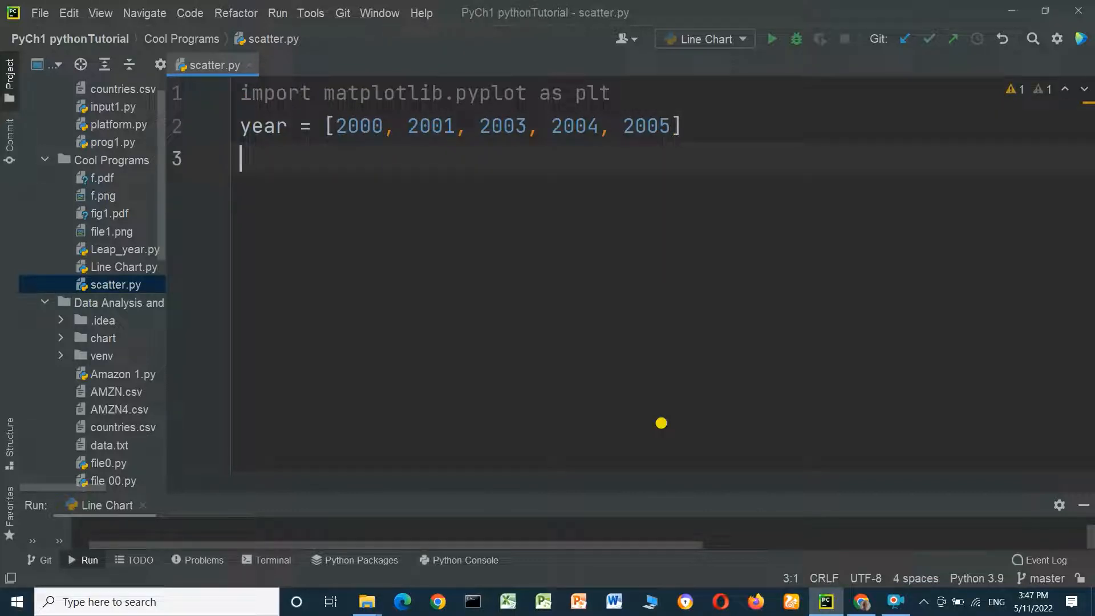
- Define sales = [10000, 15000, 8000, 12000, 20000] on line 3
type("sa")
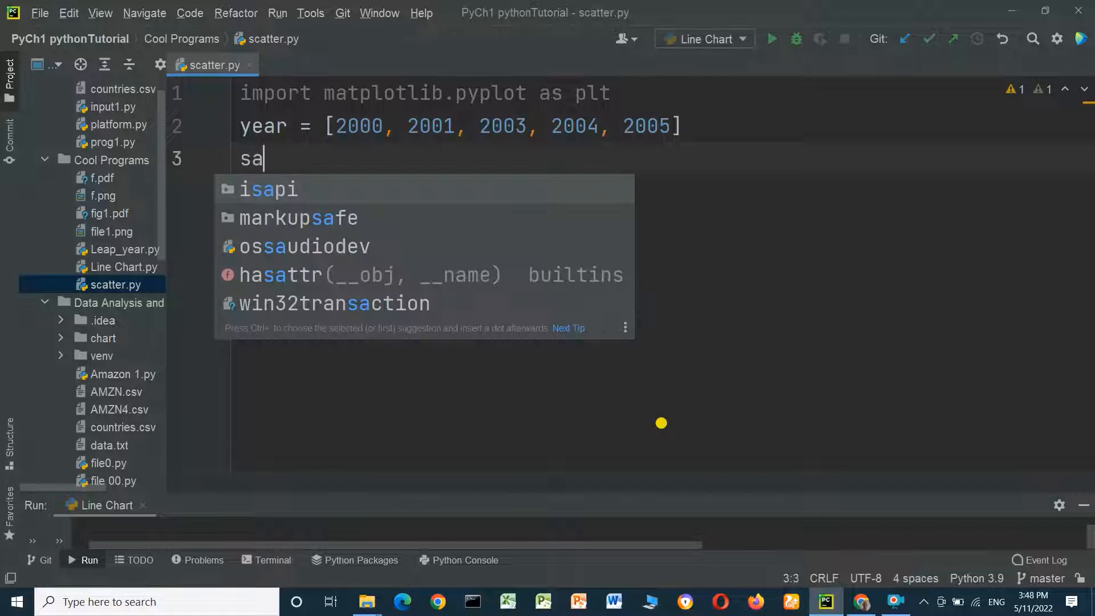
type("les =")
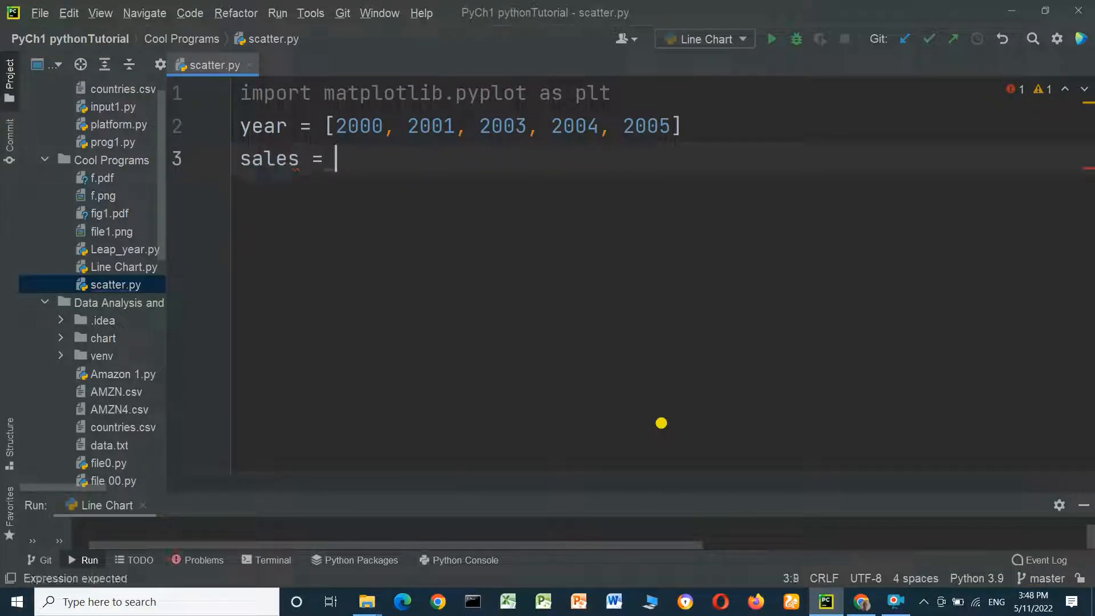
type("[")
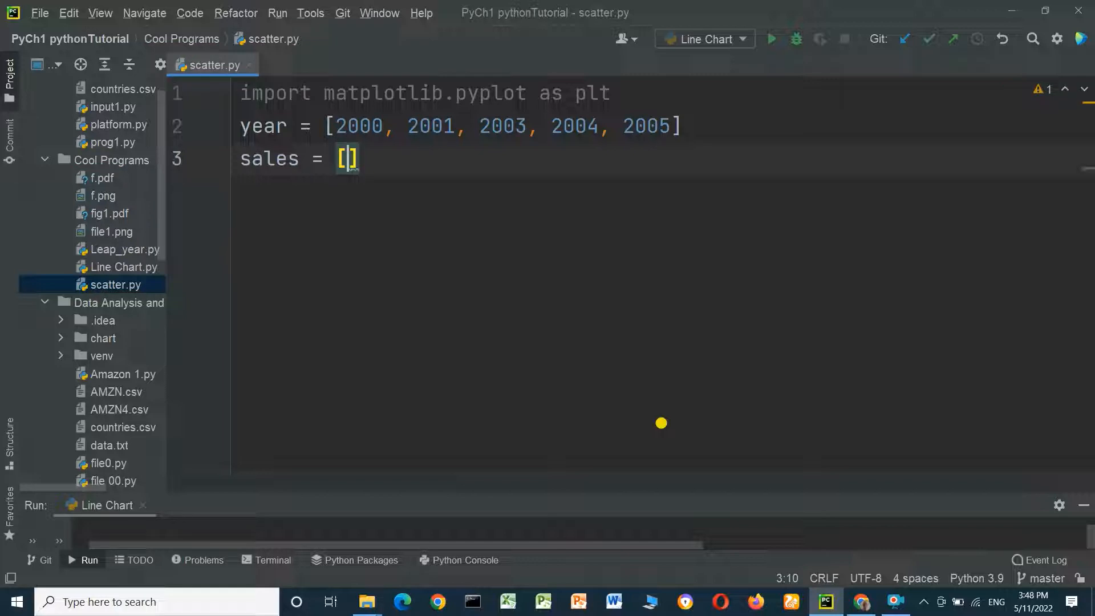
type("10000")
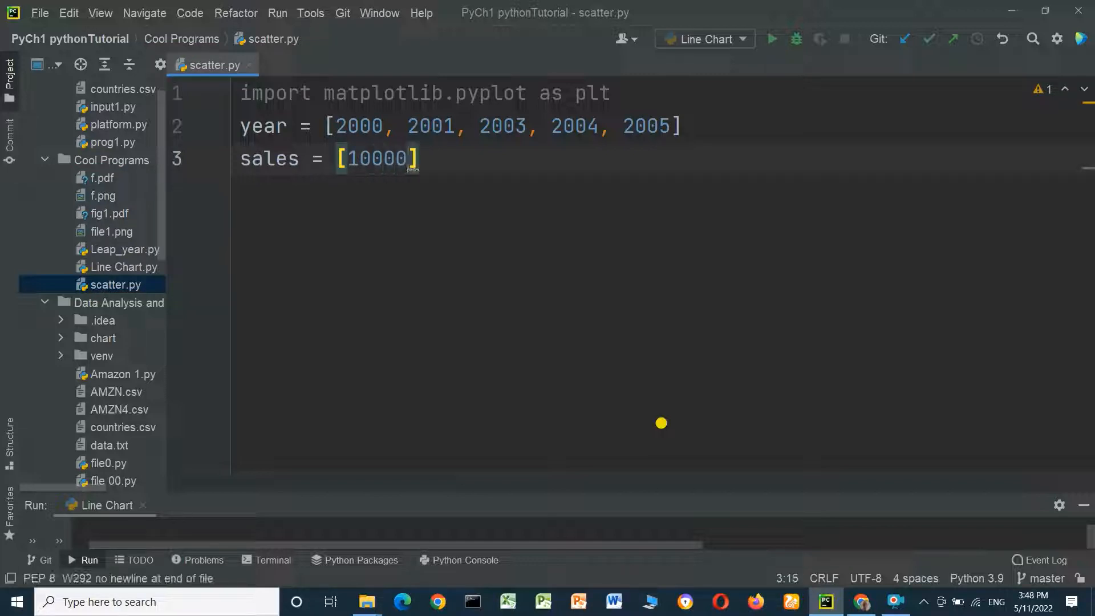
type(", 1")
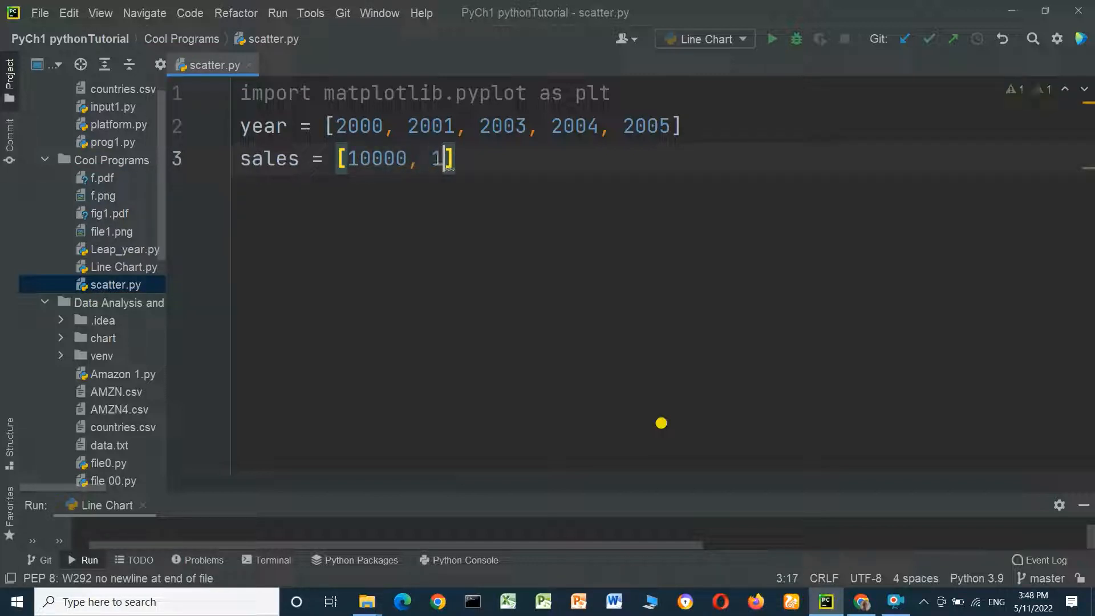
type("5000")
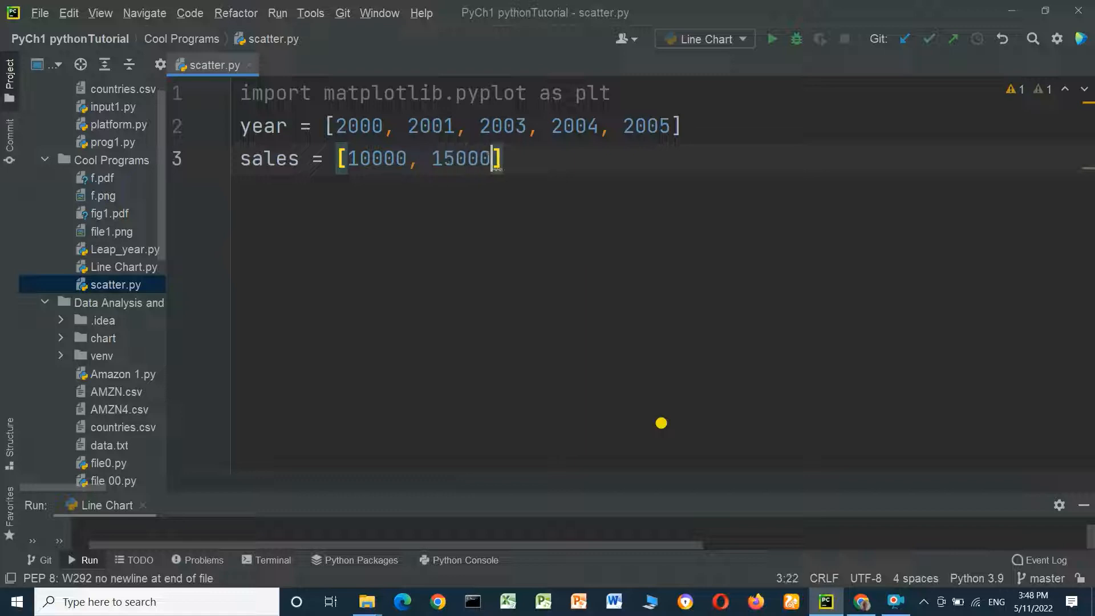
type(",")
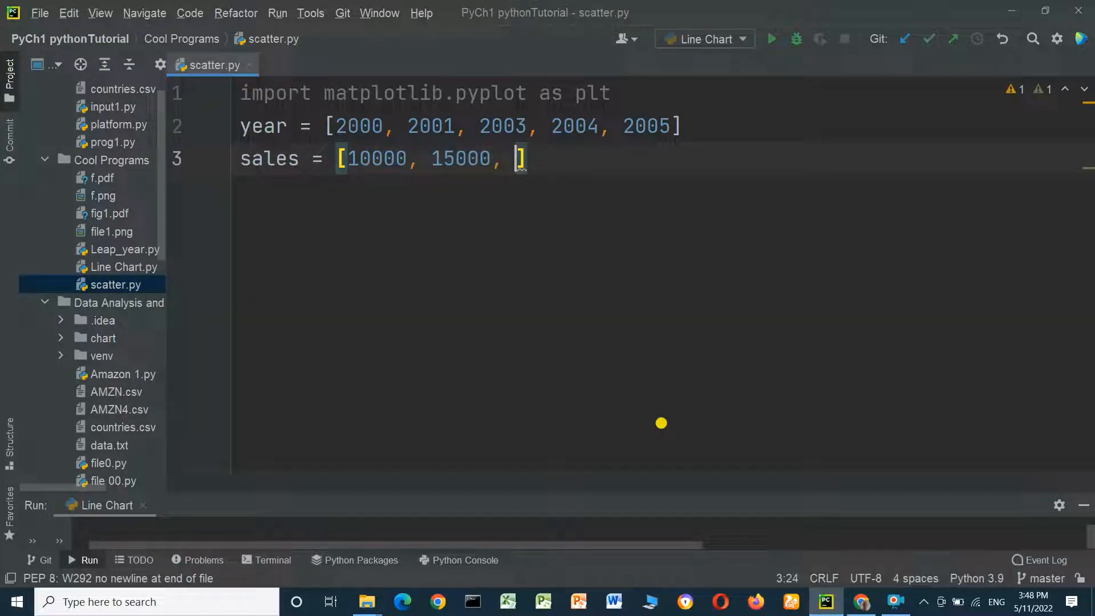
type("8000")
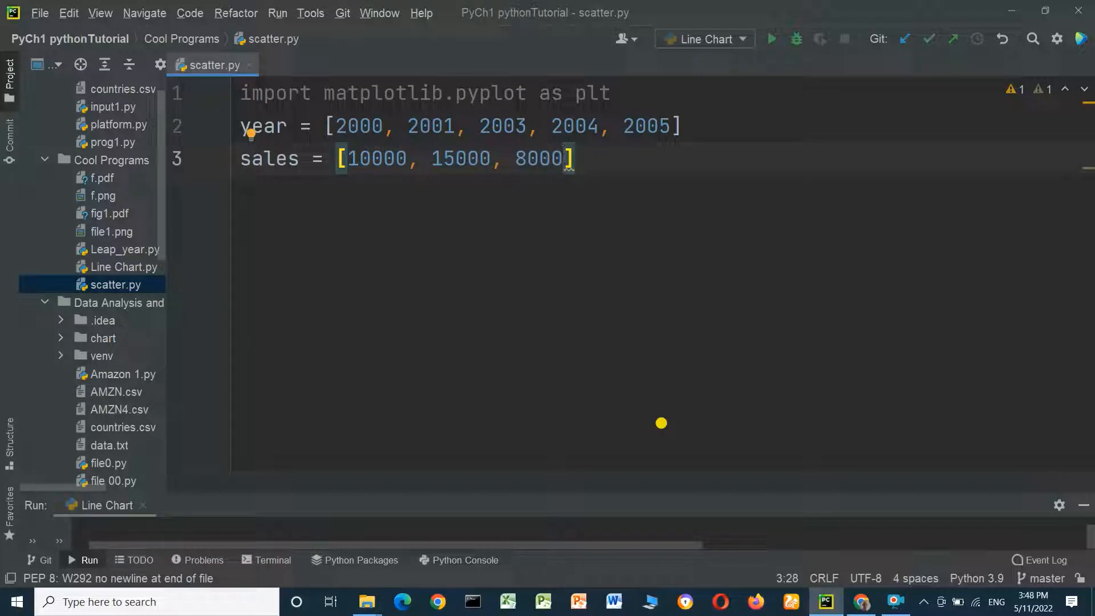
type(", 1")
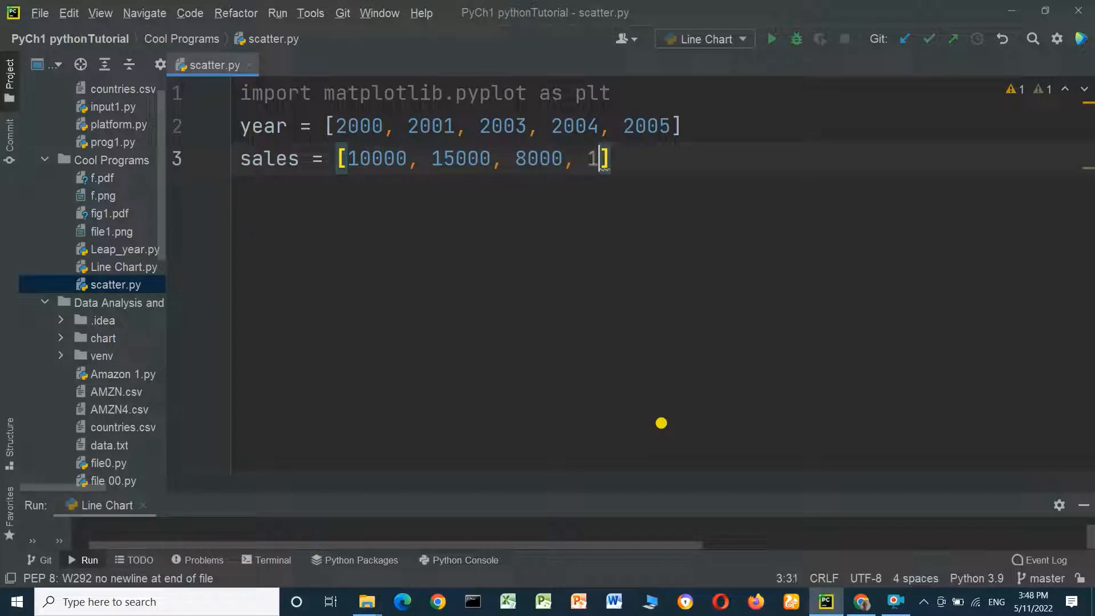
type("2000, 2")
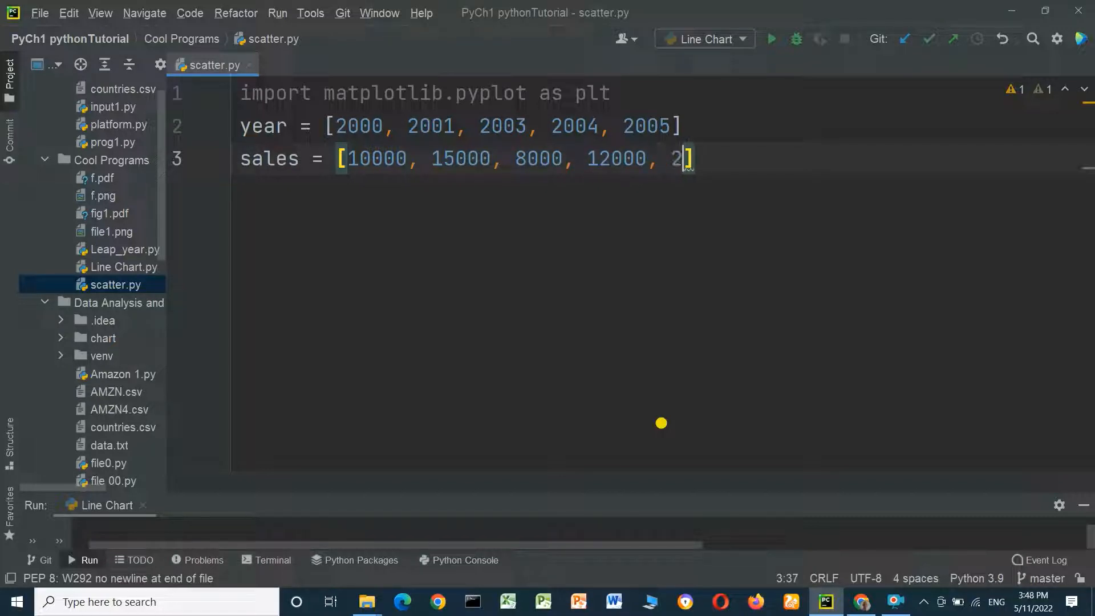
type("0000")
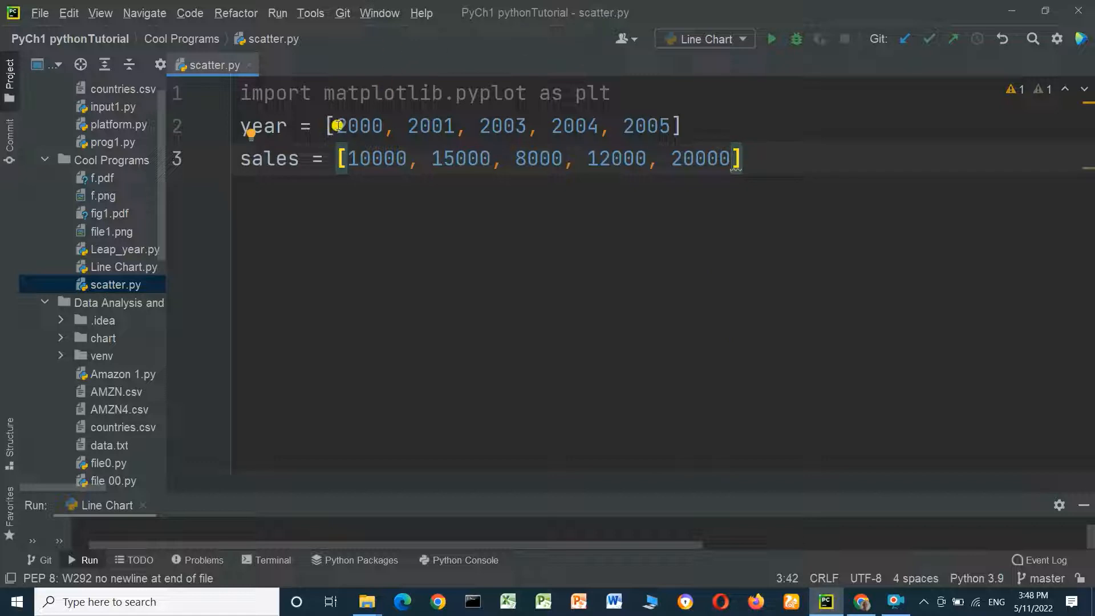
mouse_move(372, 154)
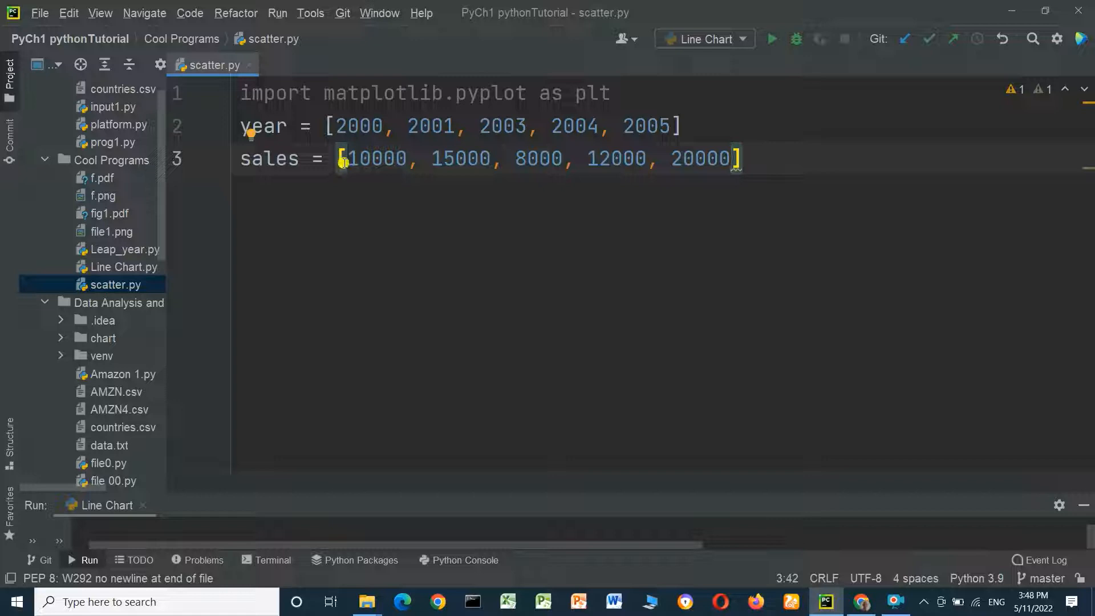
mouse_move(477, 159)
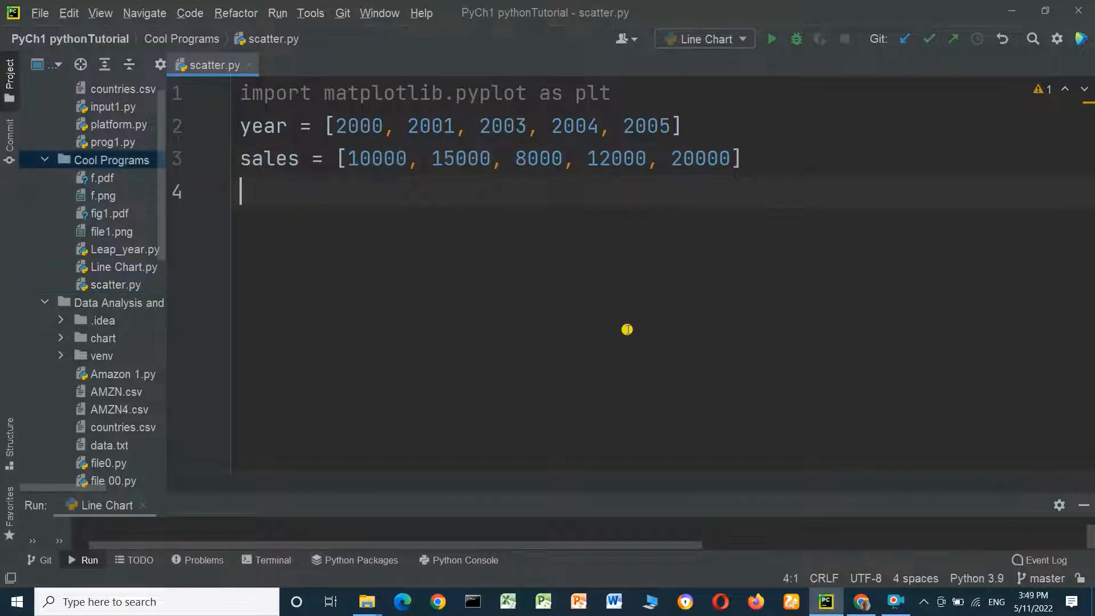
- Begin line 4 with profit = [8000, 10000, inside the brackets
type("p")
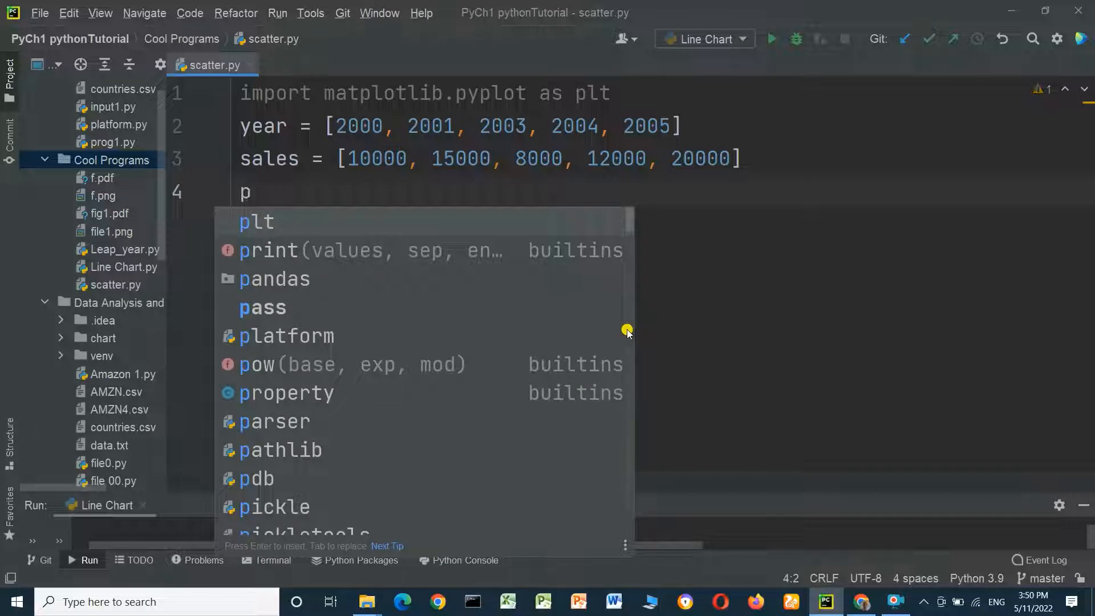
type("rofit")
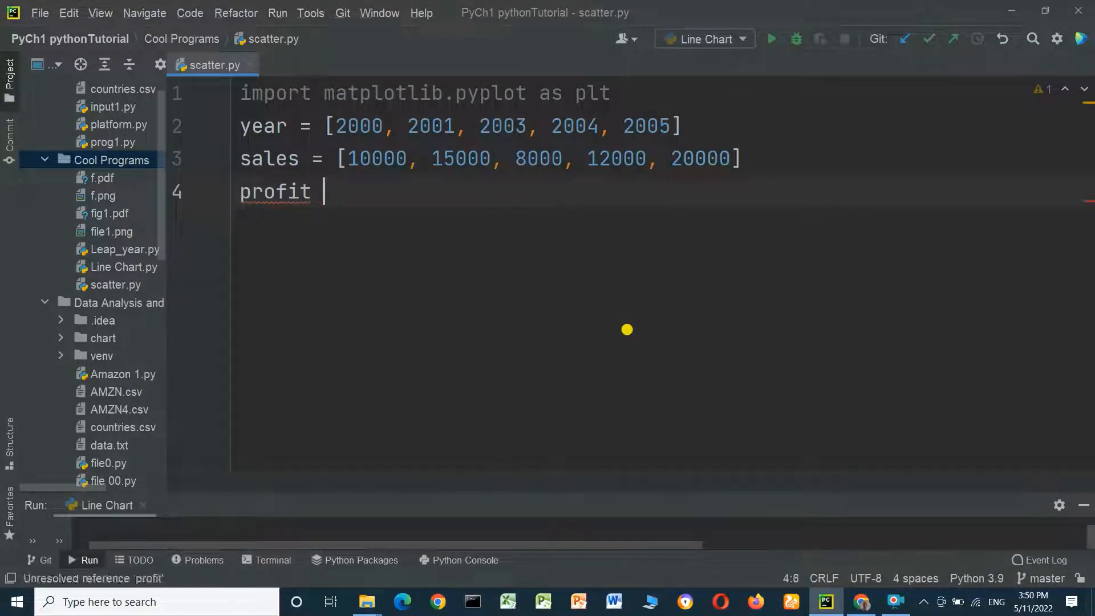
type("=")
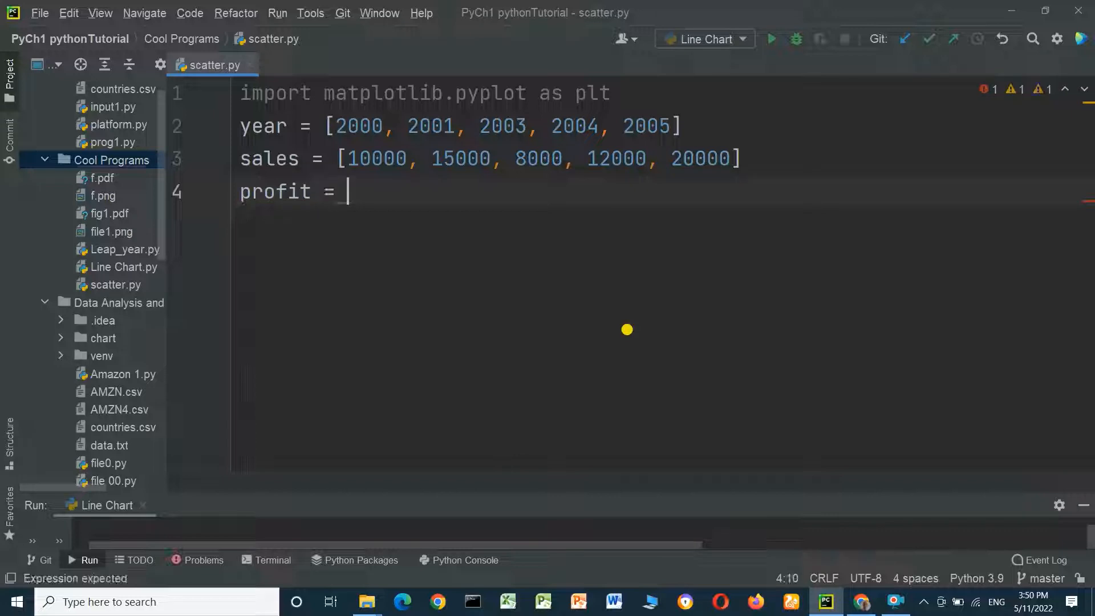
type("[]")
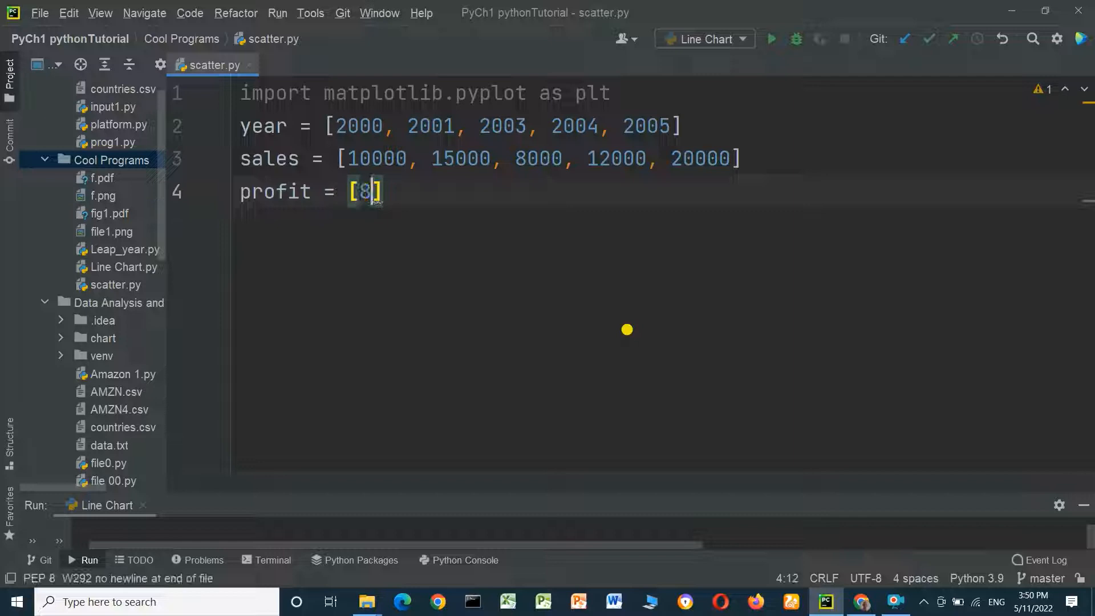
type("000")
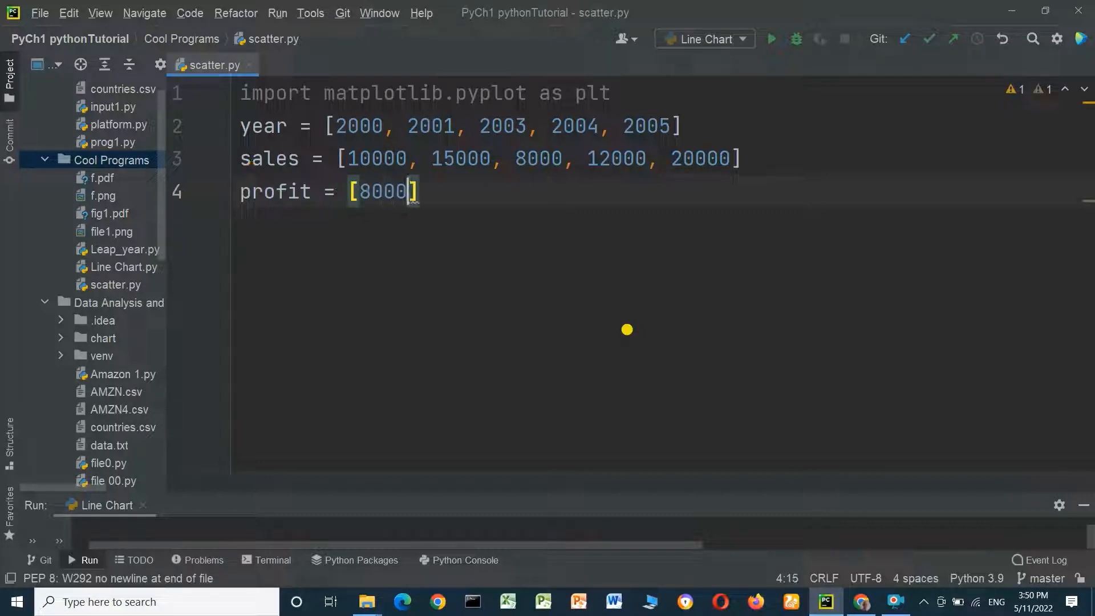
type(",")
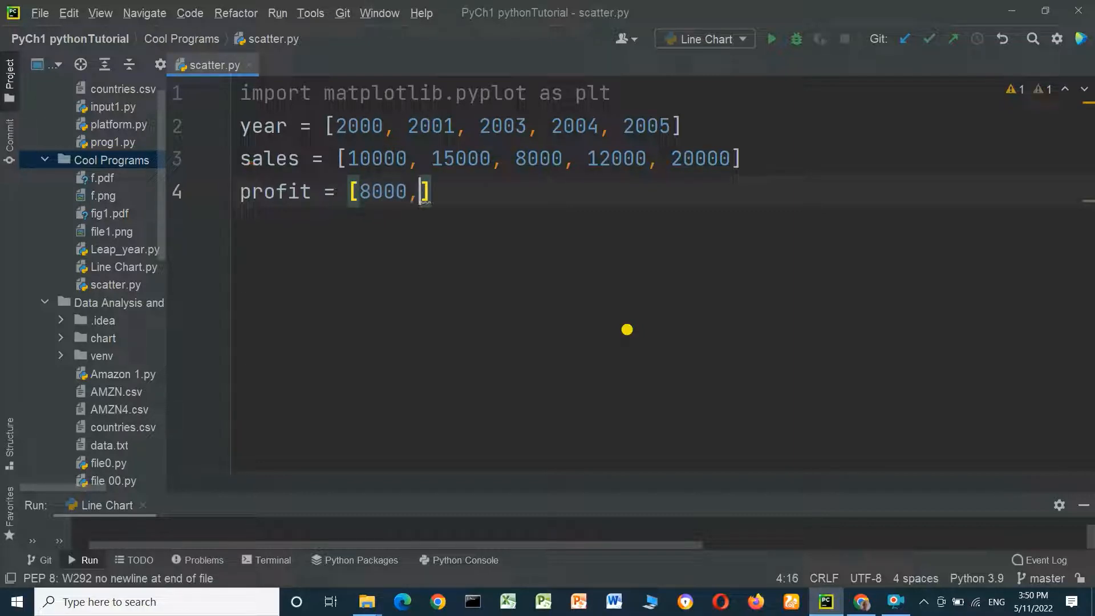
type("10")
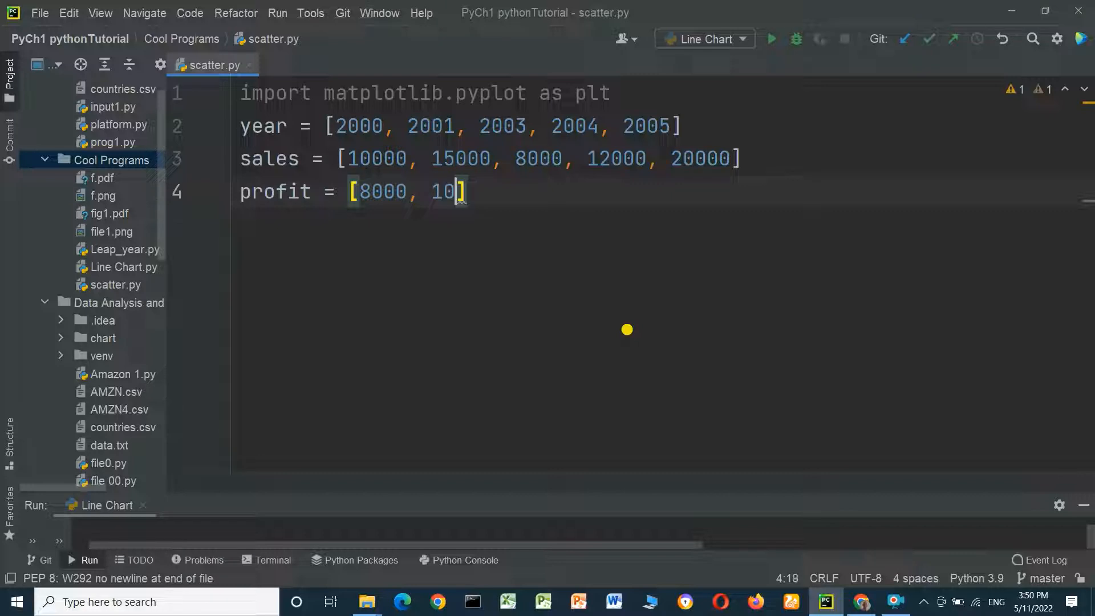
type("000")
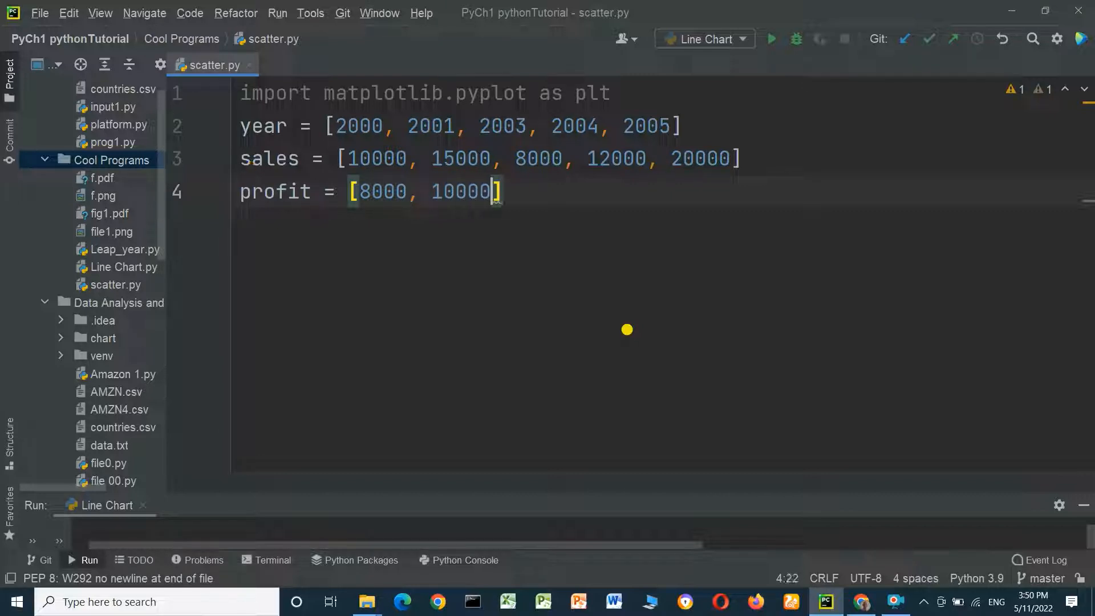
type(",")
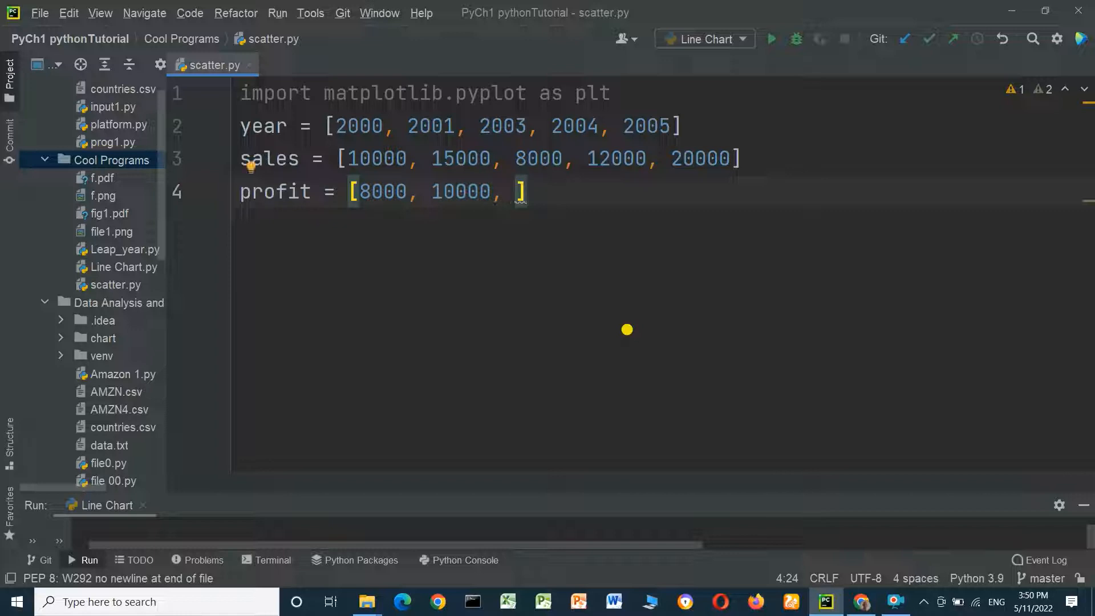
- Finish the profit list with 5000, 11000, 15000 and start line 5
type("5")
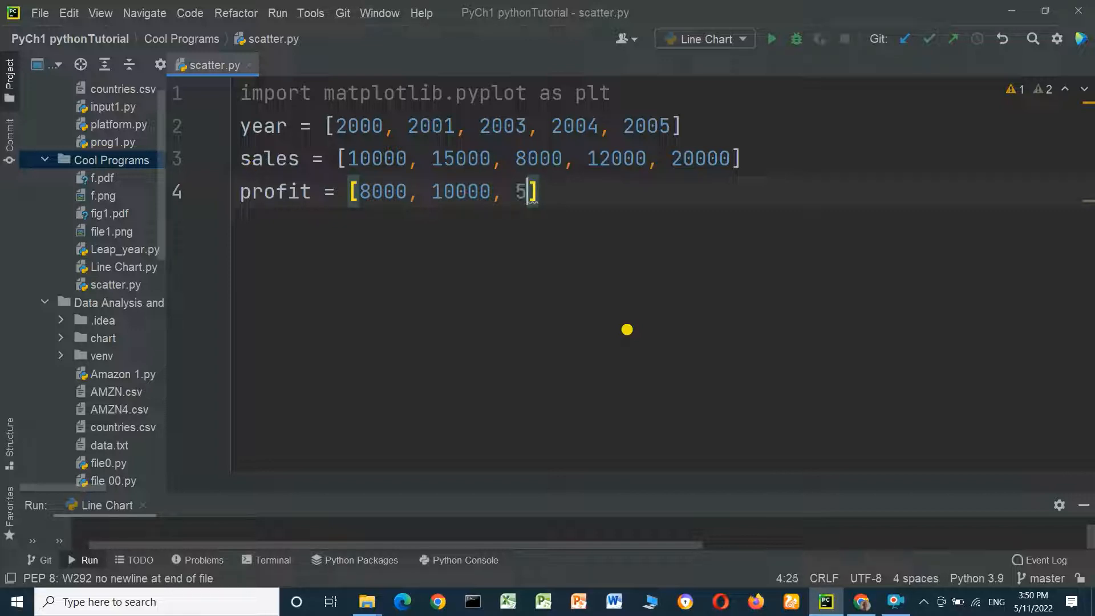
type("000,")
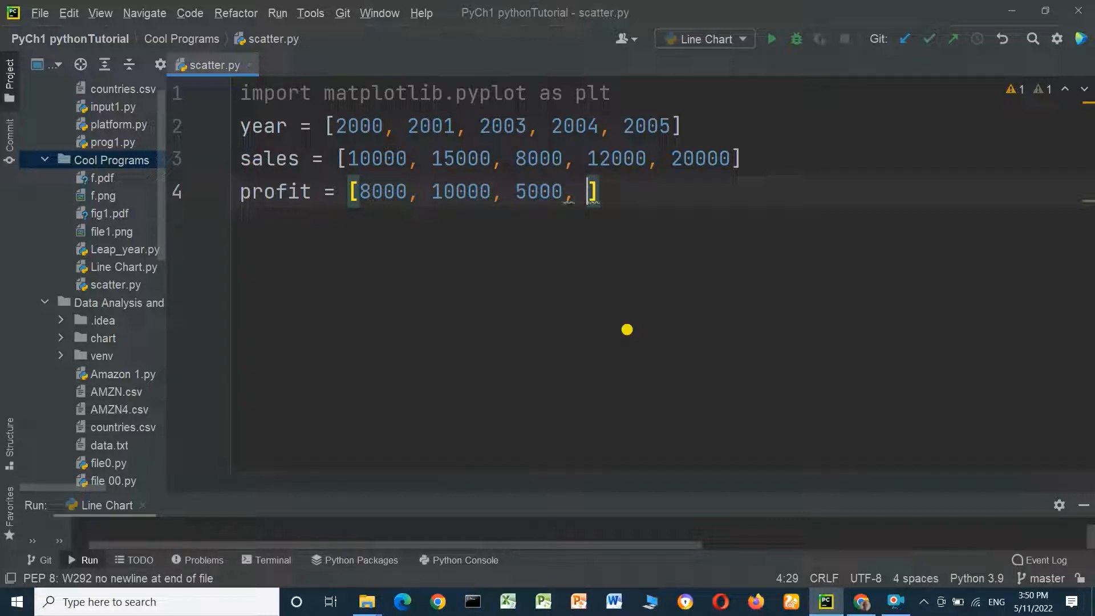
type("11")
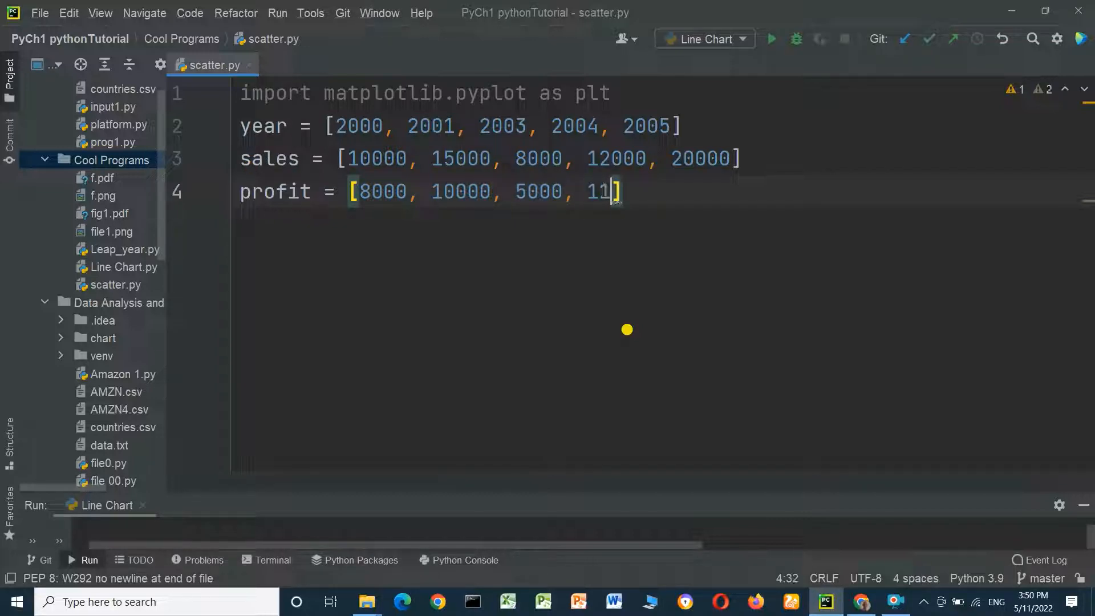
type("000")
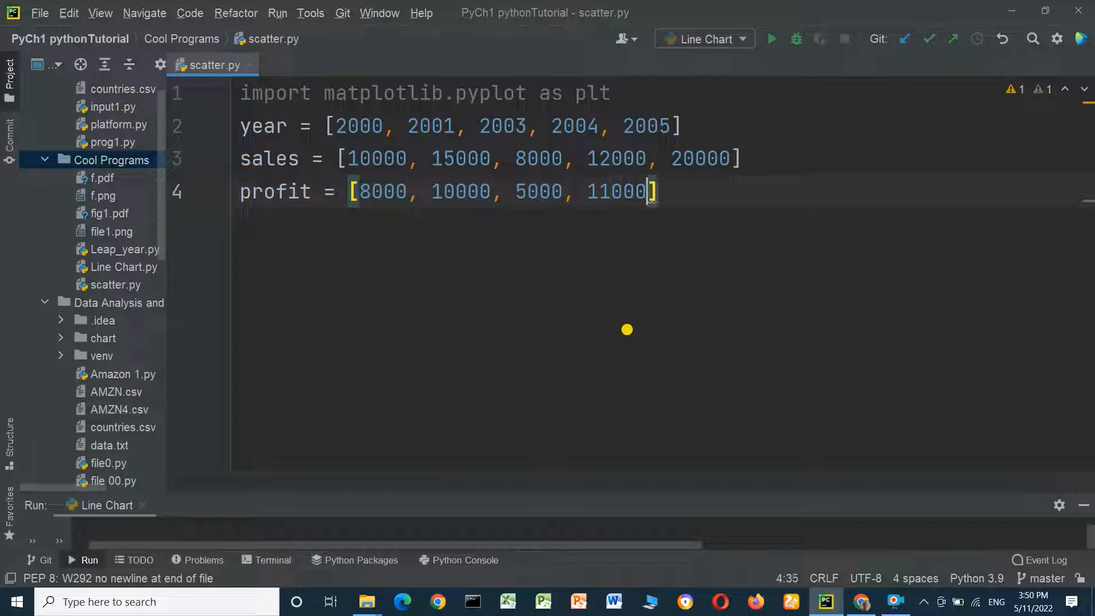
type(",")
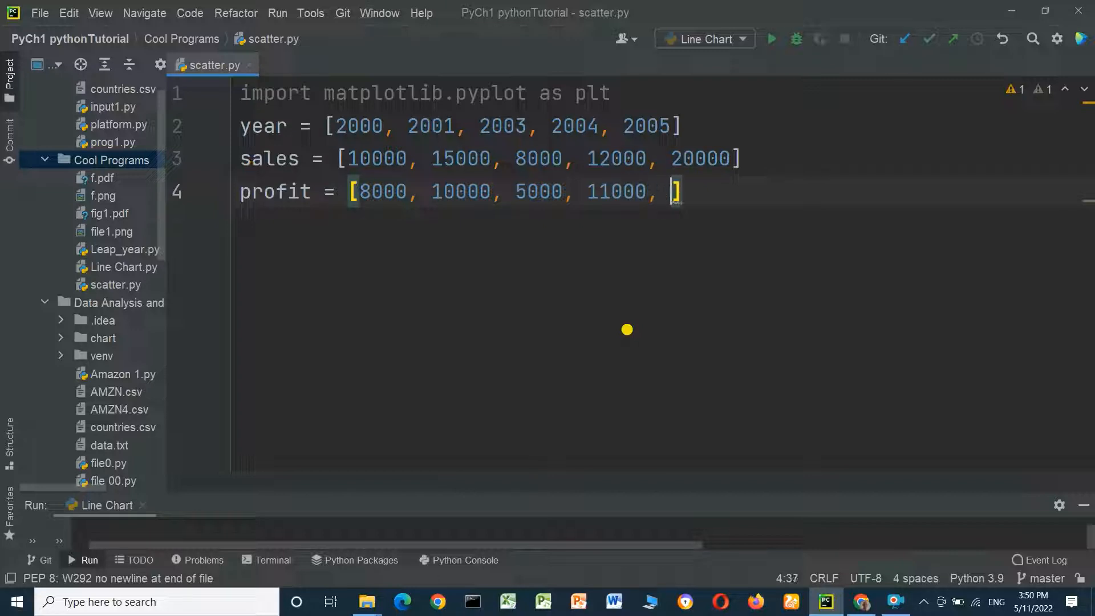
type("1")
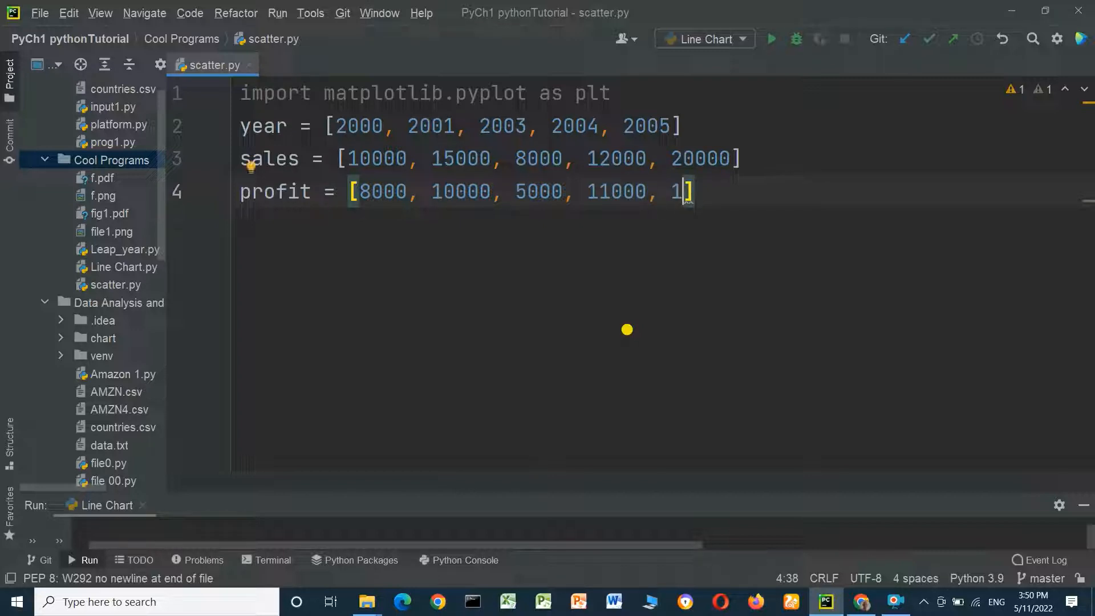
type("5000")
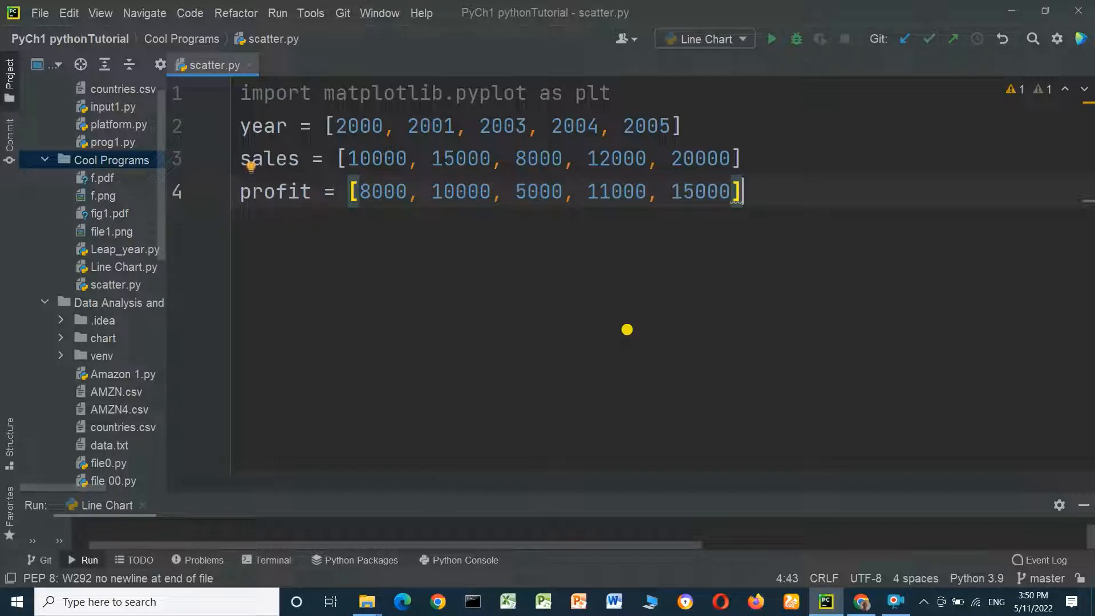
key("Enter")
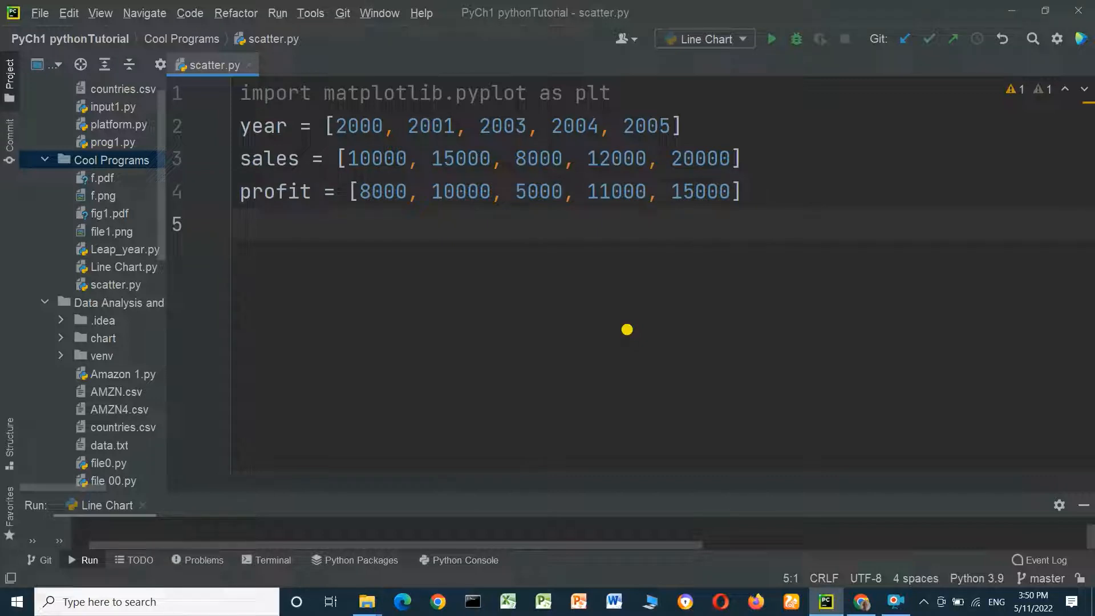
- Call plt.scatter on line 5, replacing the mistaken plot autocompletion with scatter
type("plt")
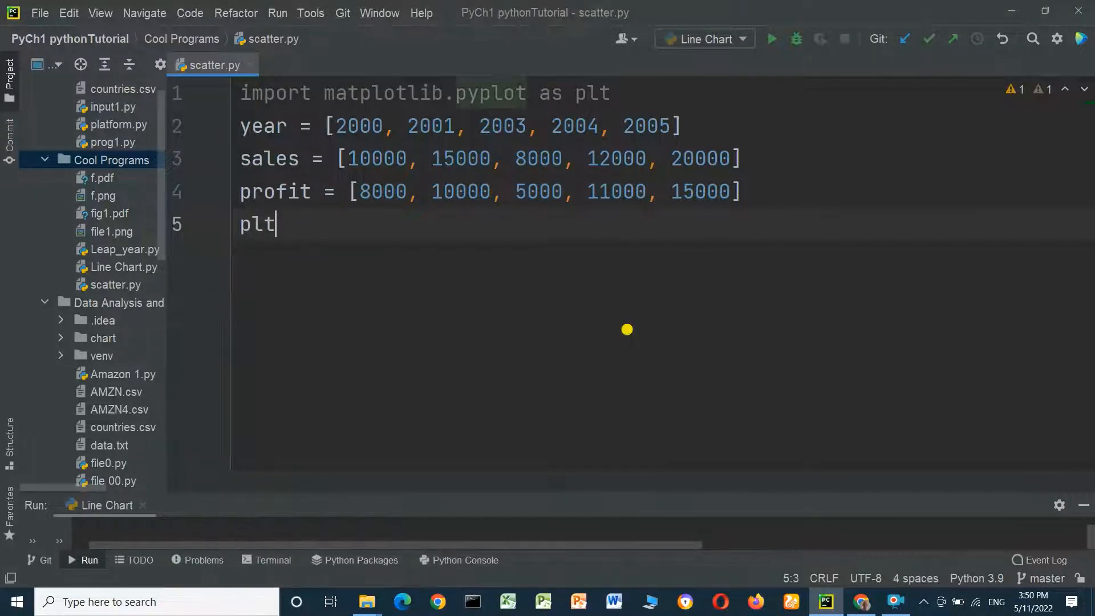
type(".")
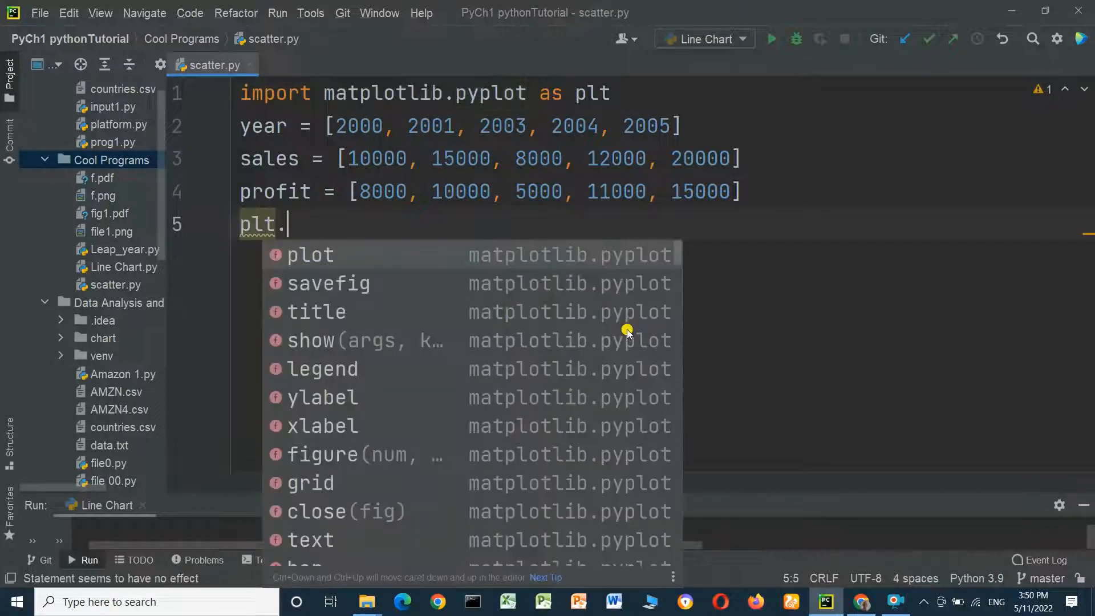
left_click(309, 255)
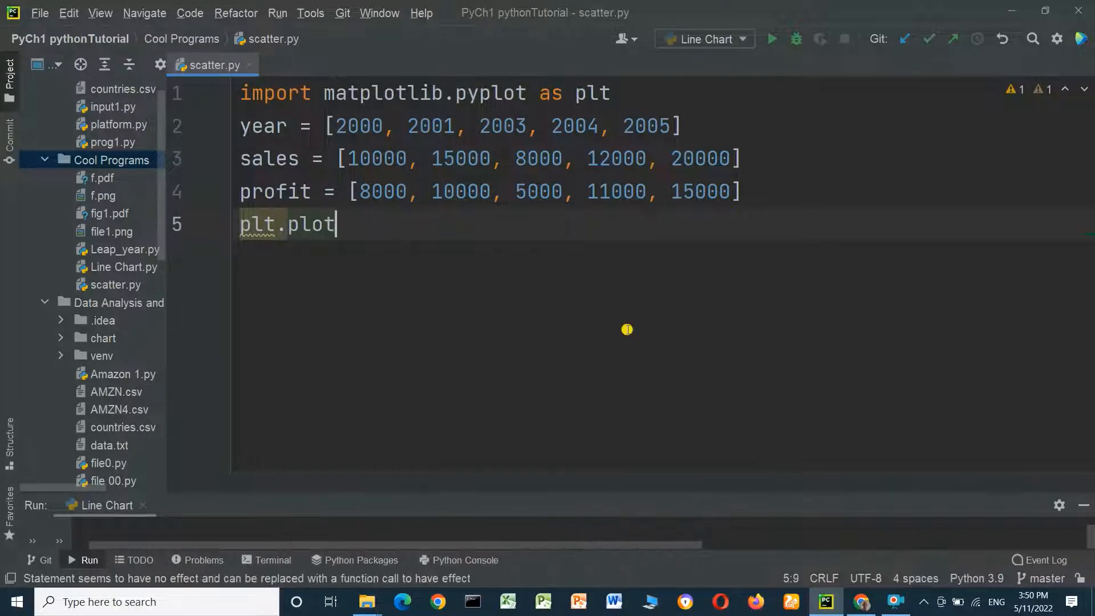
key("BackSpace")
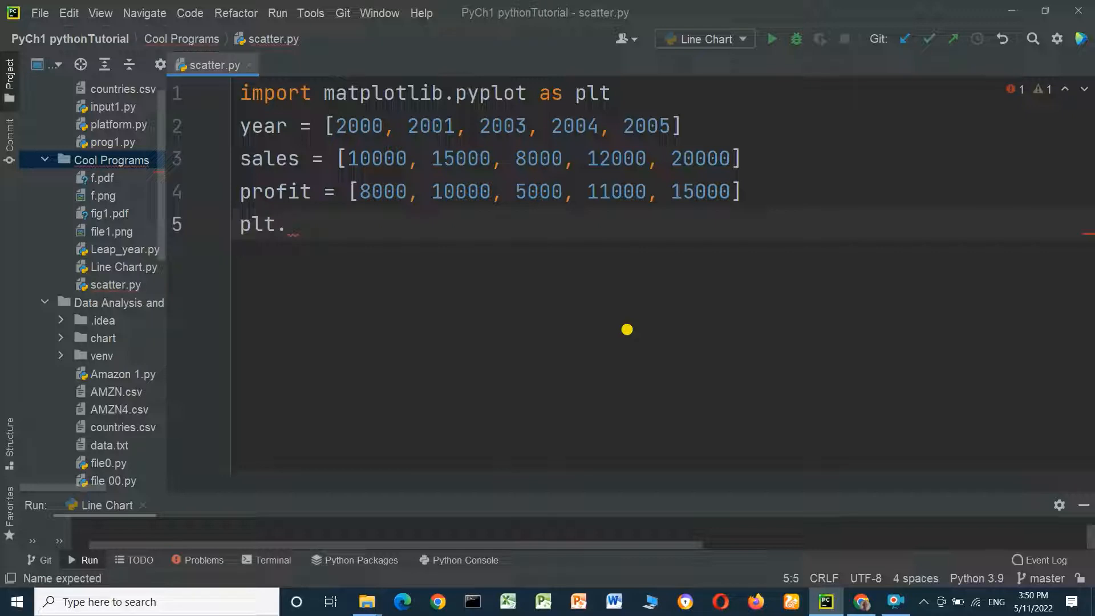
type("sc")
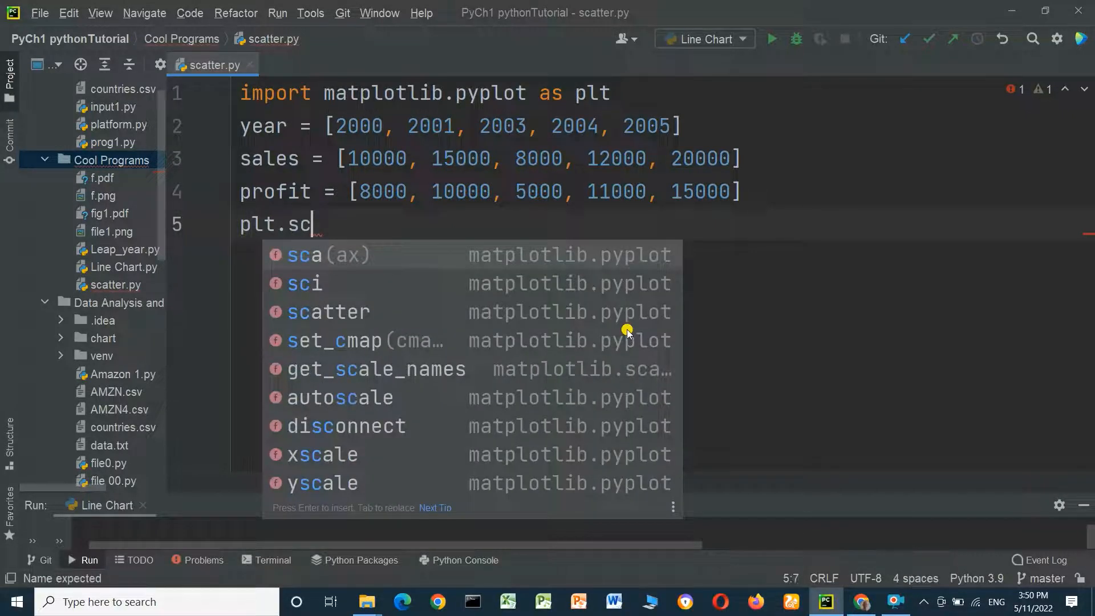
left_click(328, 311)
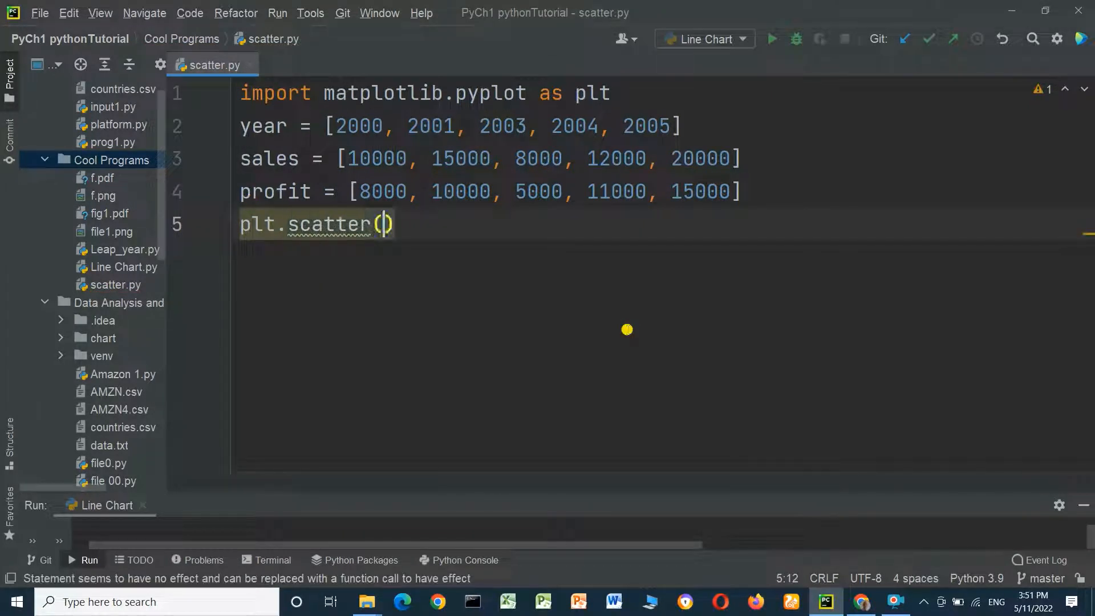
- Pass year and sales as the scatter arguments and start line 6
left_click(384, 224)
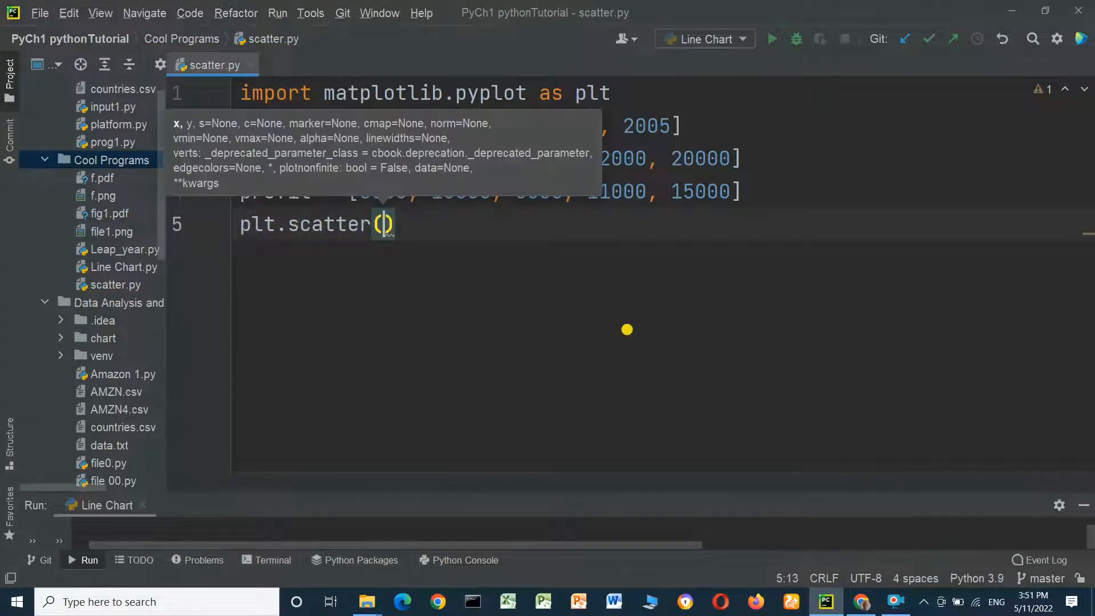
type("y")
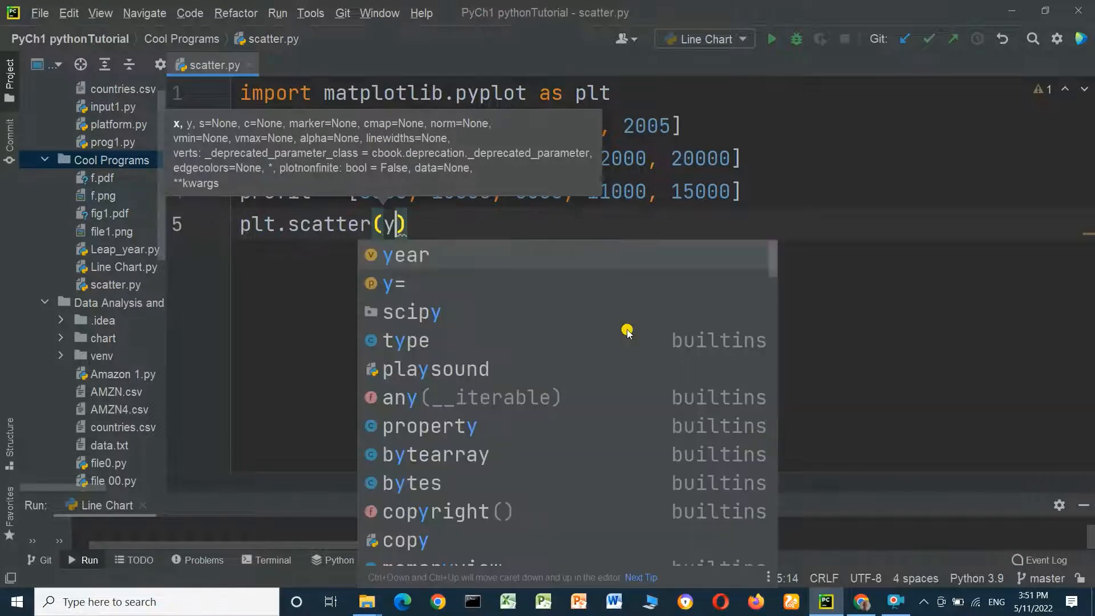
left_click(403, 255)
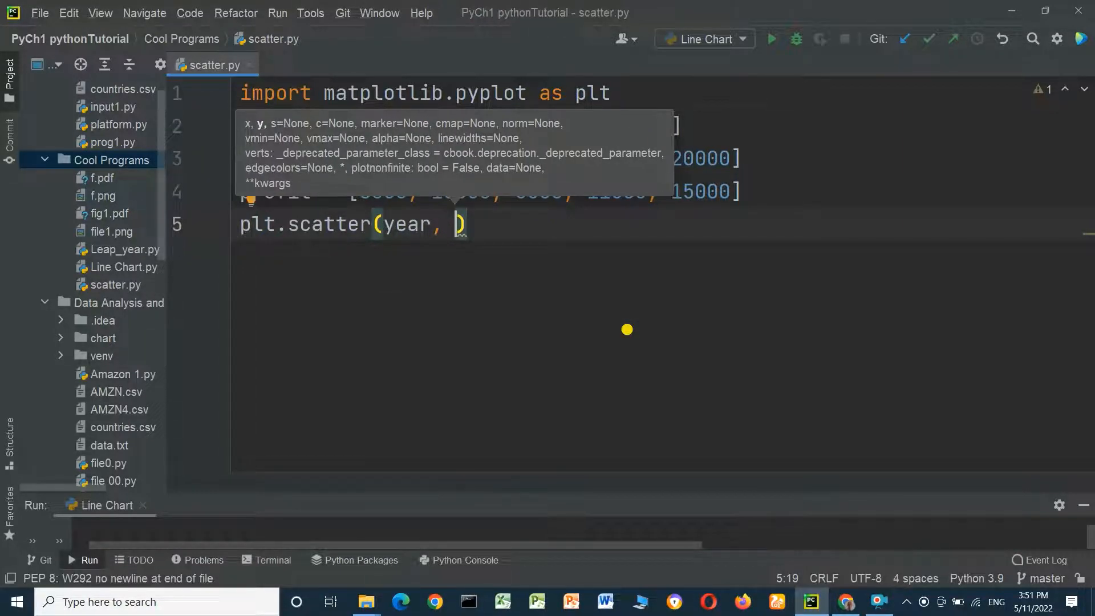
type("sales")
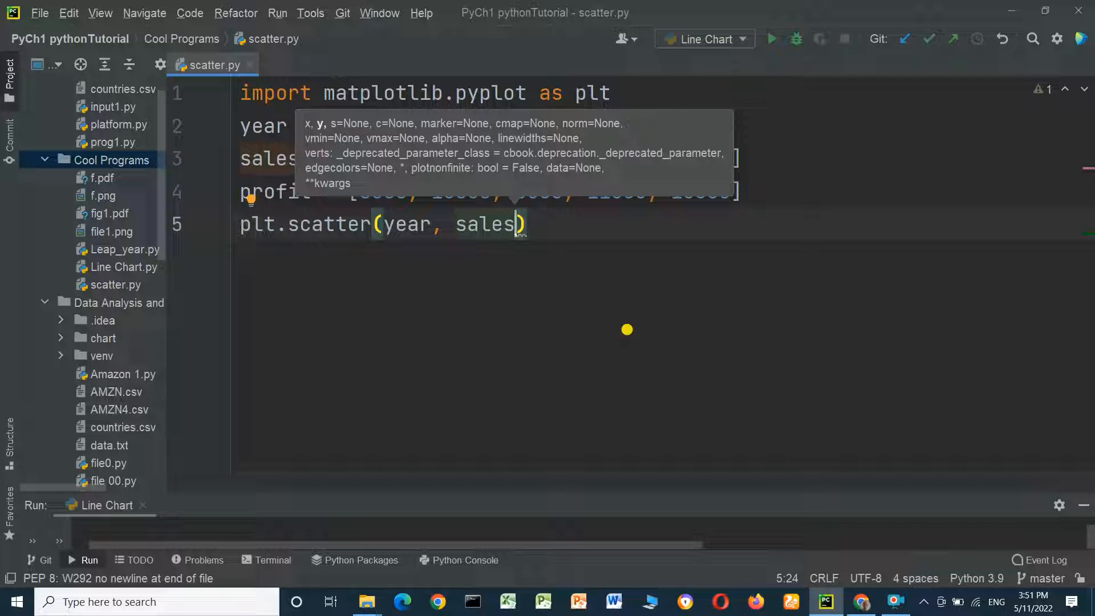
key("Enter")
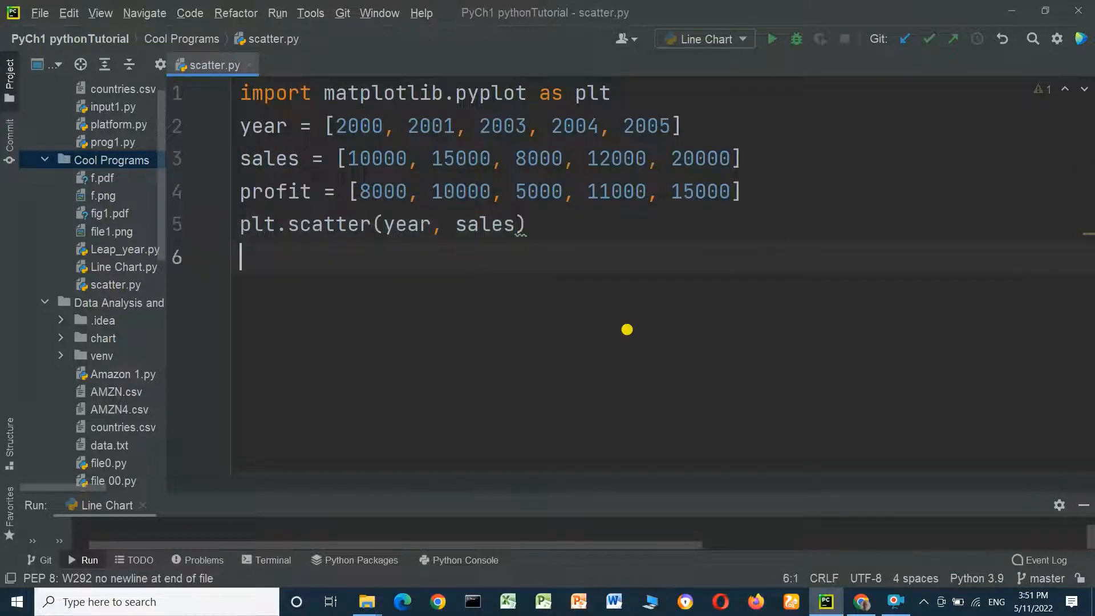
- Add plt.scatter(year, profit) on line 6 and plt.show() on line 7
type("plt.")
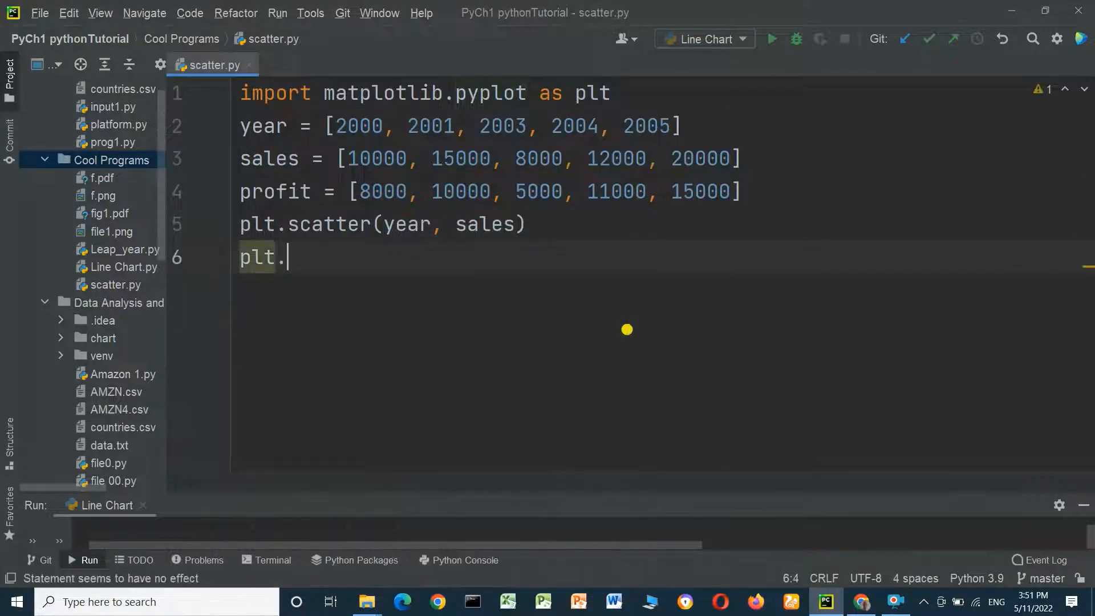
type("scatter")
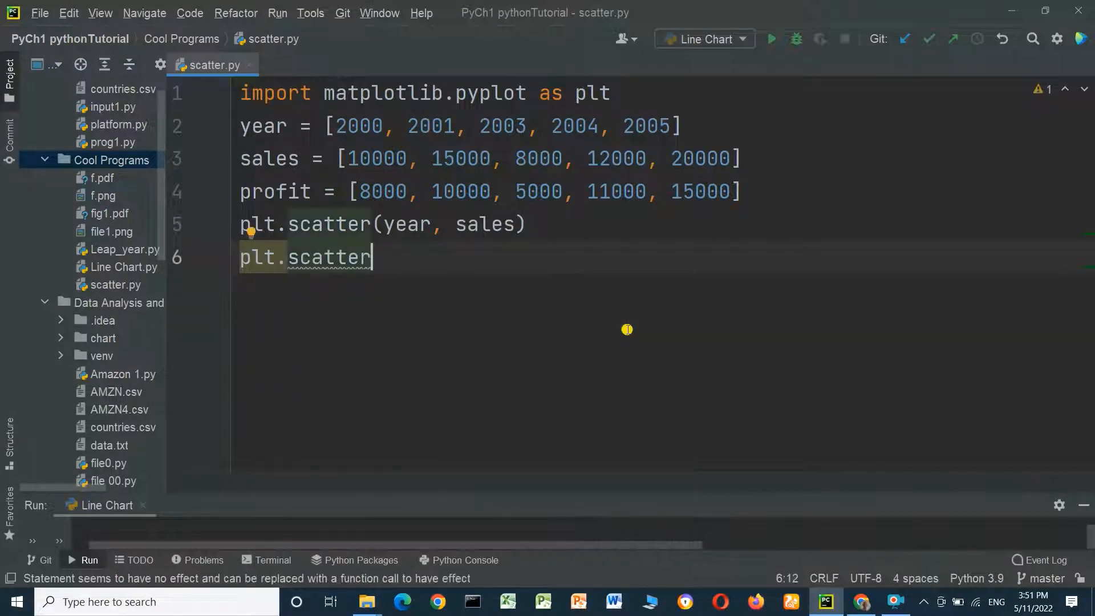
type("(year,")
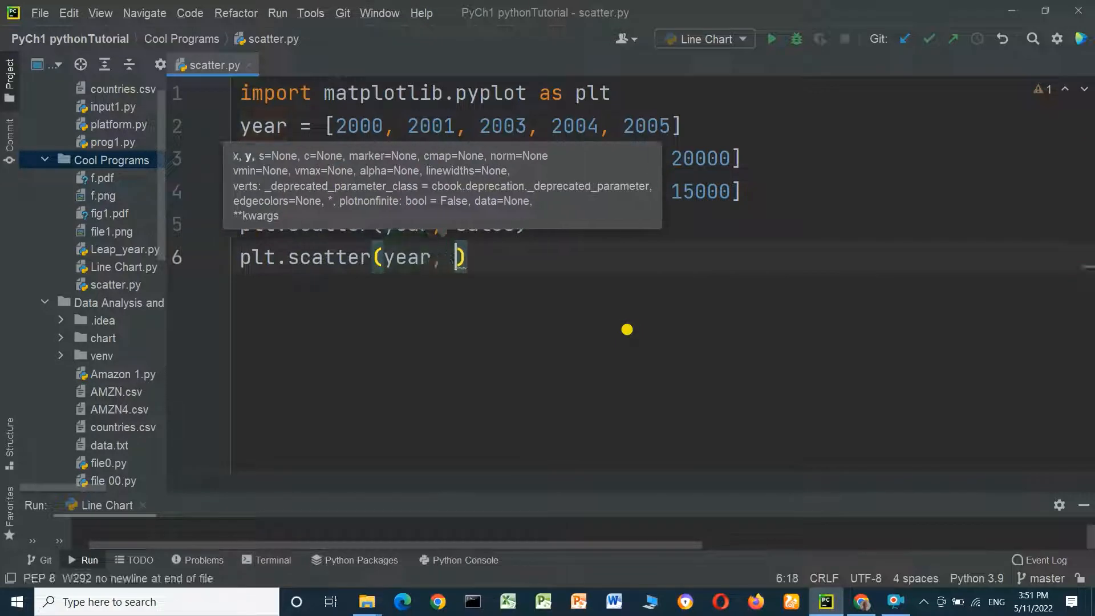
type("profit")
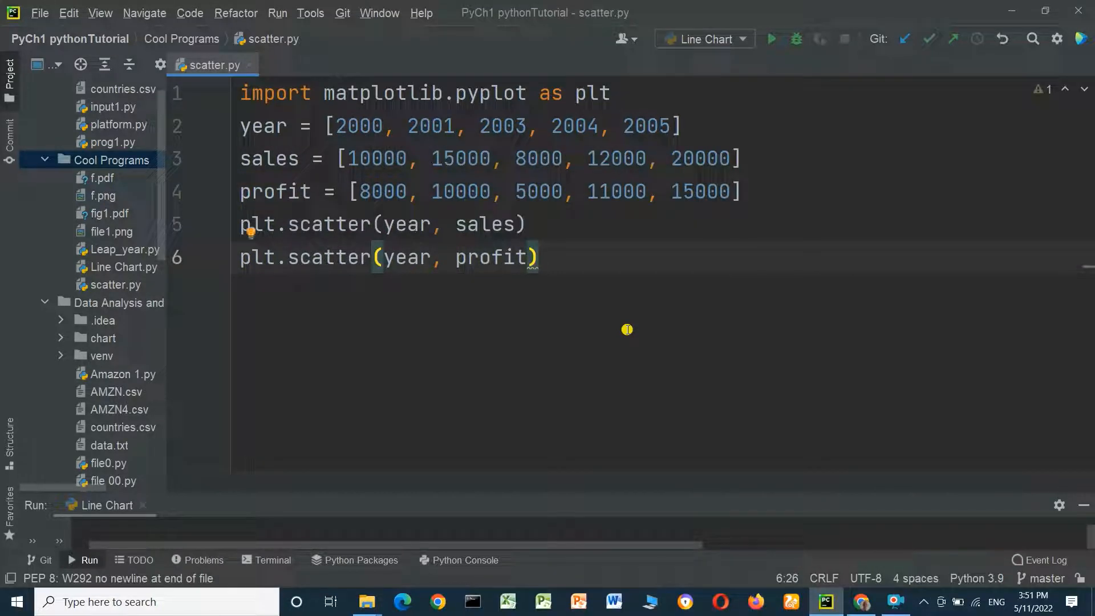
key("Enter")
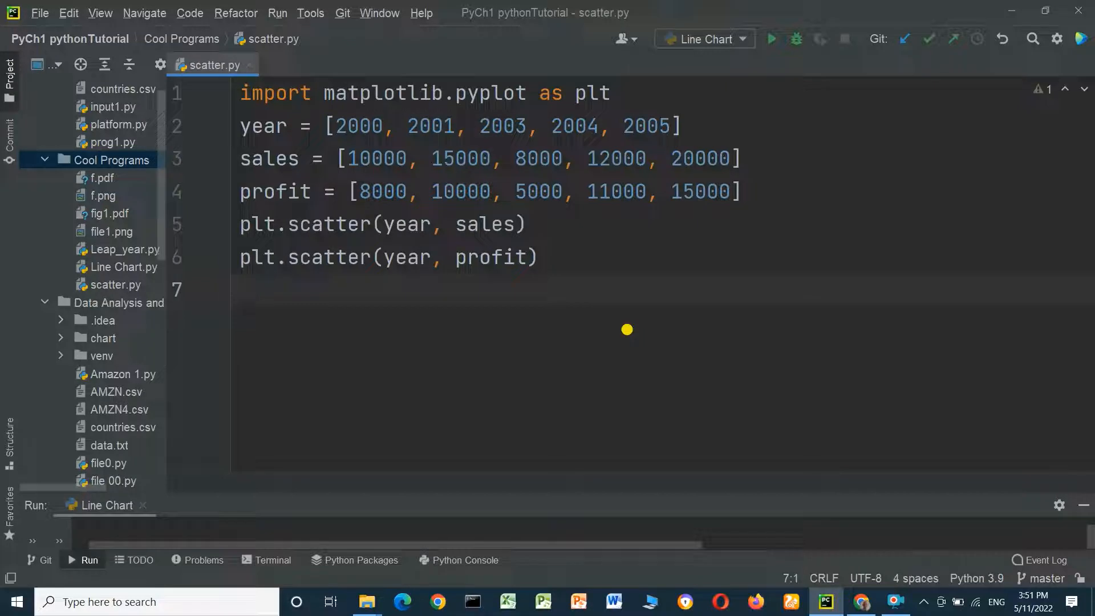
type("plt.")
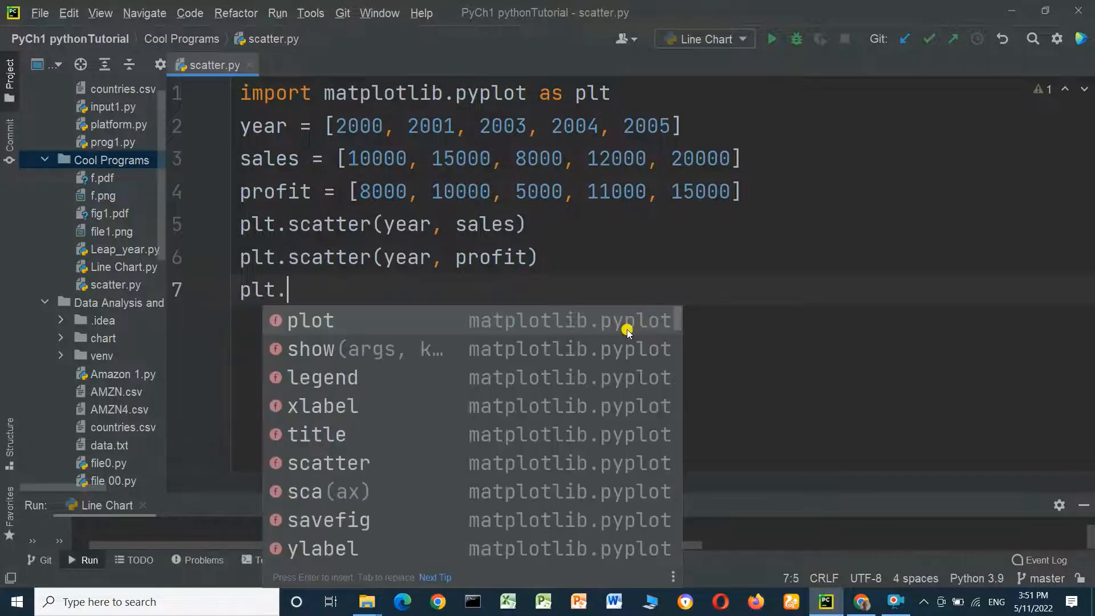
type("show(")
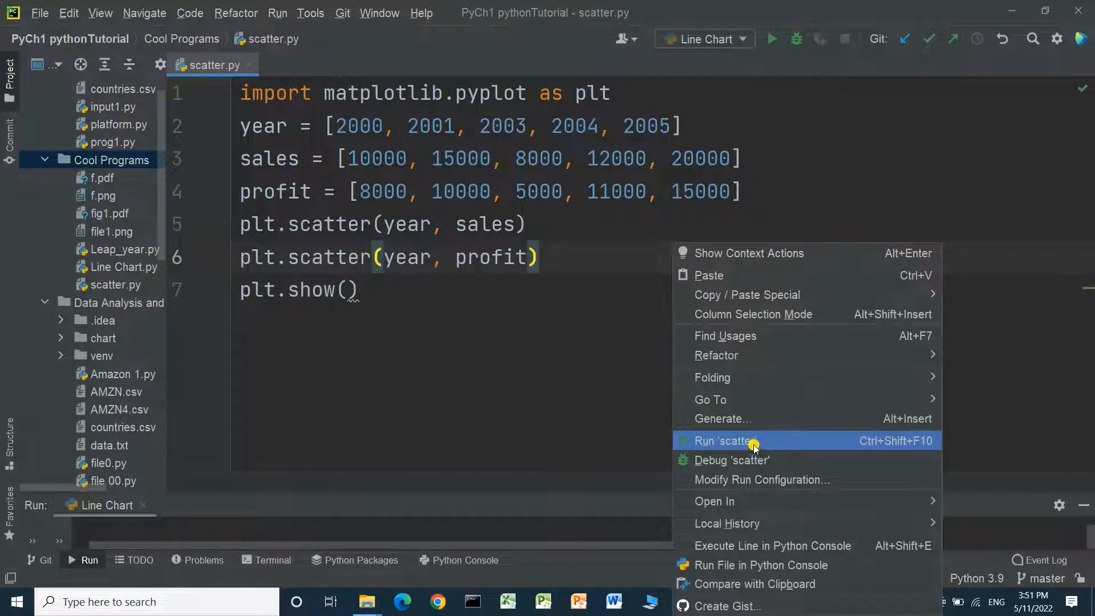
left_click(727, 440)
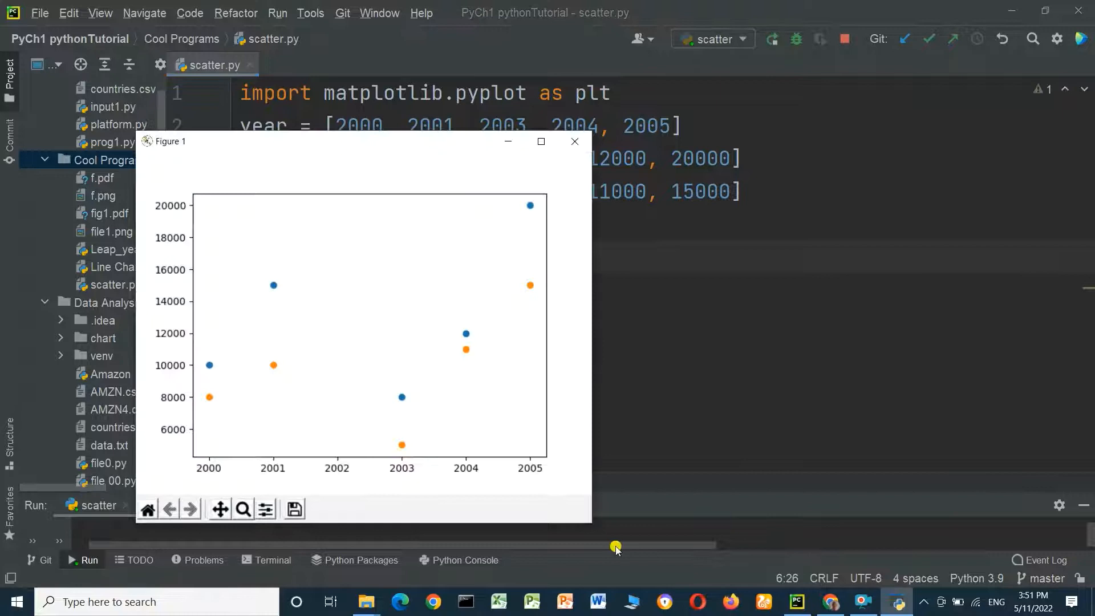
mouse_move(381, 386)
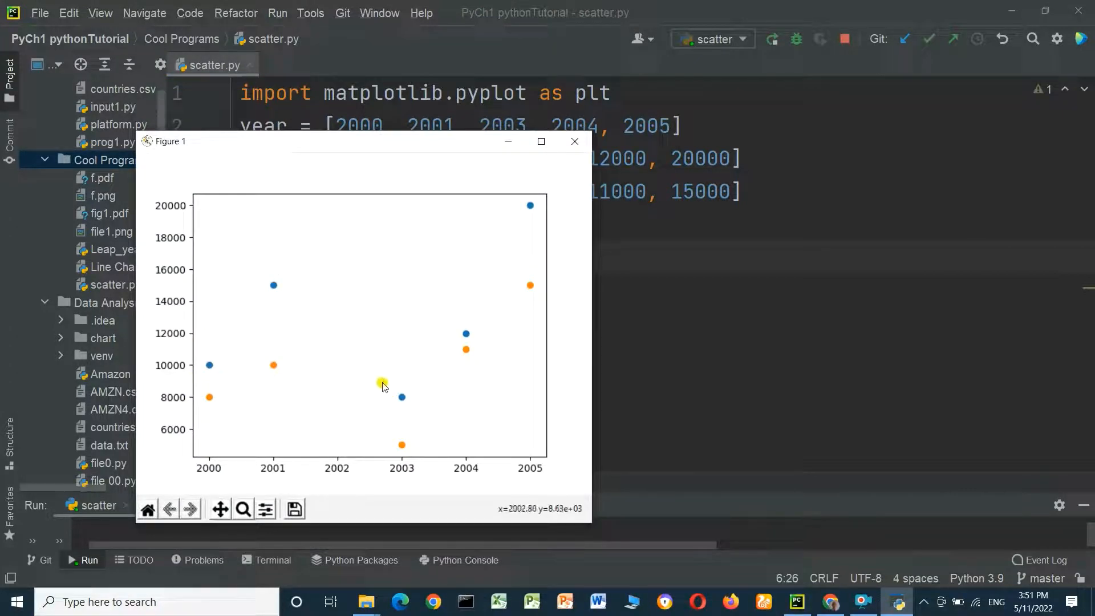
mouse_move(250, 362)
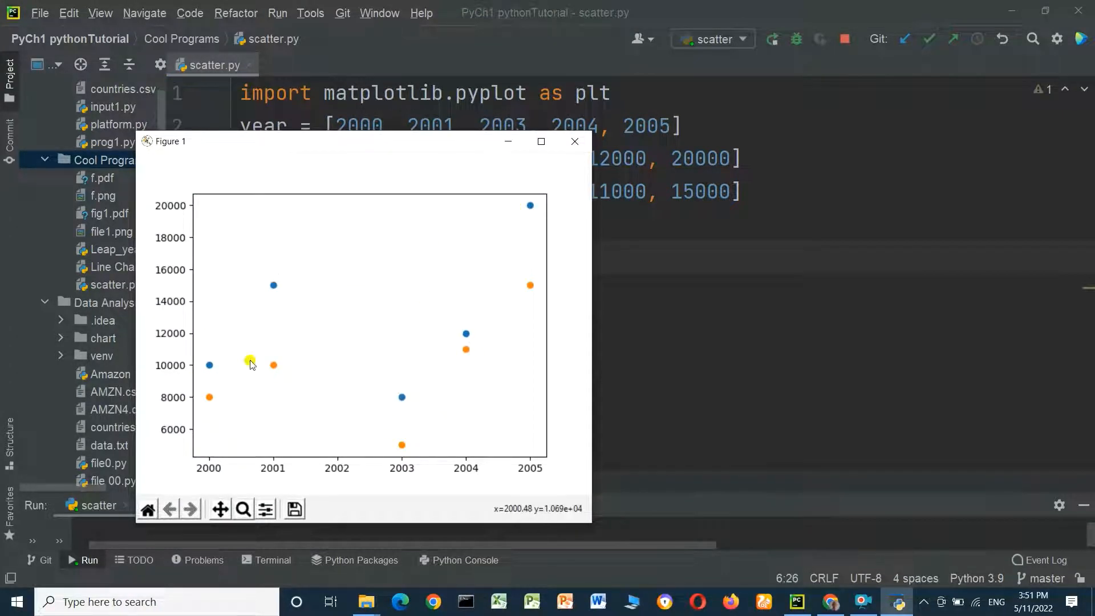
mouse_move(593, 250)
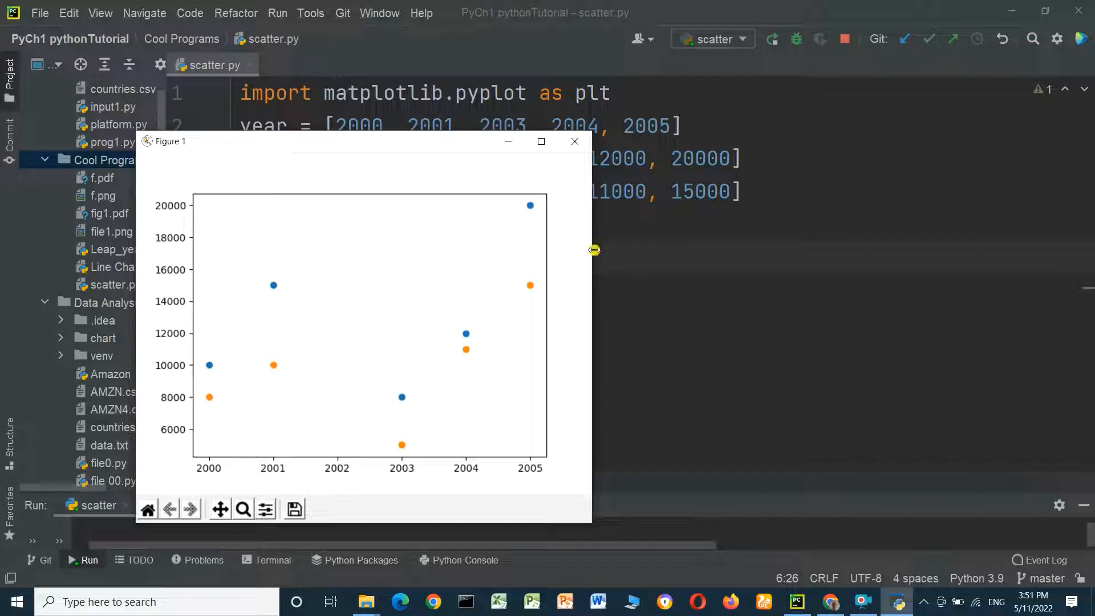
mouse_move(342, 472)
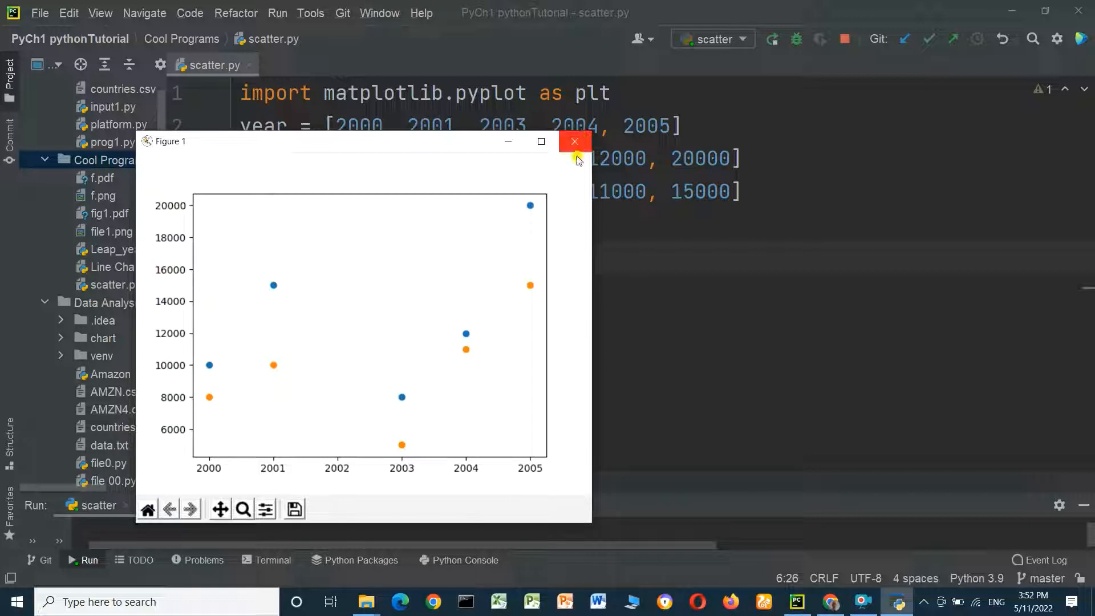
mouse_move(187, 306)
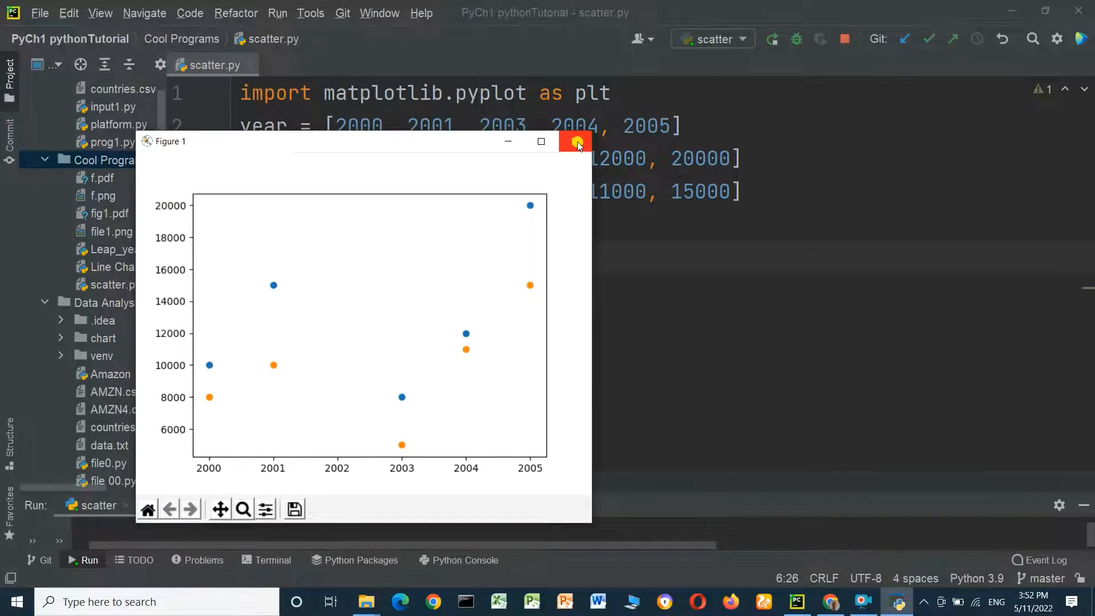
left_click(575, 142)
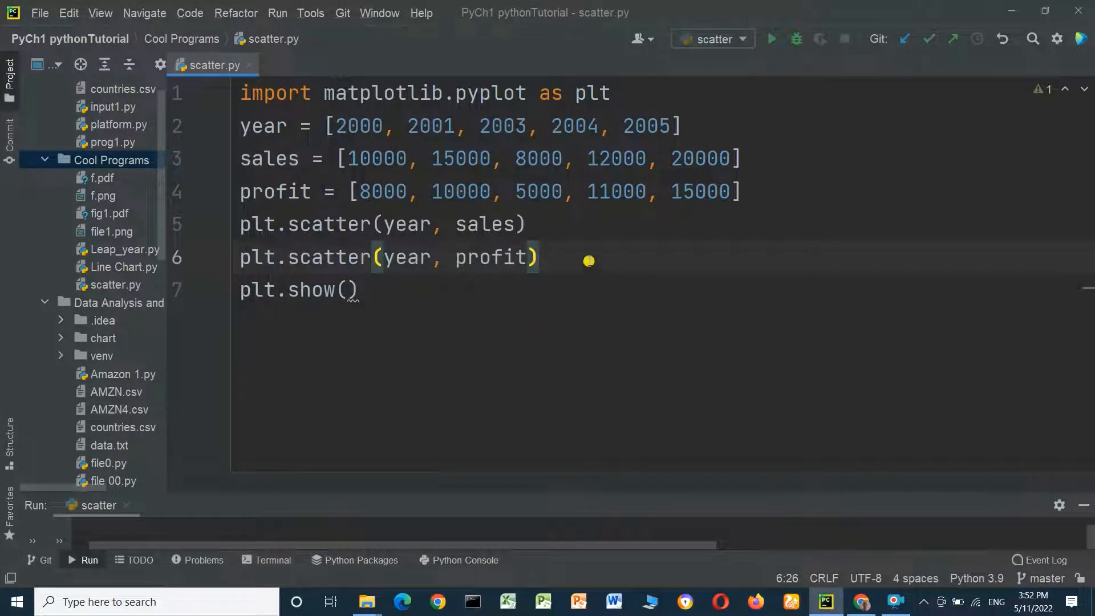
- Add plt.xlabel('Year') before plt.show()
type("pl")
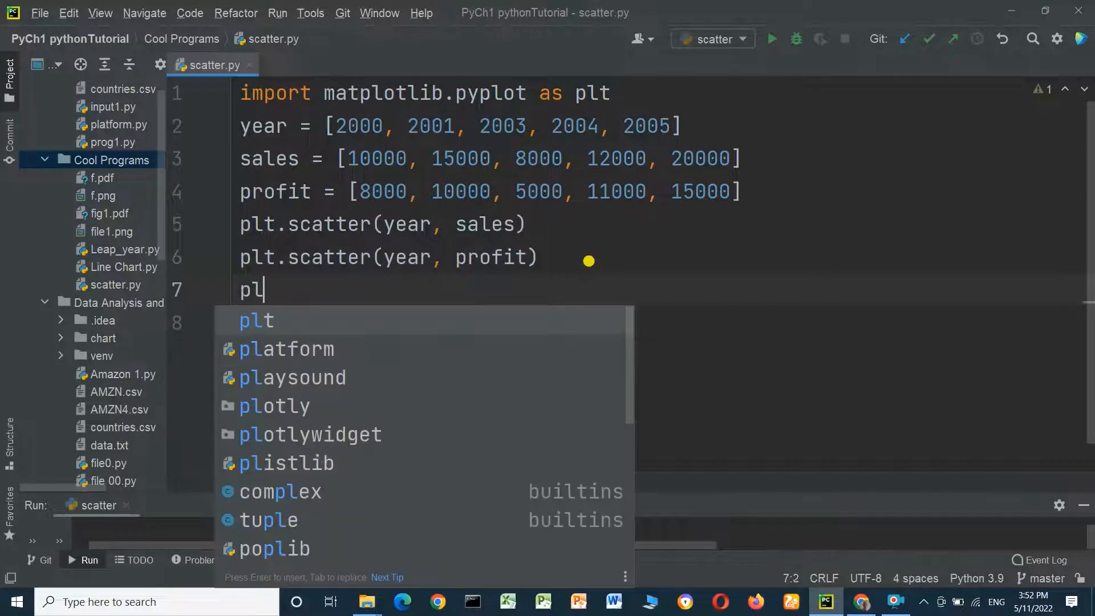
type(".xlabel")
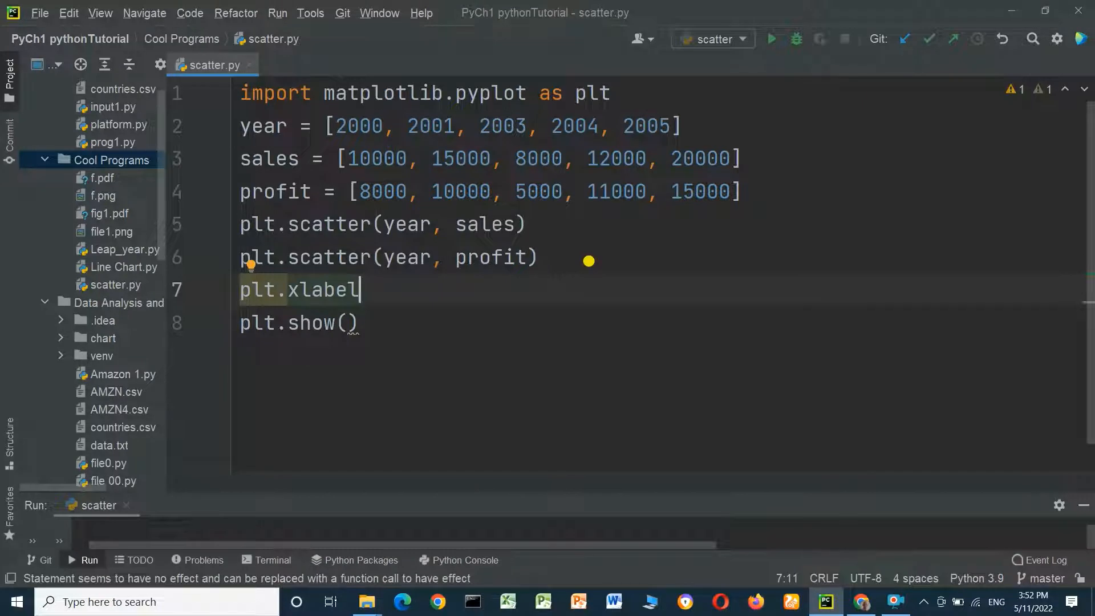
type("()")
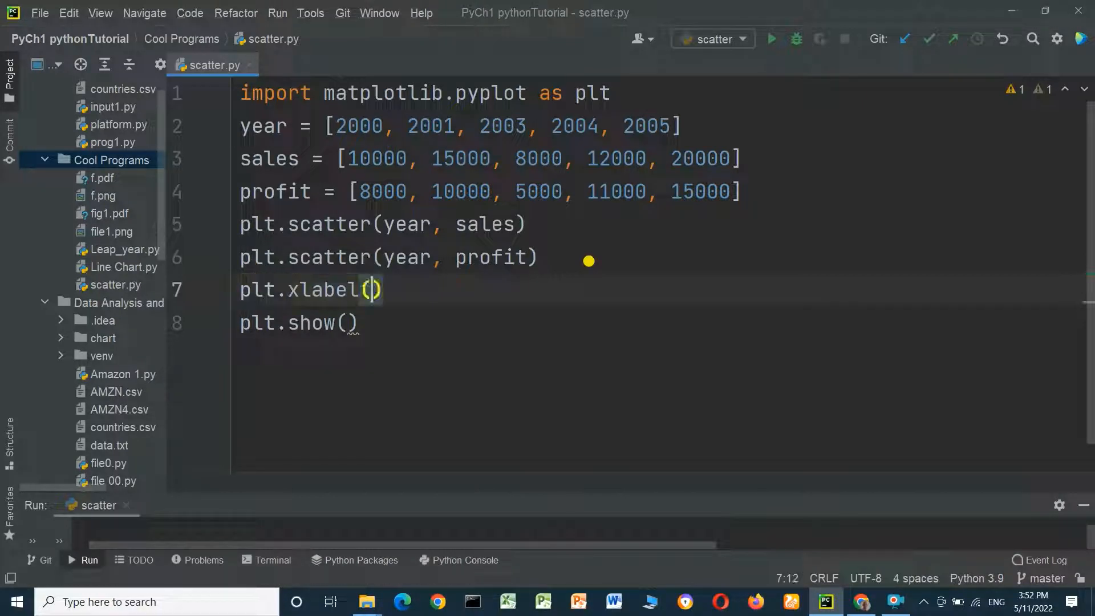
type("'")
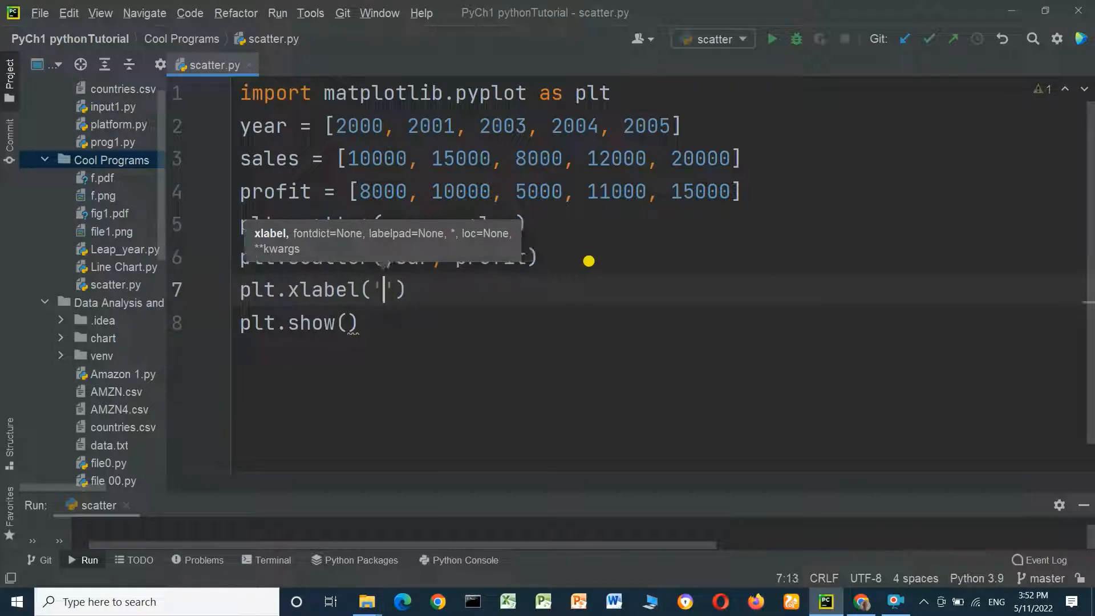
type("Year")
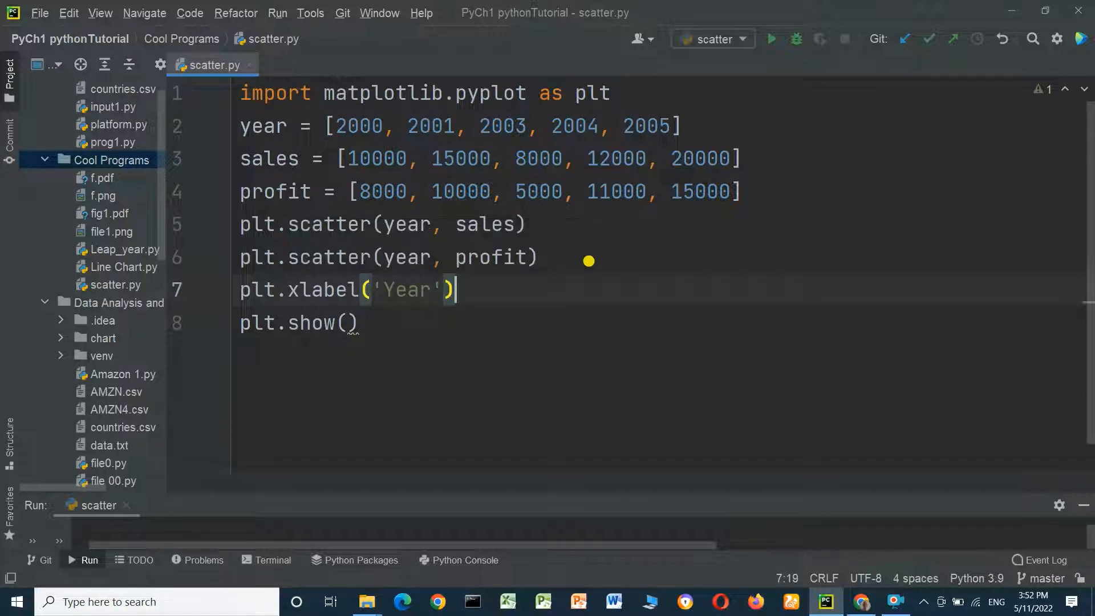
- Add plt.ylabel('Sales & Profit') below the x-axis label line
type("pl")
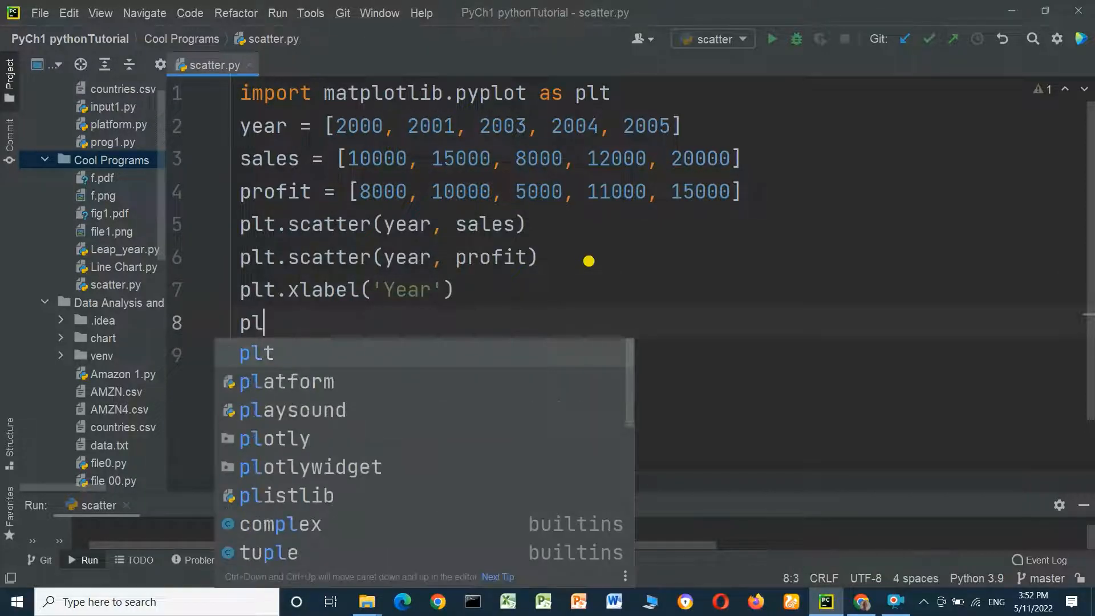
type("t.y")
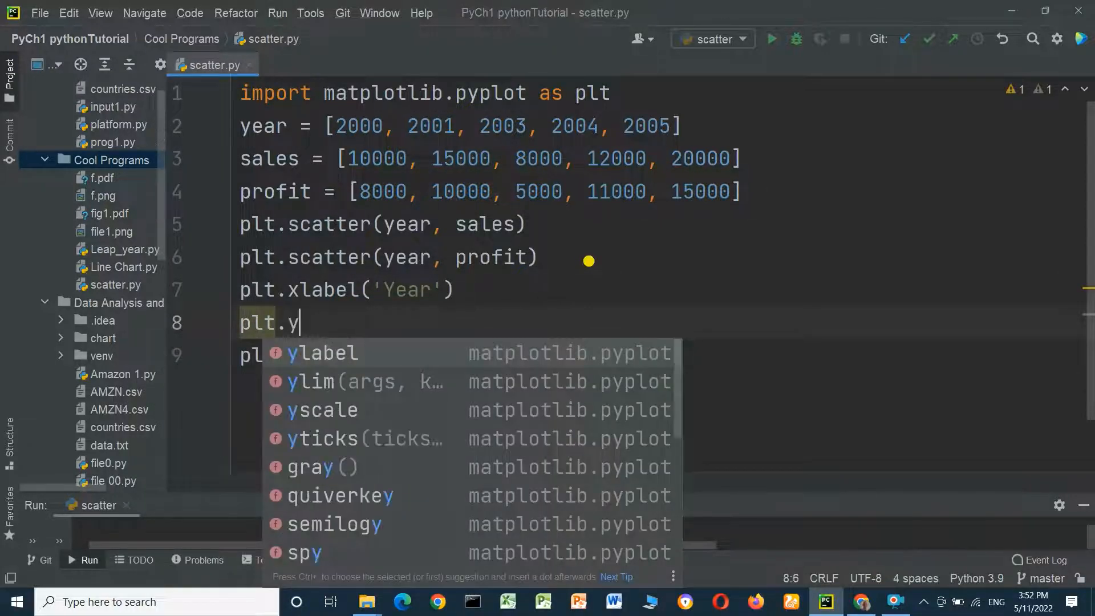
left_click(322, 352)
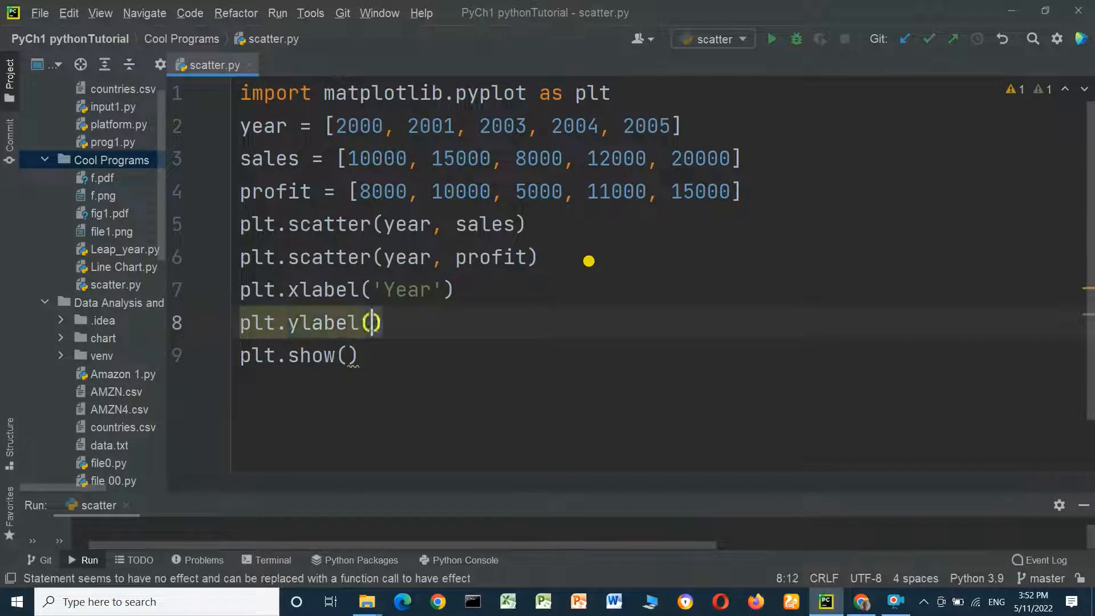
type("''")
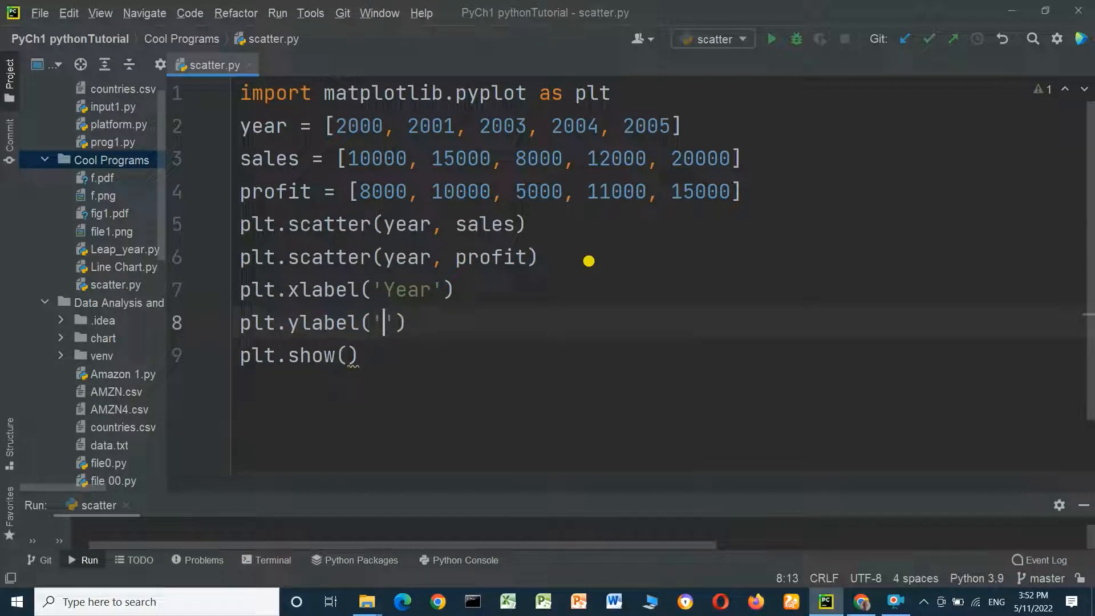
type("Sales &")
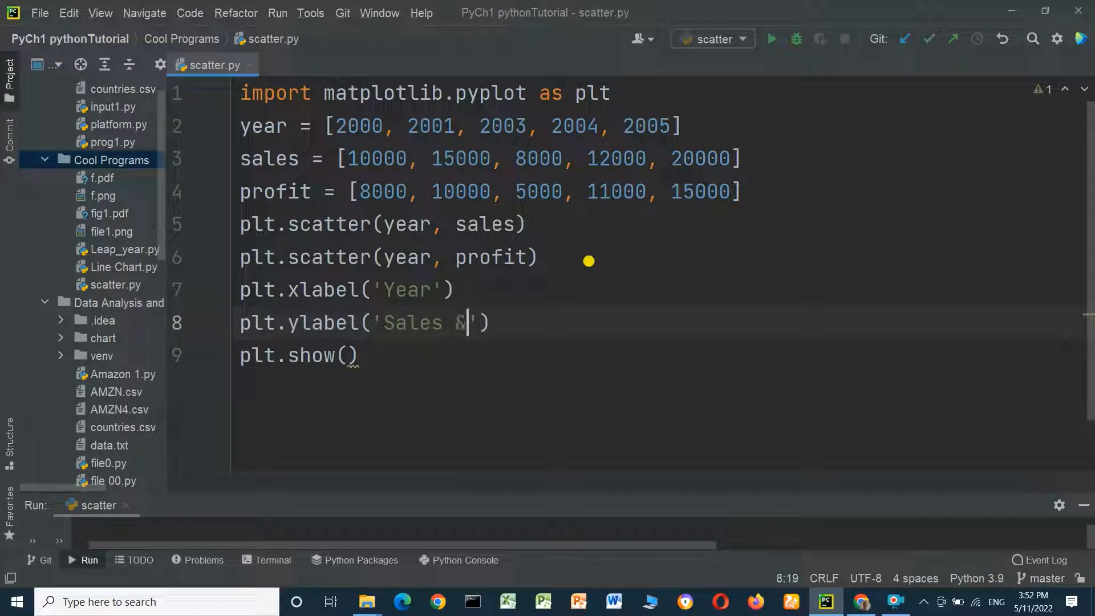
type("P")
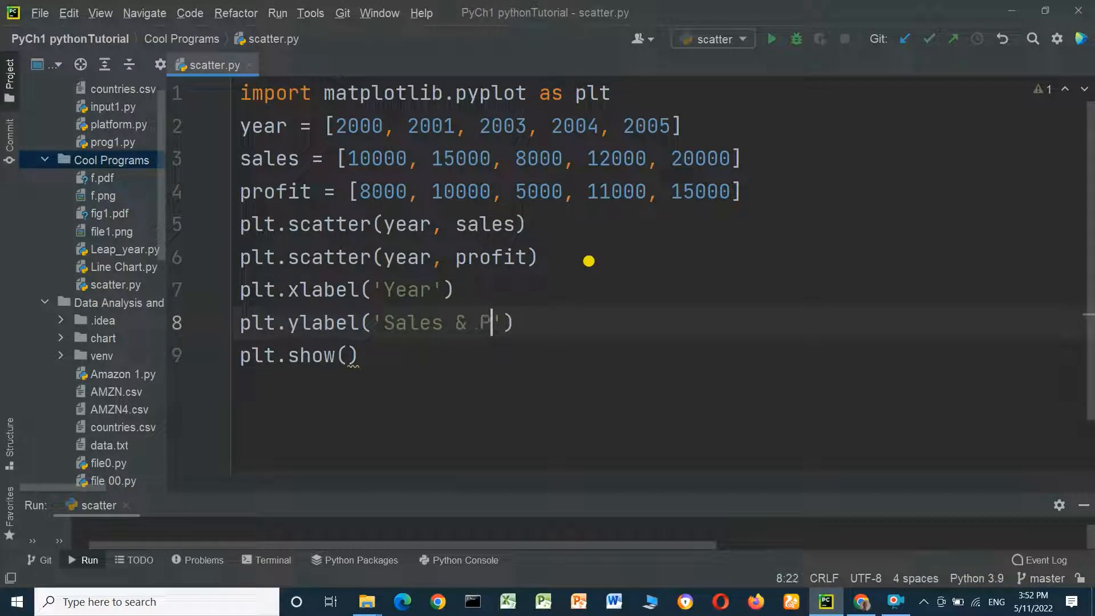
type("rofit")
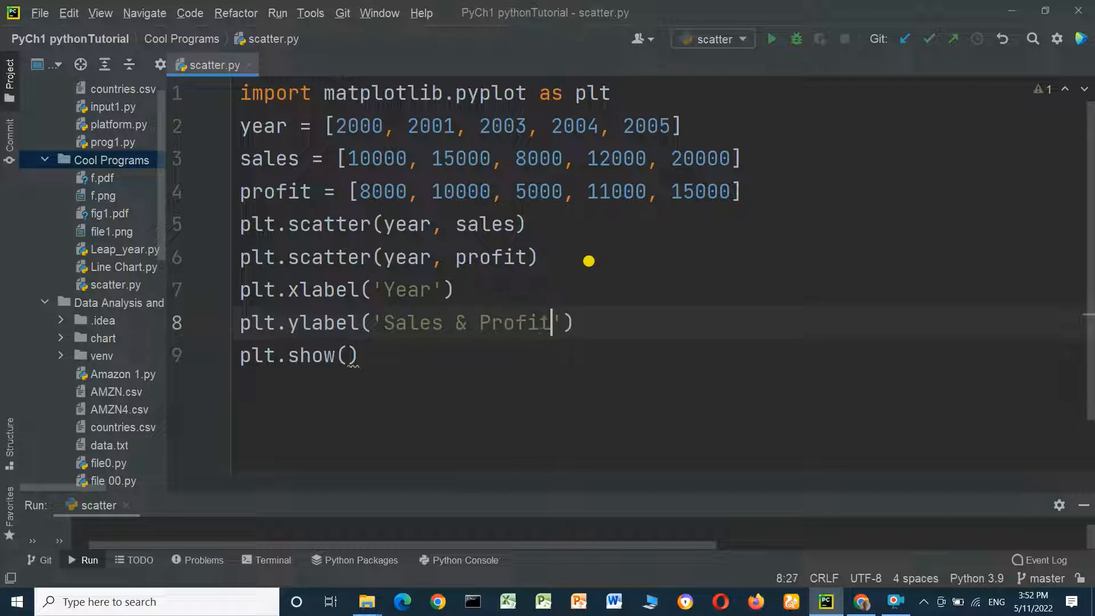
left_click(538, 258)
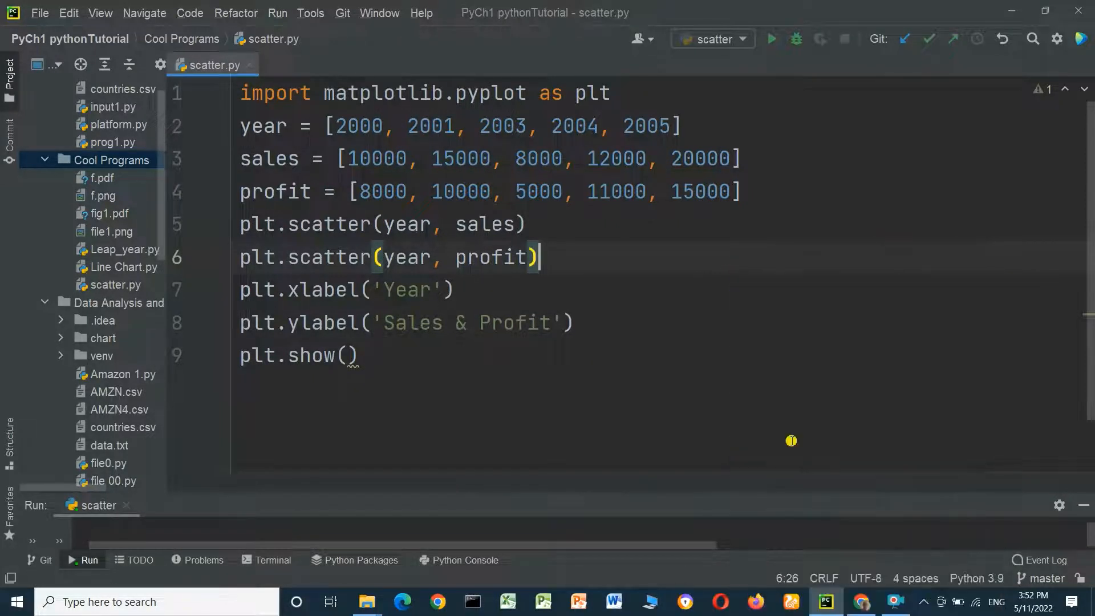
- Run scatter.py to view the chart with Year and Sales & Profit axis labels
left_click(771, 39)
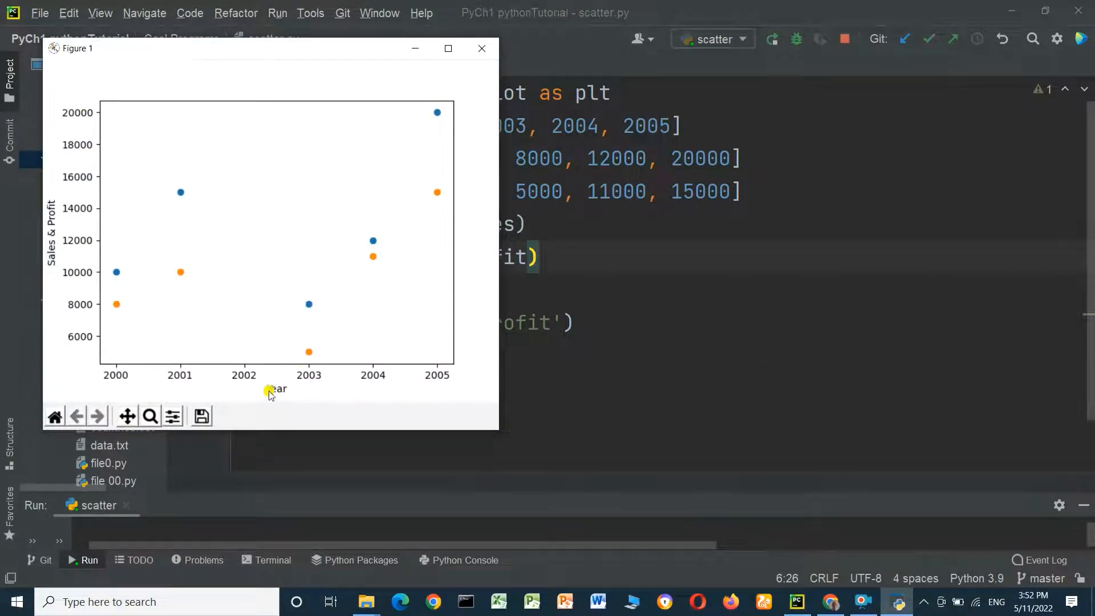
mouse_move(101, 311)
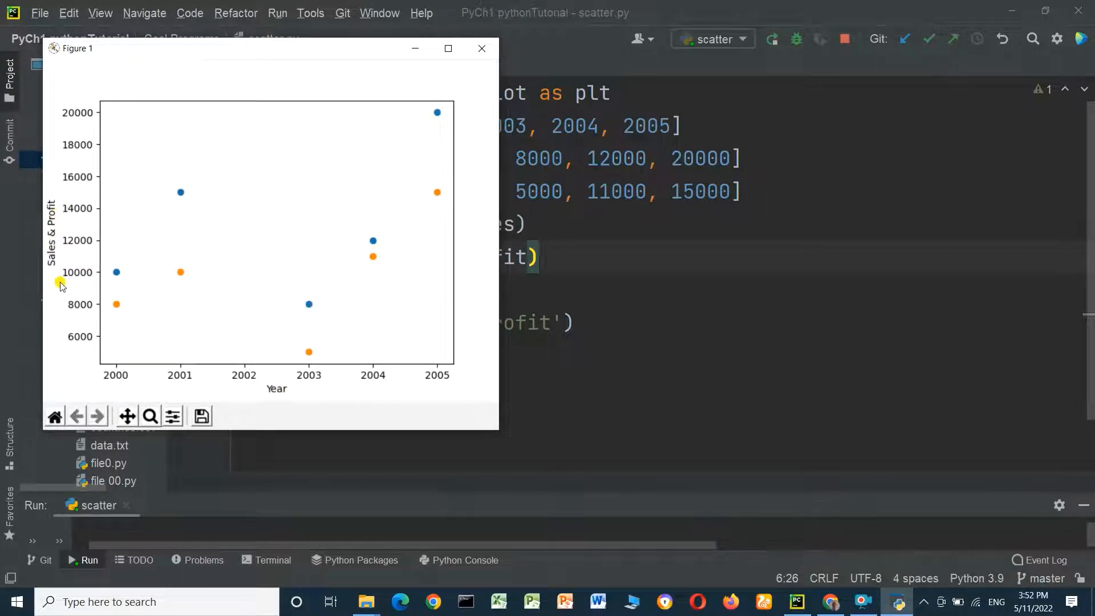
mouse_move(482, 48)
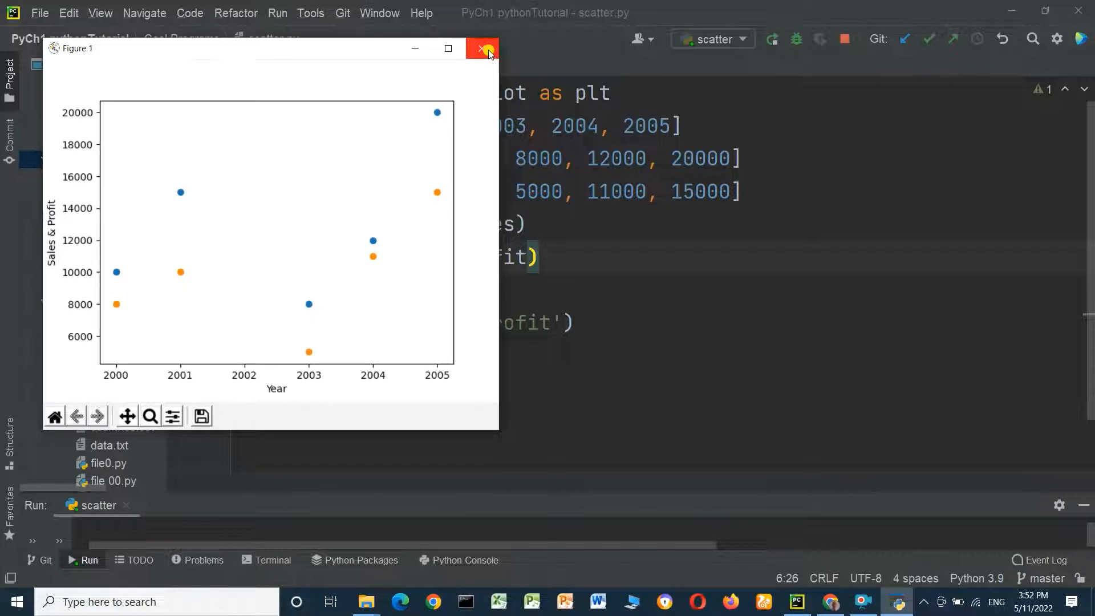
mouse_move(307, 305)
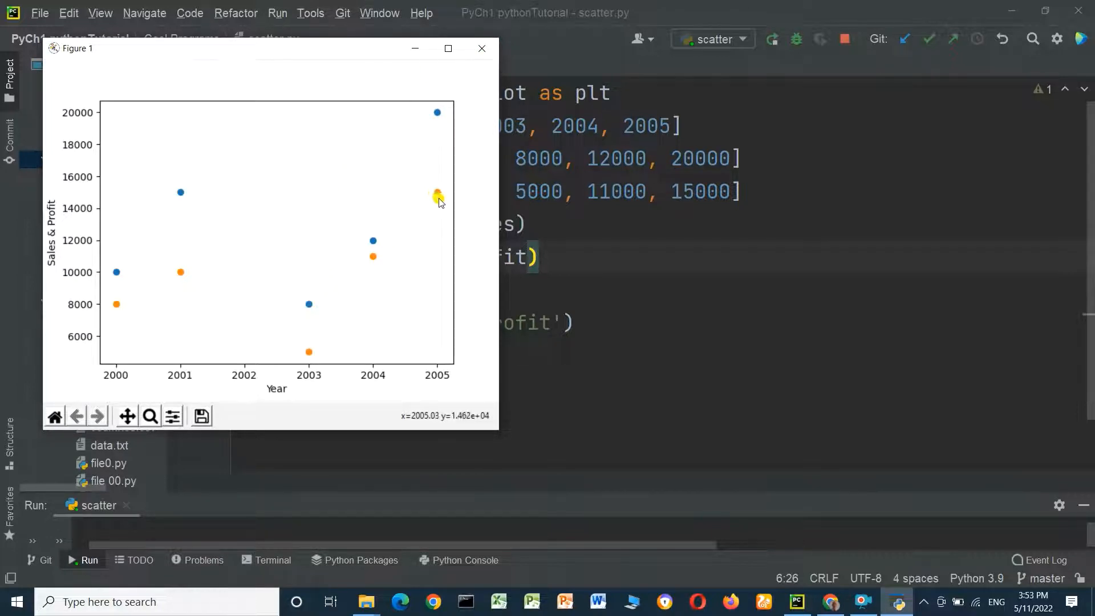
mouse_move(132, 286)
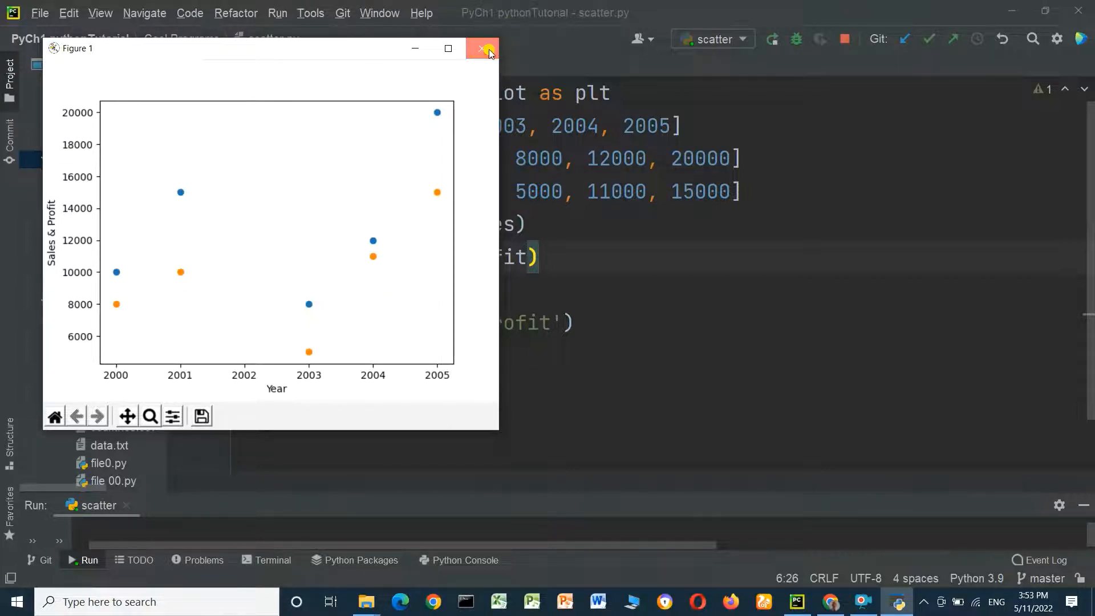
left_click(484, 49)
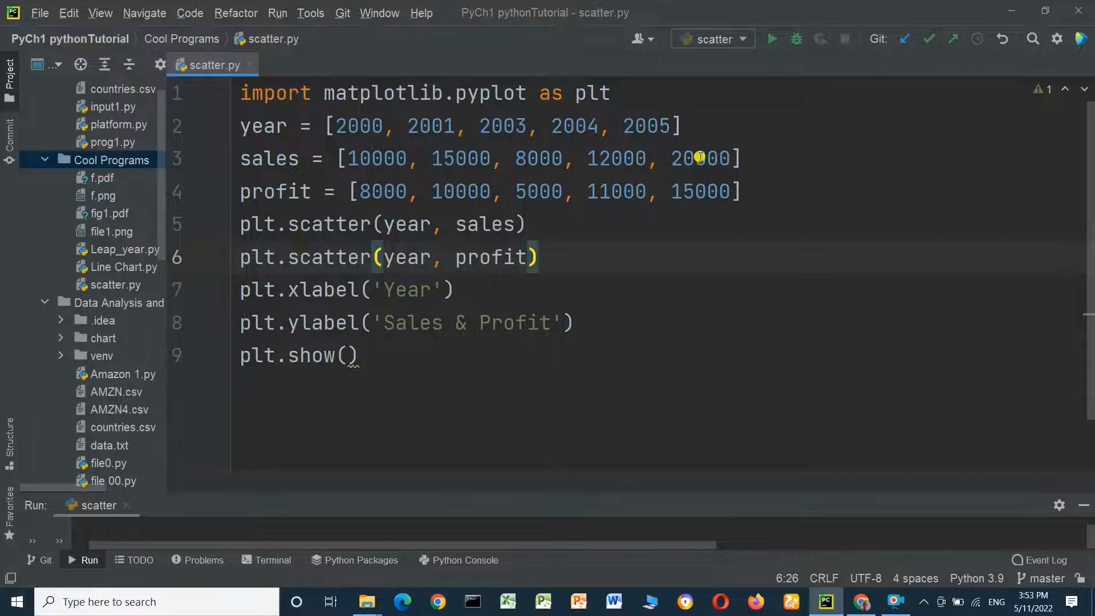
- Add 'import mplcursors' on line 2 below the matplotlib import
key("Enter")
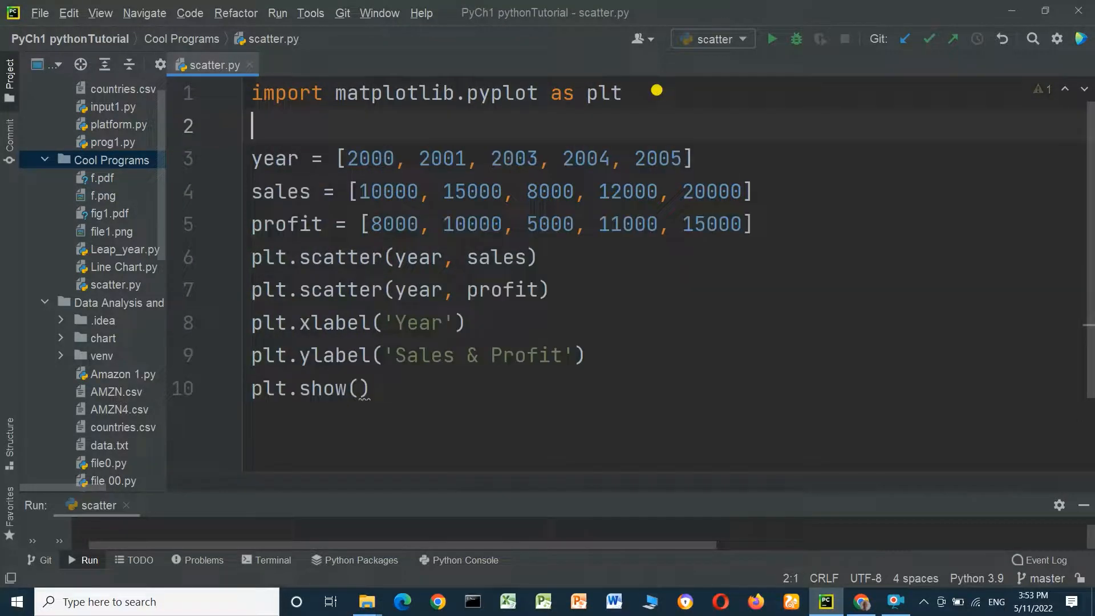
type("import")
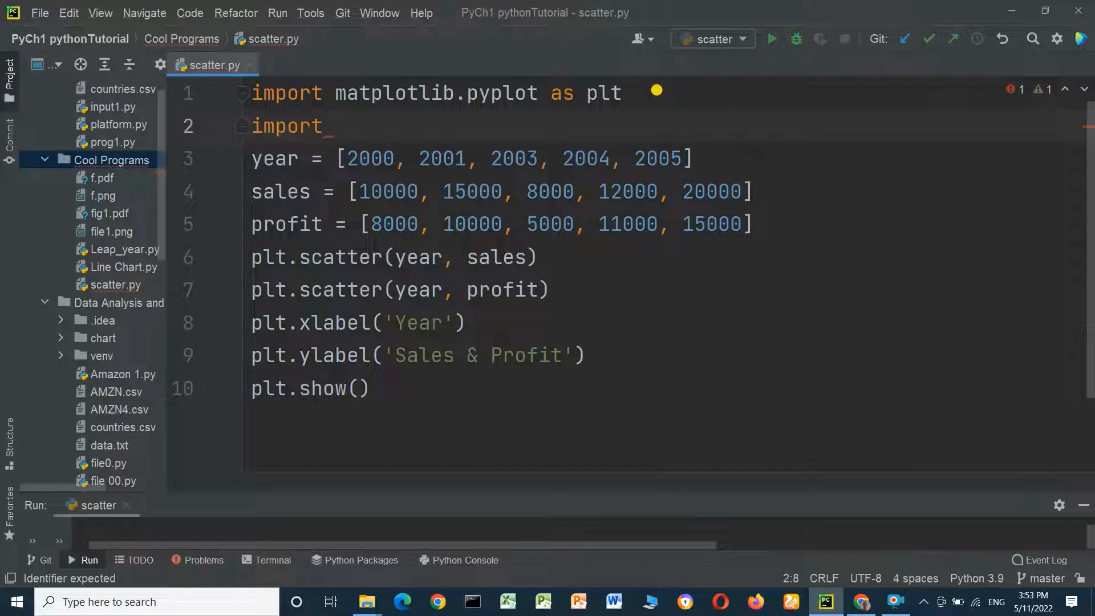
type("mp")
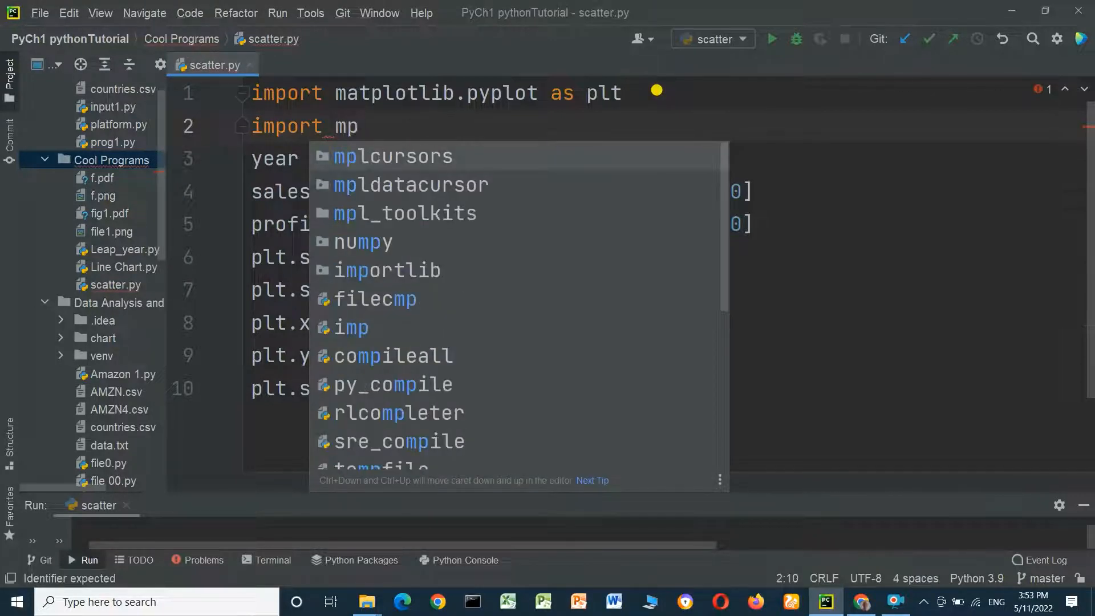
- Insert mplcursors.cursor(hover=True) on a new line just before plt.show()
left_click(393, 156)
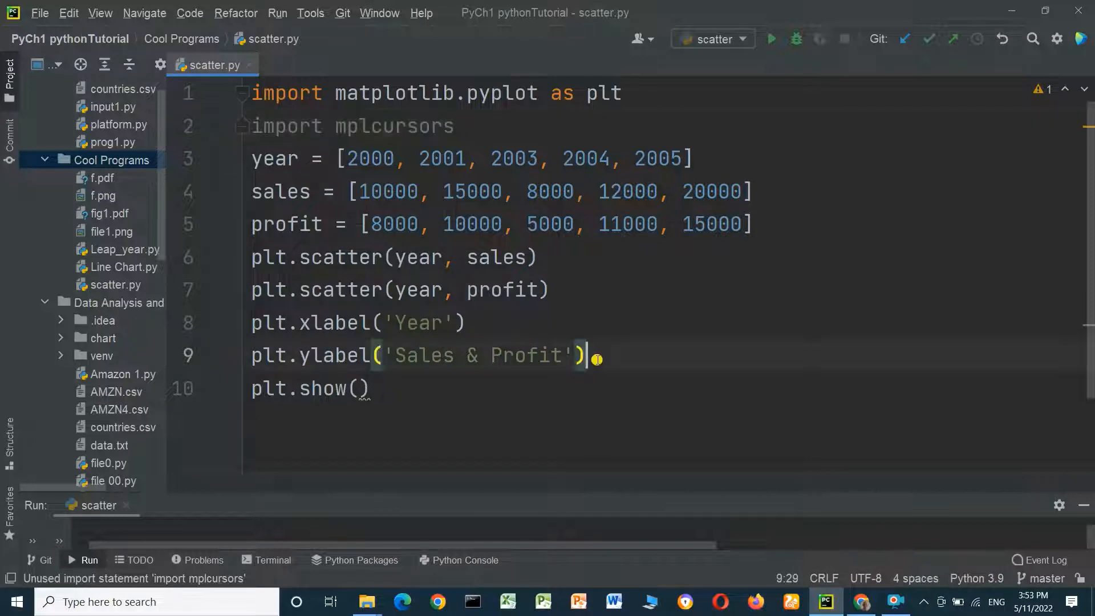
key("Enter")
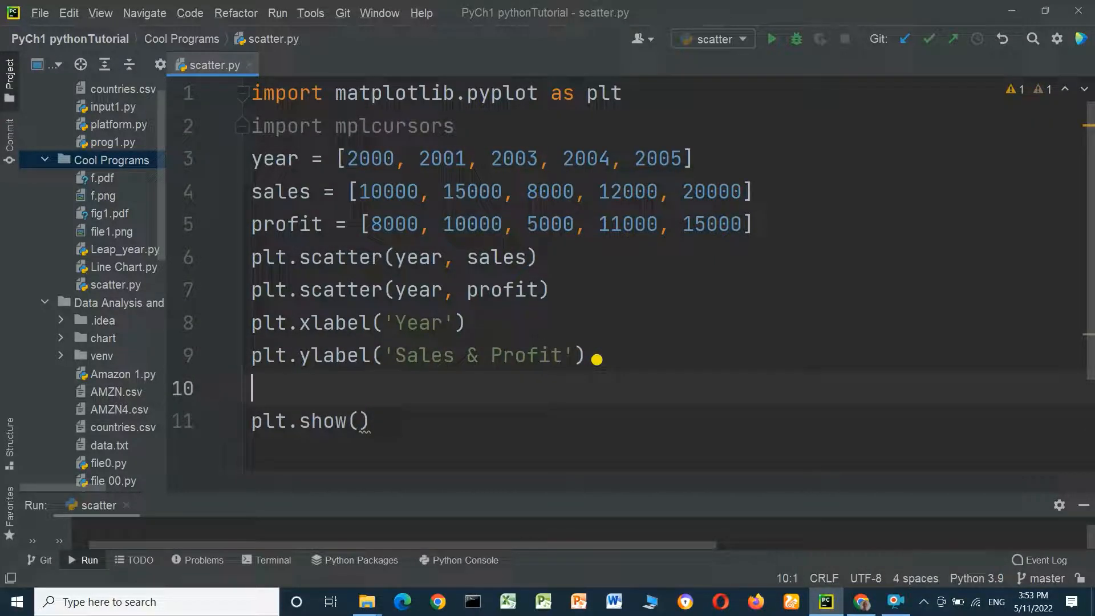
type("mplcursors")
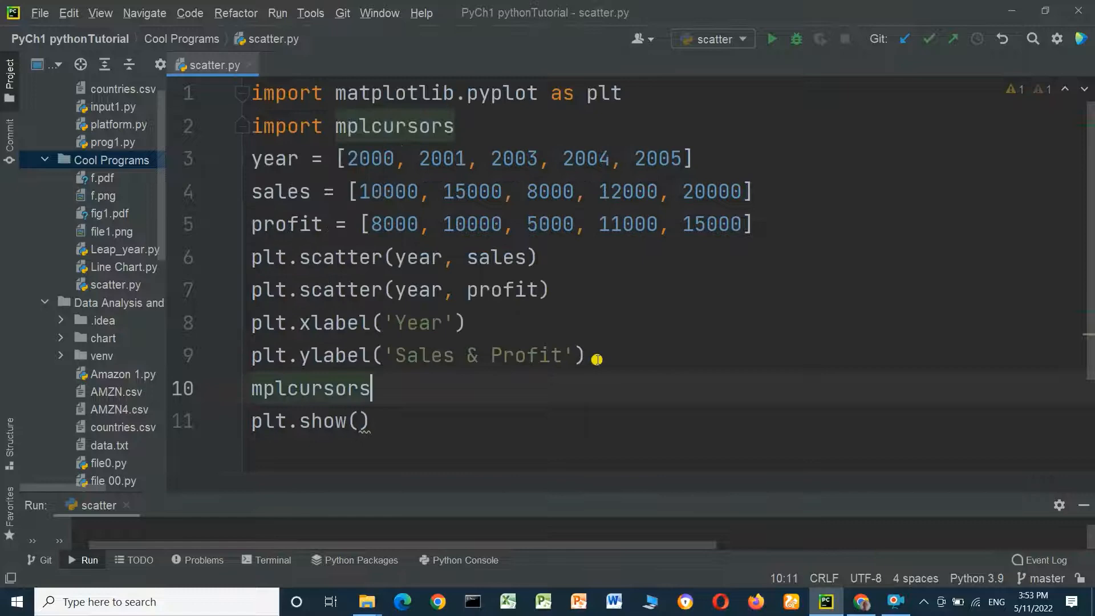
type(".cursor(")
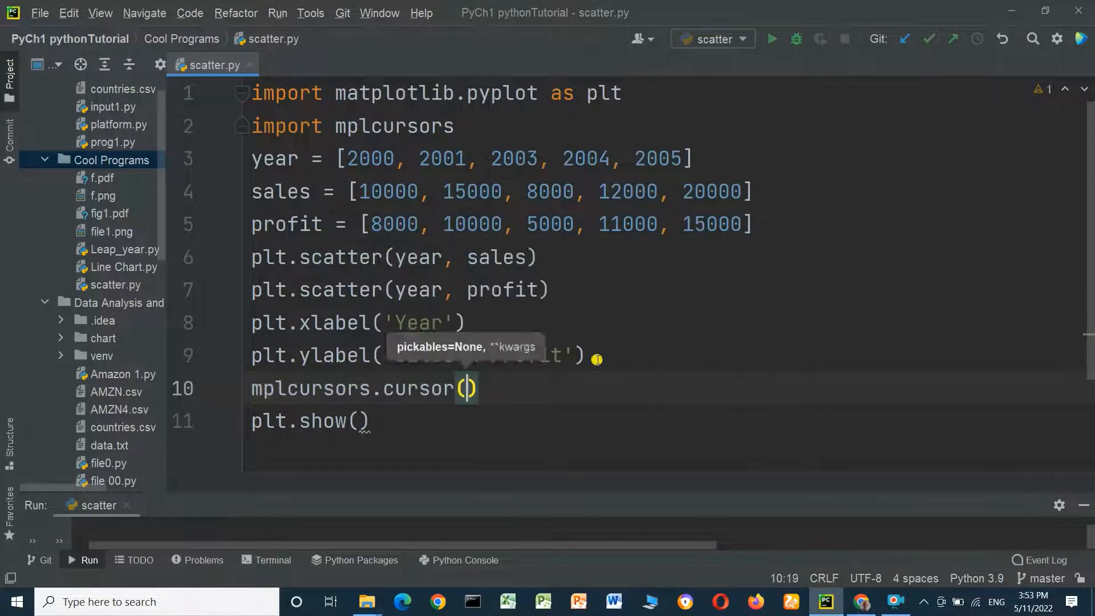
type("hover=")
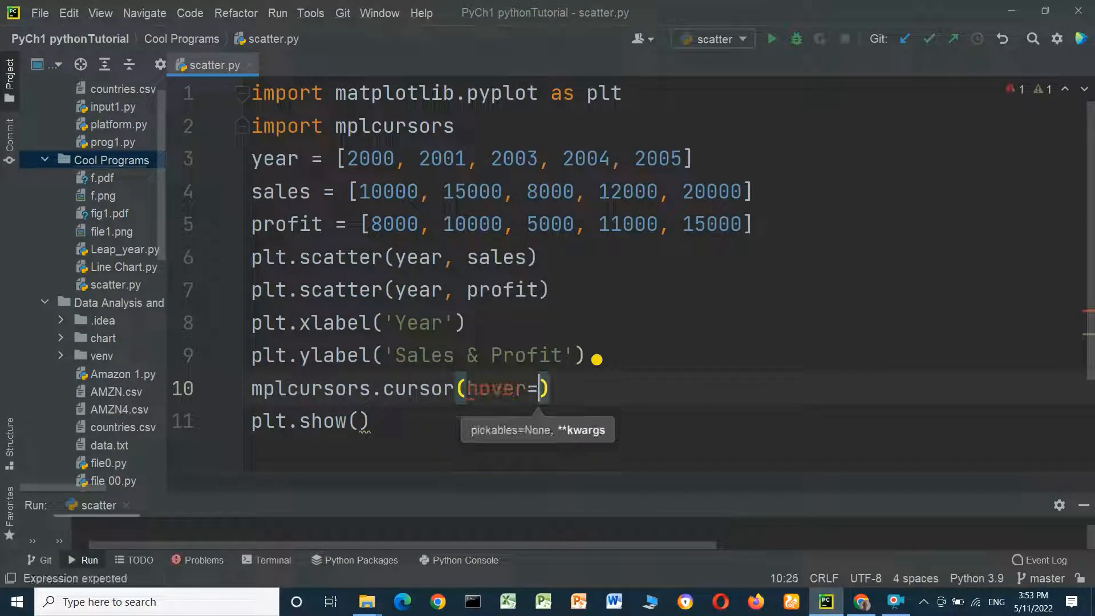
type("True")
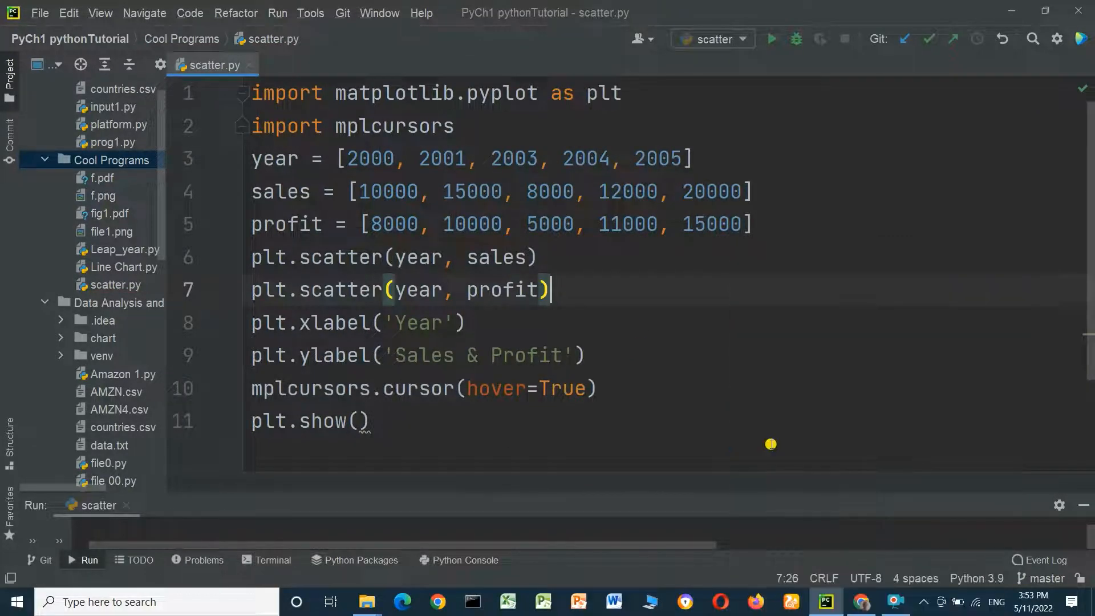
left_click(773, 39)
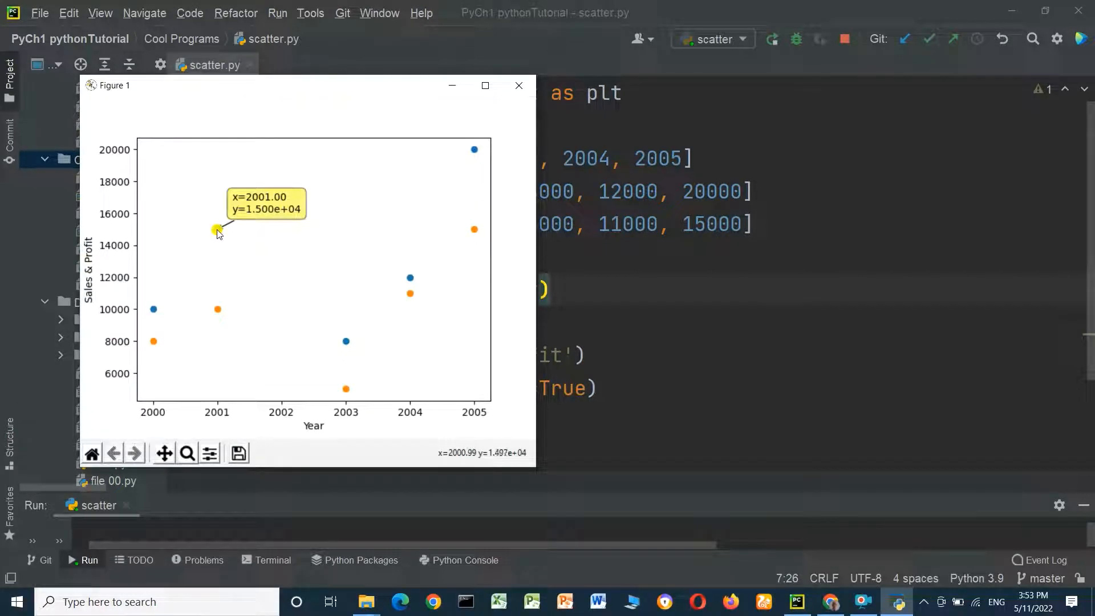
mouse_move(218, 310)
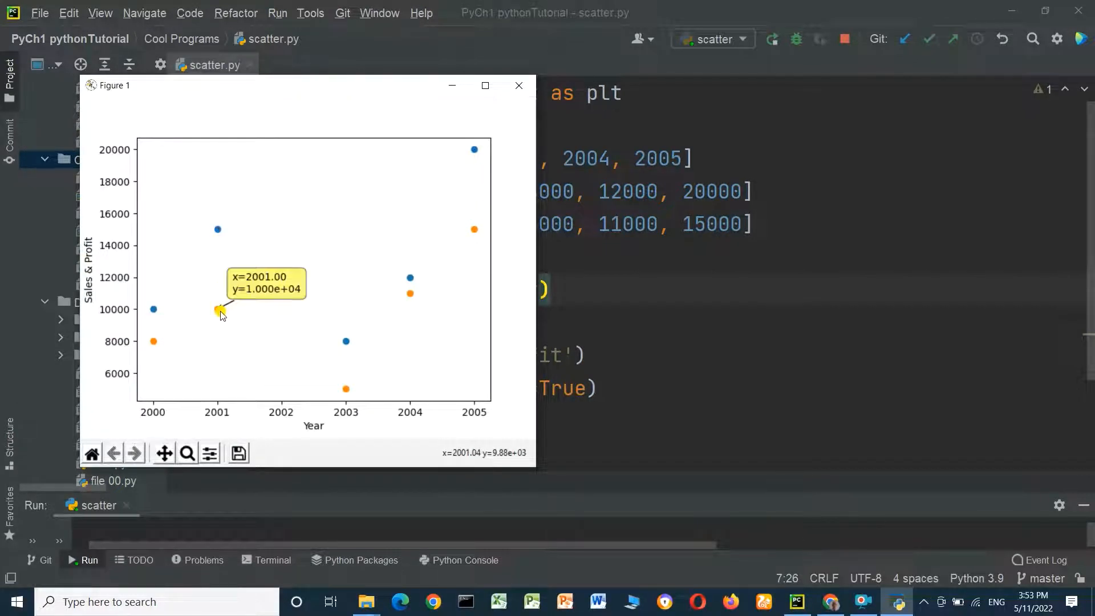
mouse_move(153, 311)
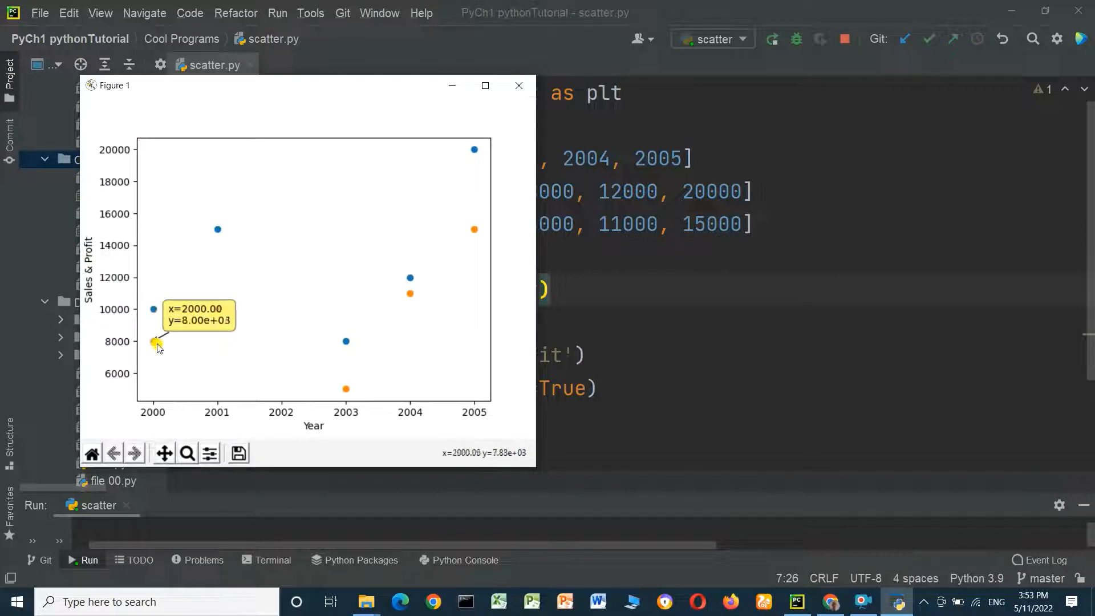
mouse_move(346, 376)
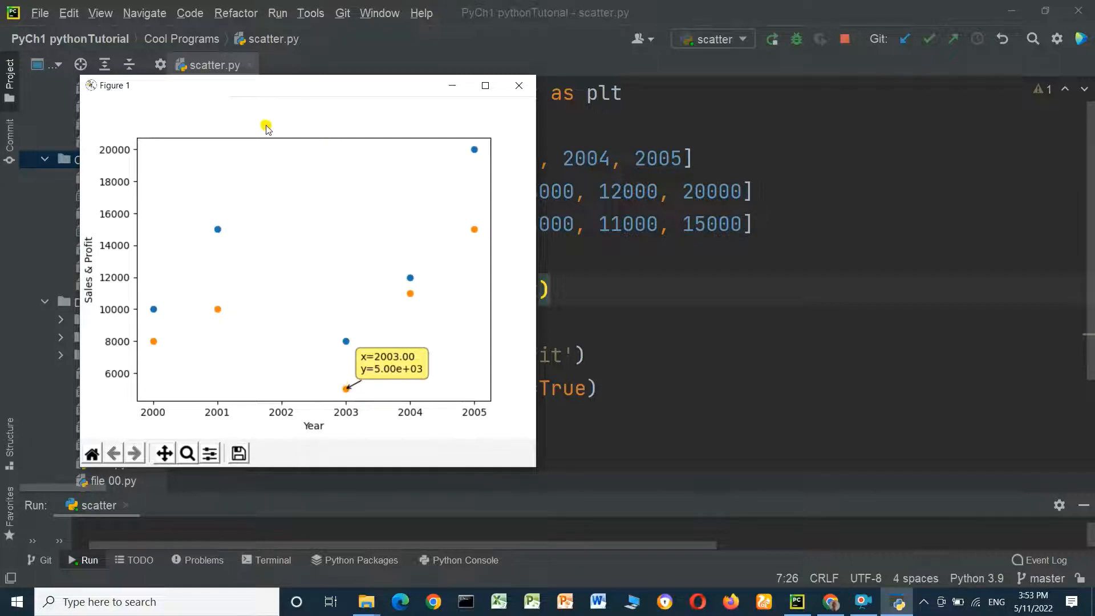
mouse_move(513, 102)
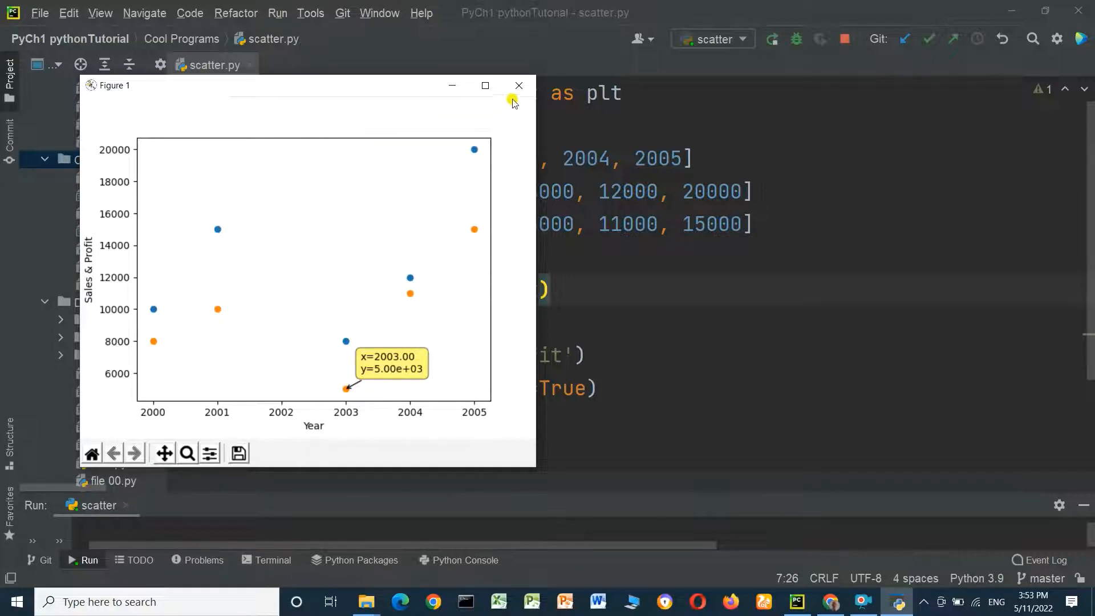
left_click(519, 86)
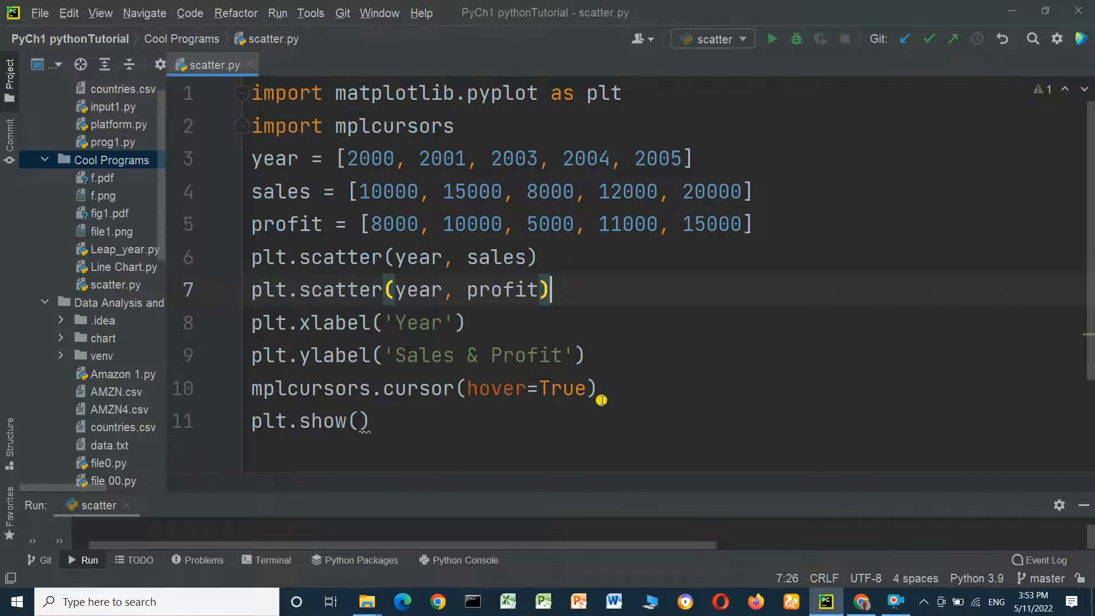
- Add plt.title('Sales and profit per years') on a new line after the ylabel call
key("Enter")
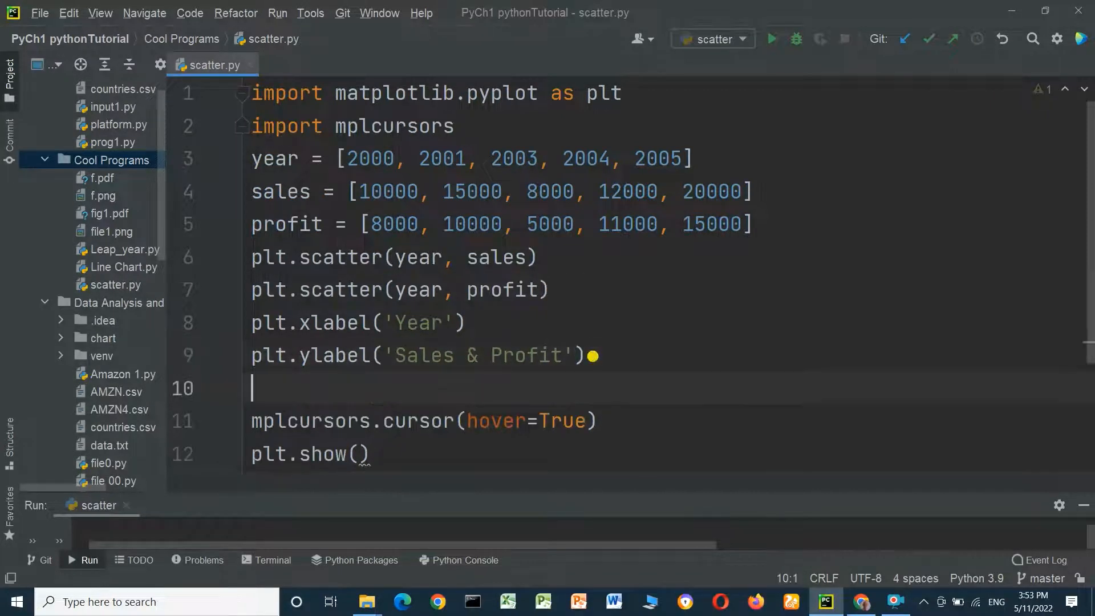
type("plt")
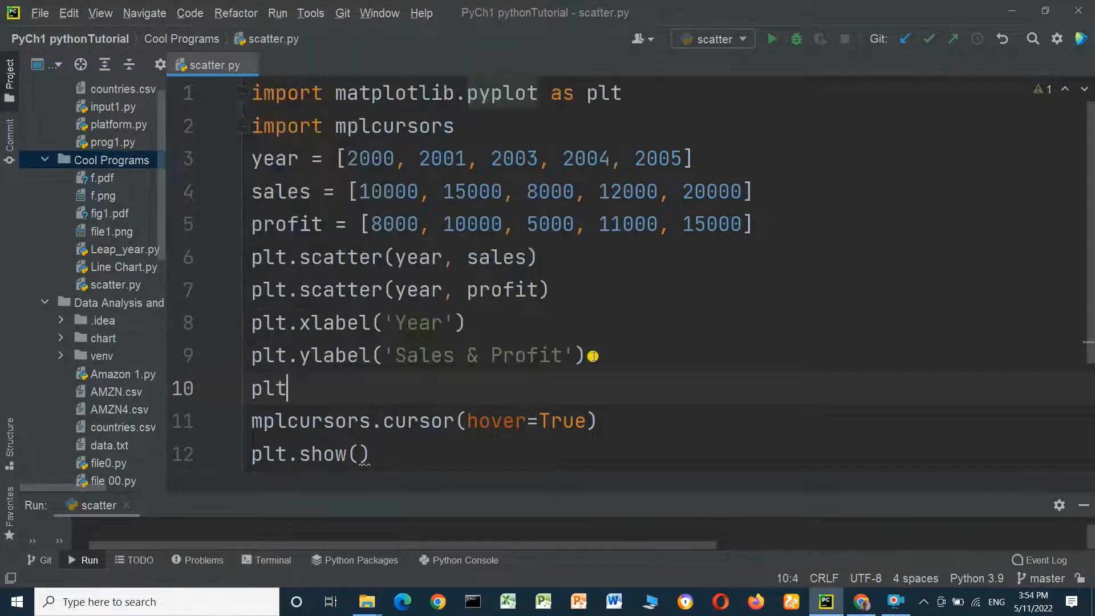
type(".title")
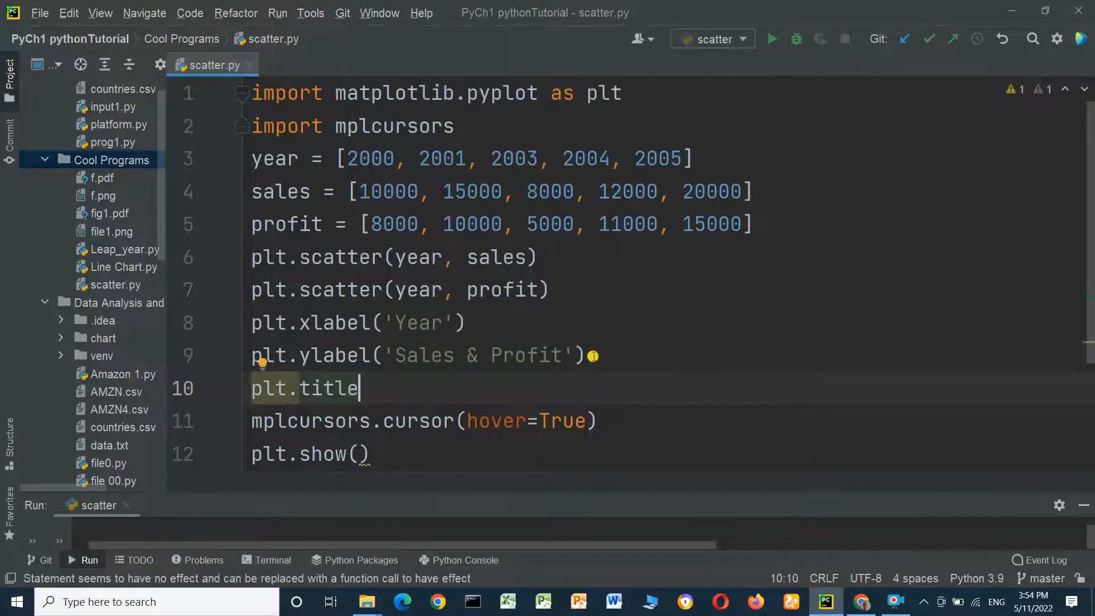
type("()")
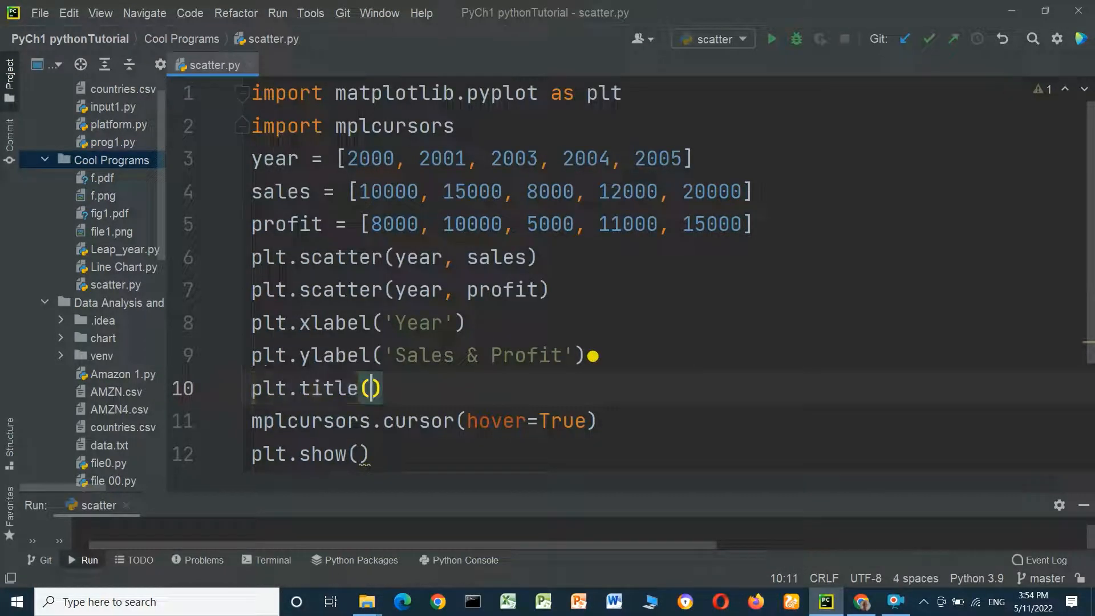
type("'Sales and")
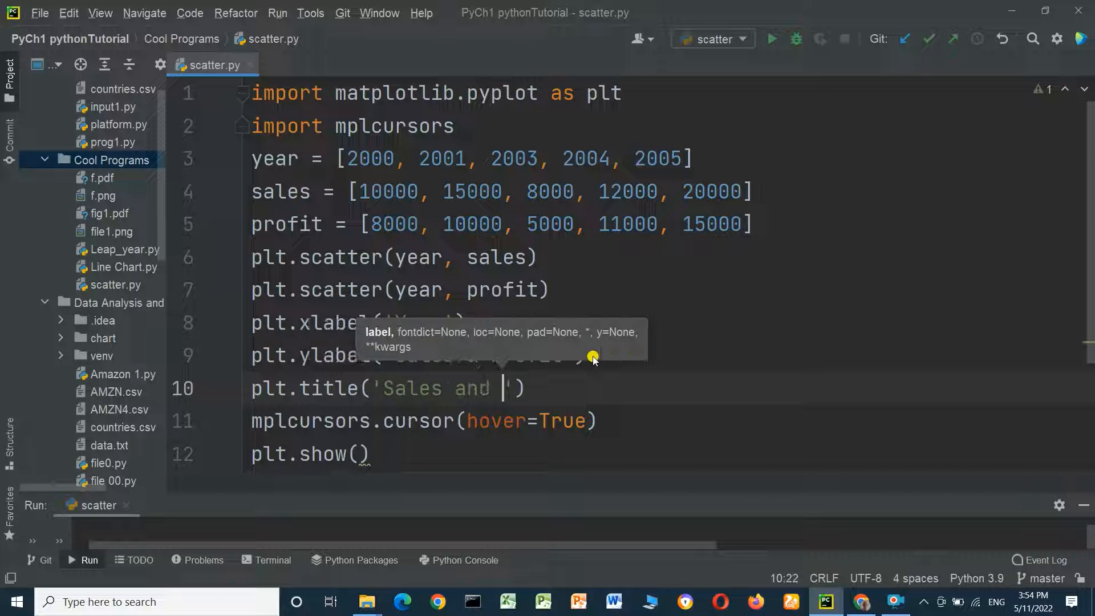
type("pro")
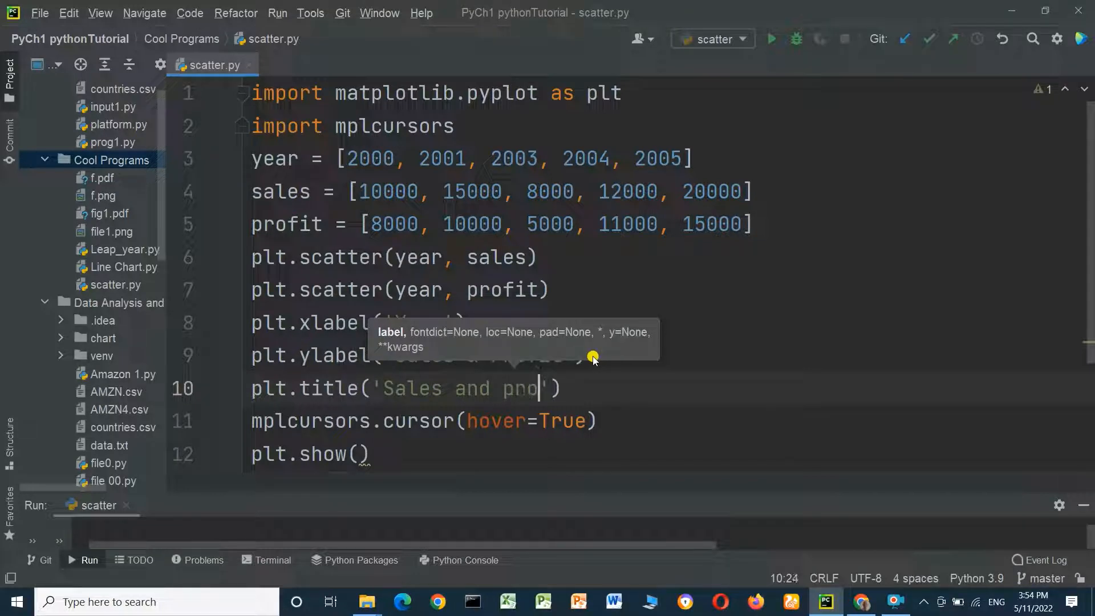
type("fit")
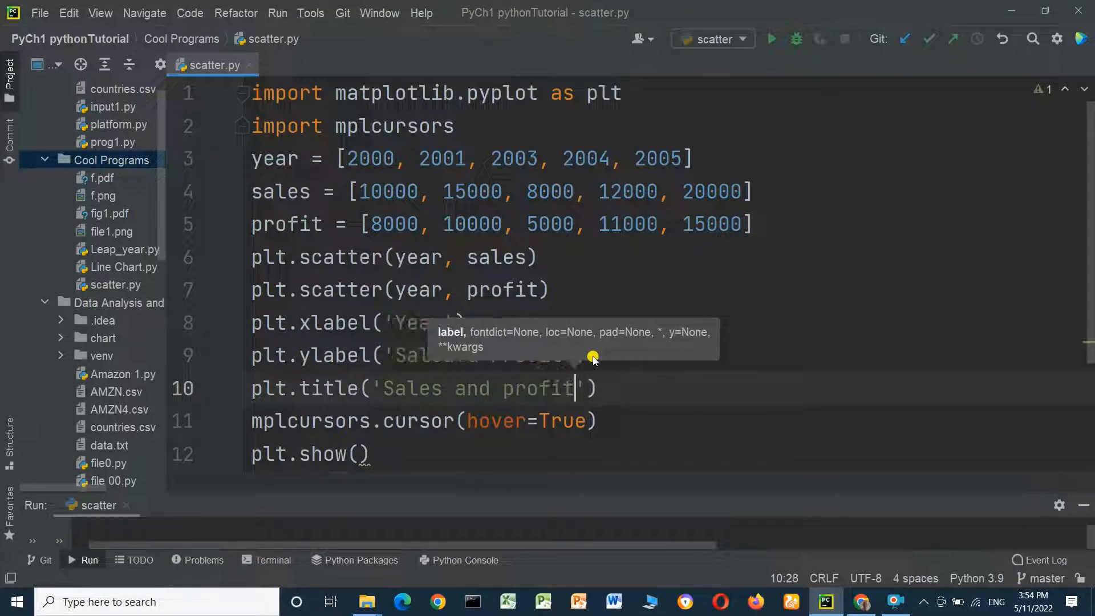
type("per")
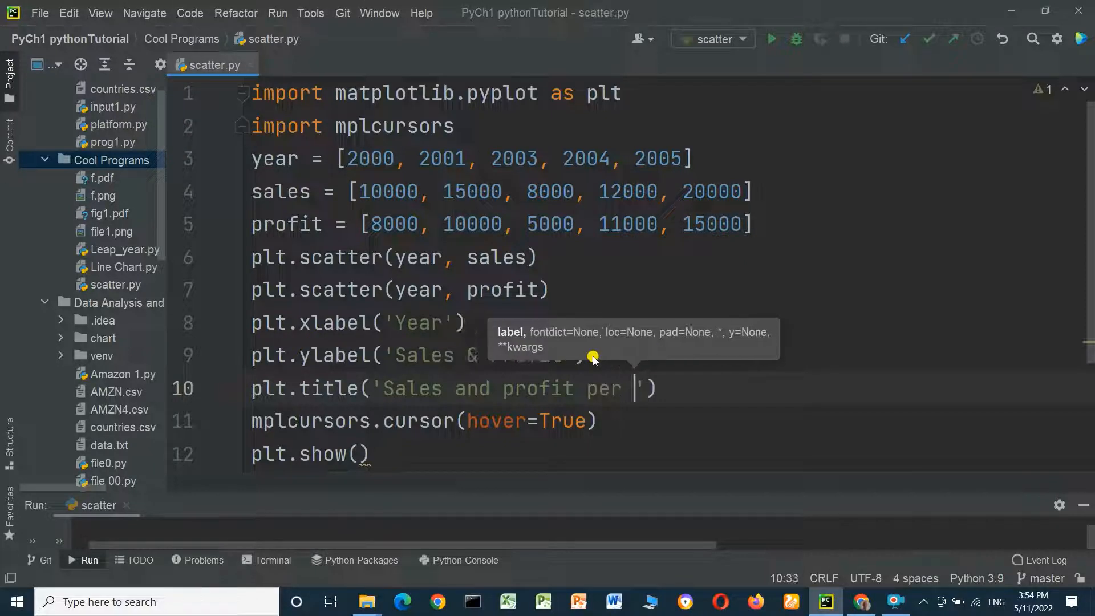
type("y")
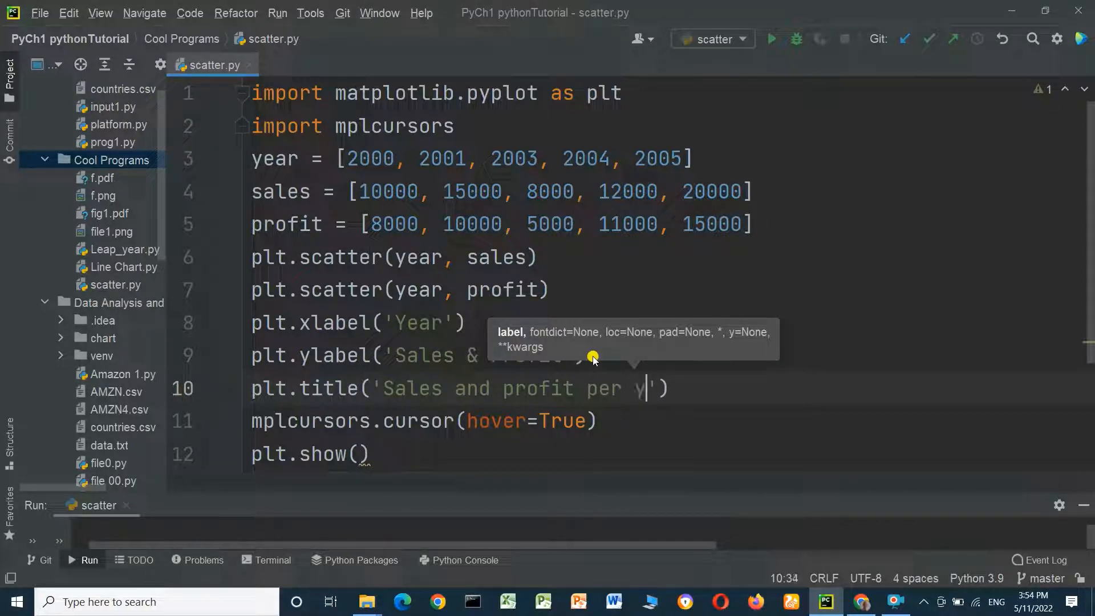
type("ears")
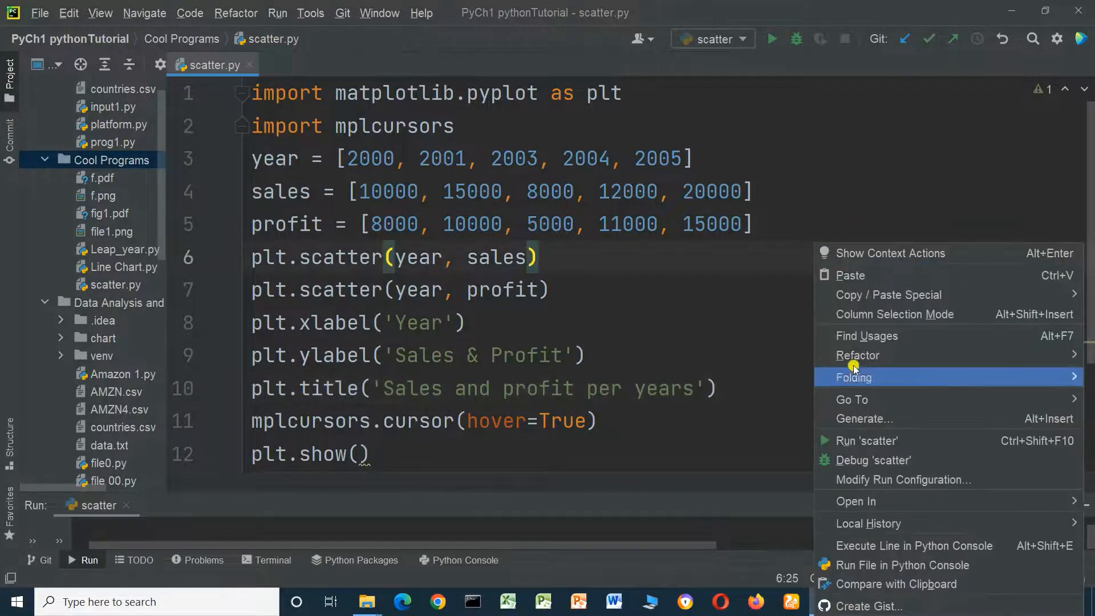
mouse_move(860, 440)
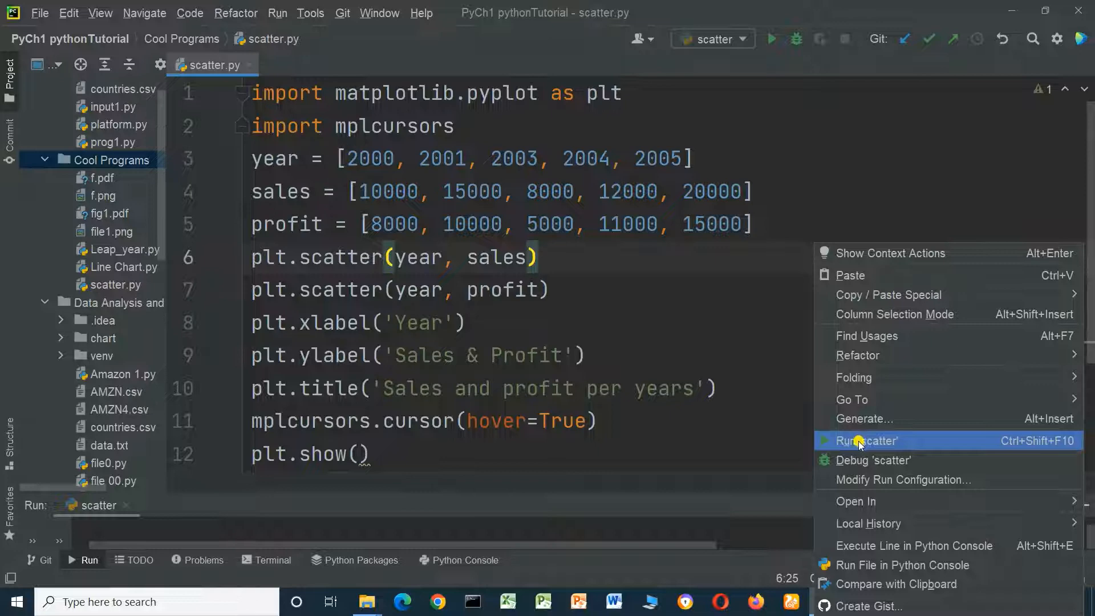
left_click(866, 440)
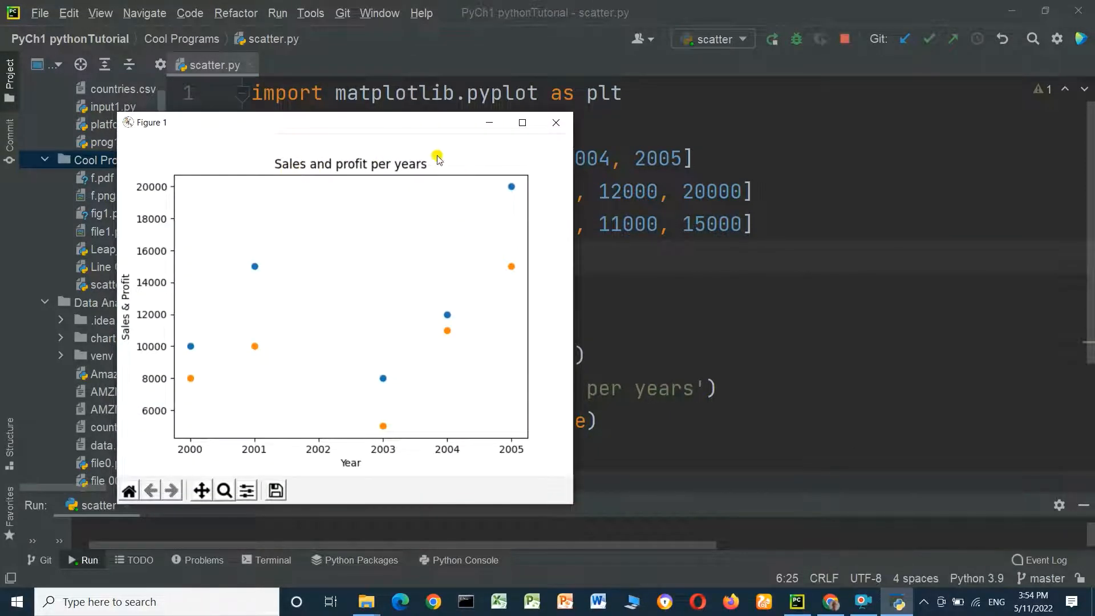
left_click(557, 123)
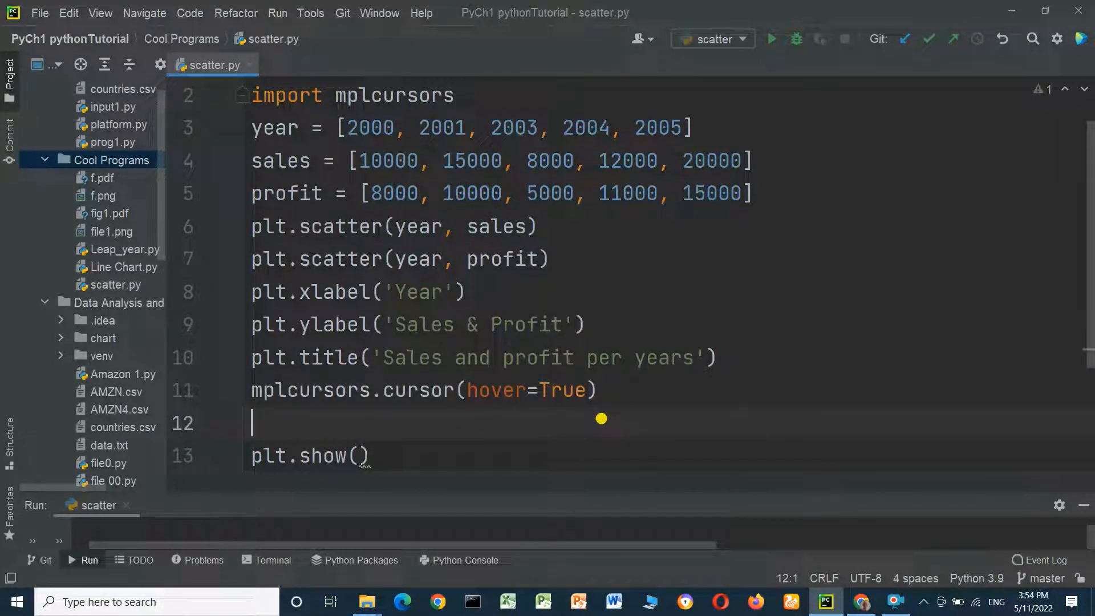
- Add plt.savefig('scatter.pdf') on line 12, picking savefig from autocomplete
type("plt")
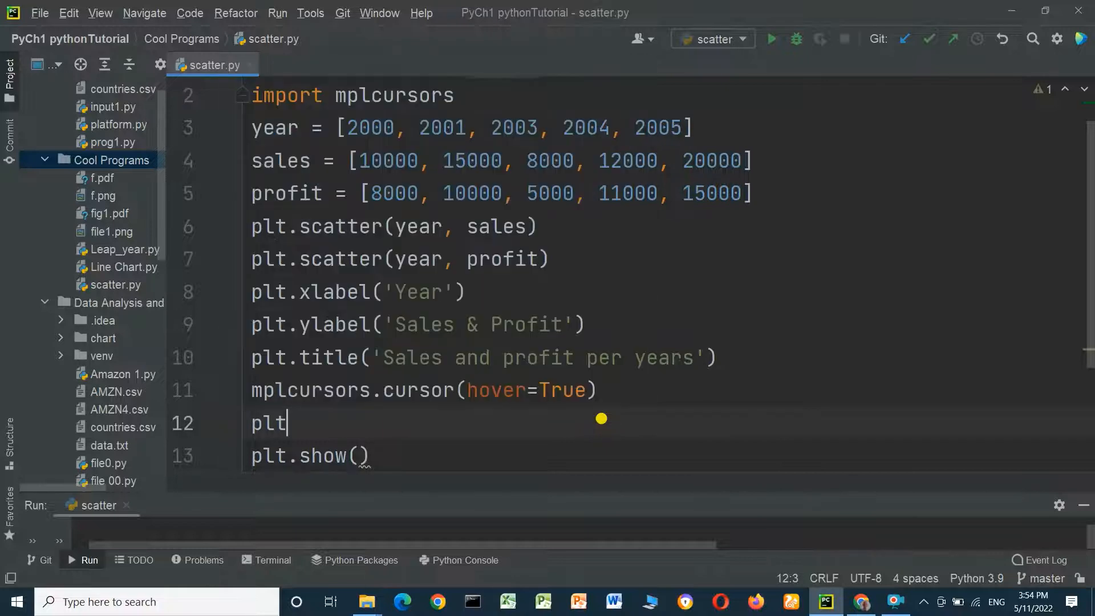
type(".s")
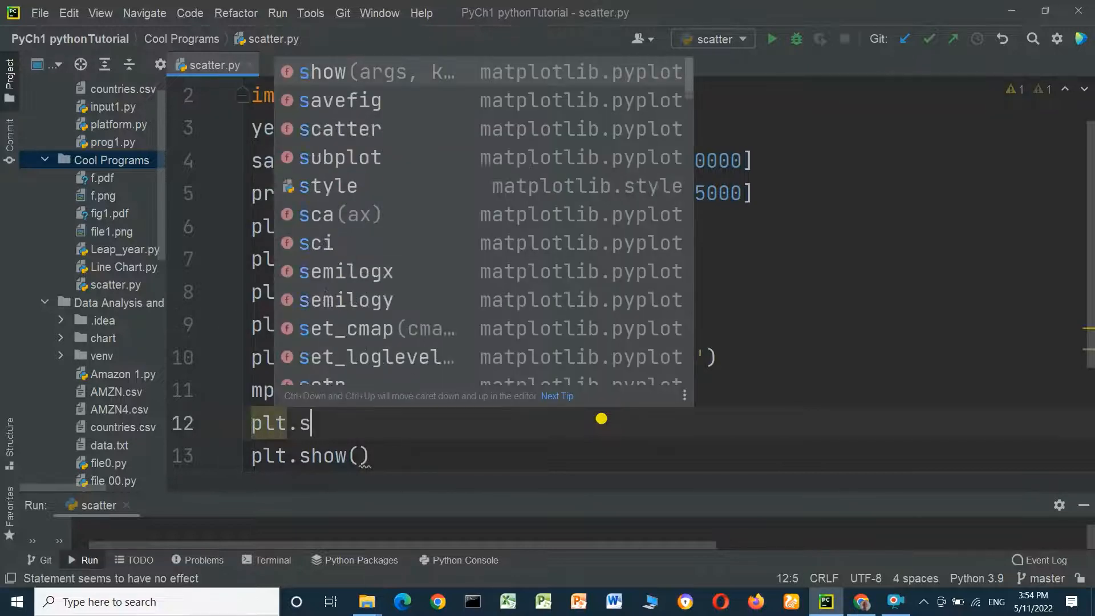
type("a")
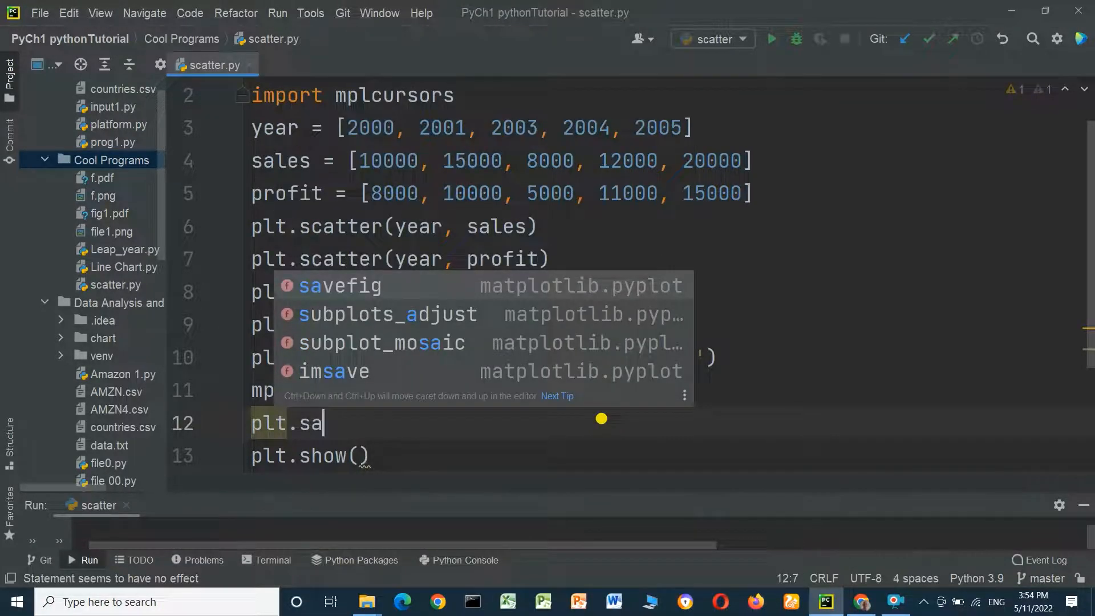
left_click(338, 285)
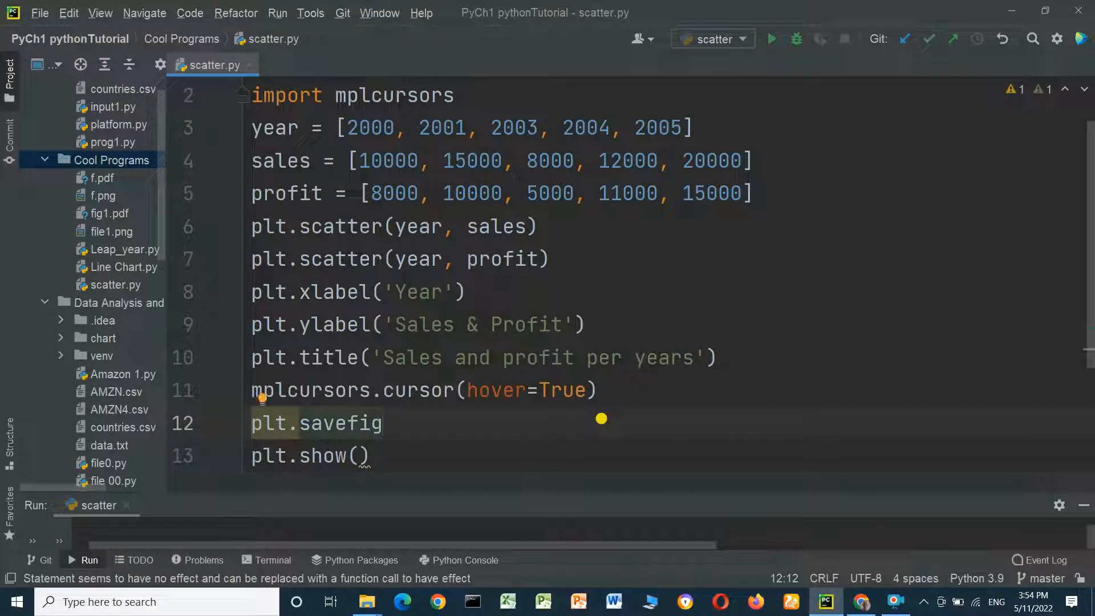
type("()")
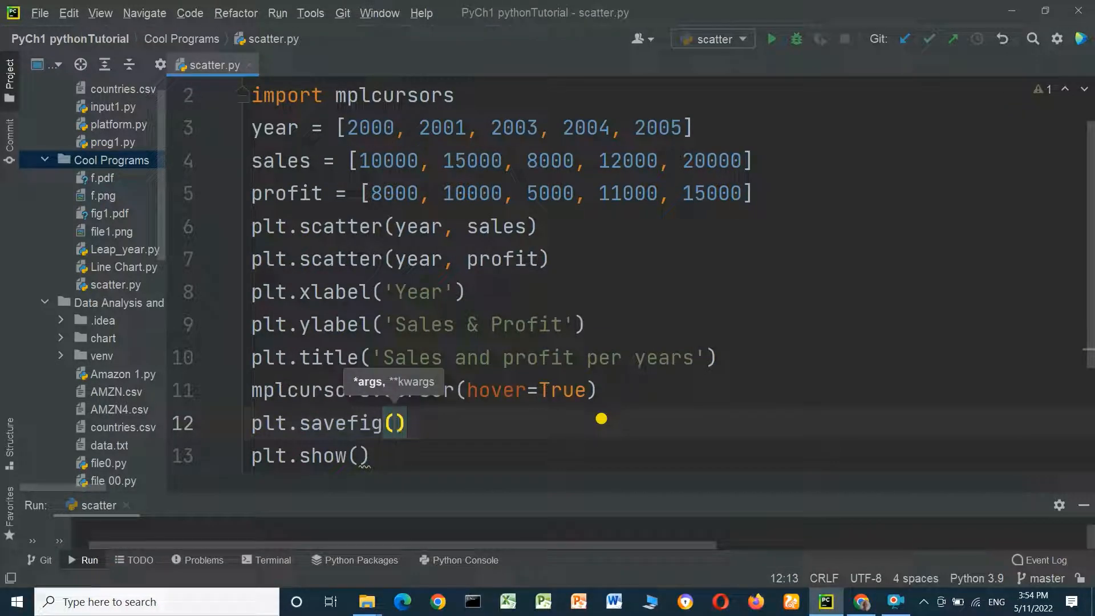
type("'")
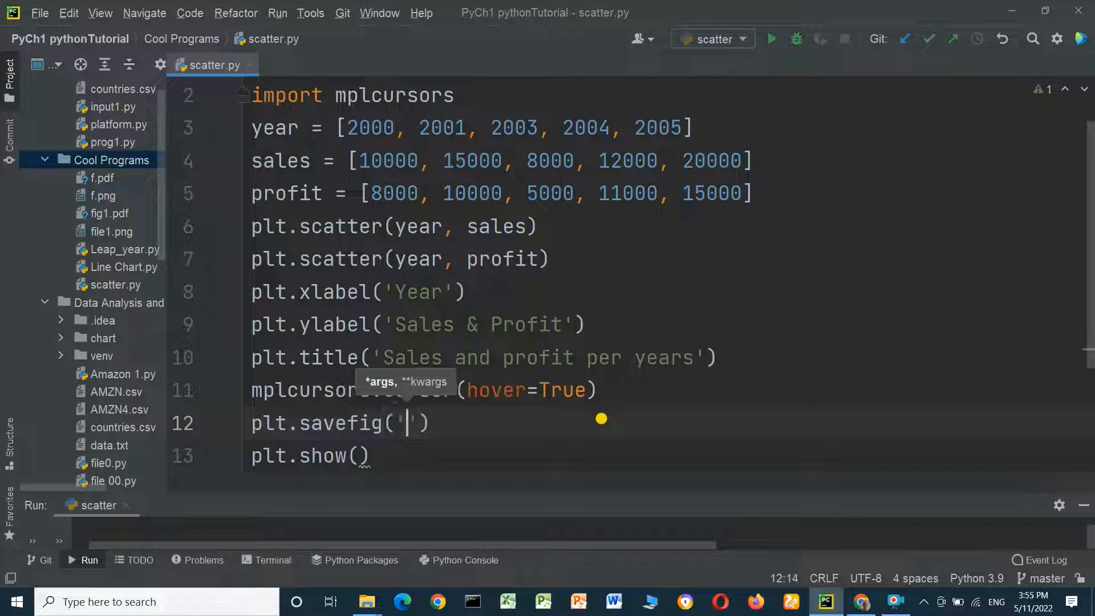
type("scat")
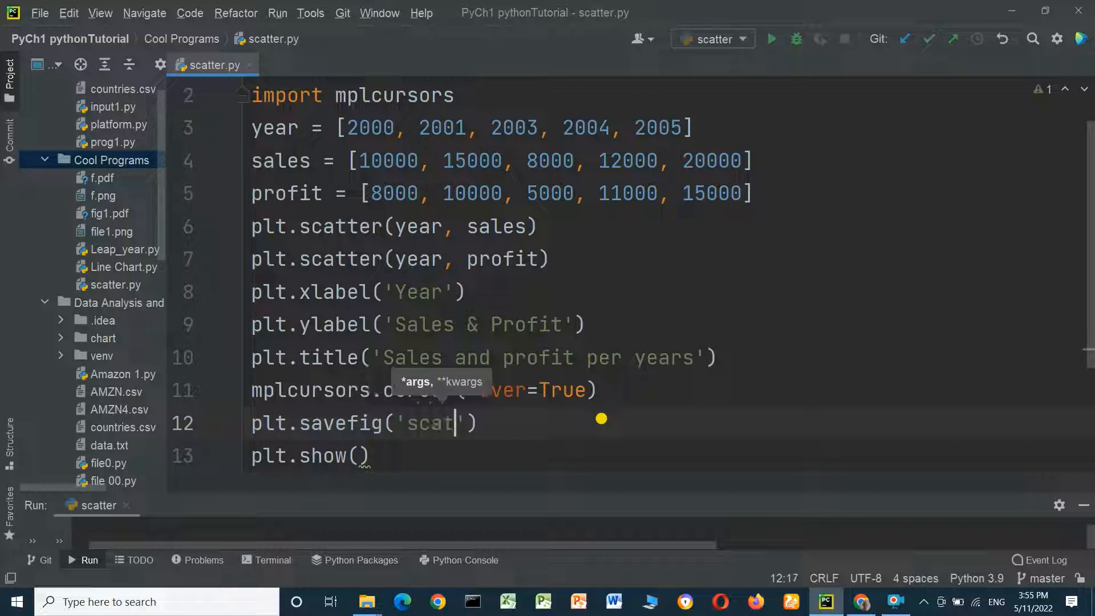
type("ter")
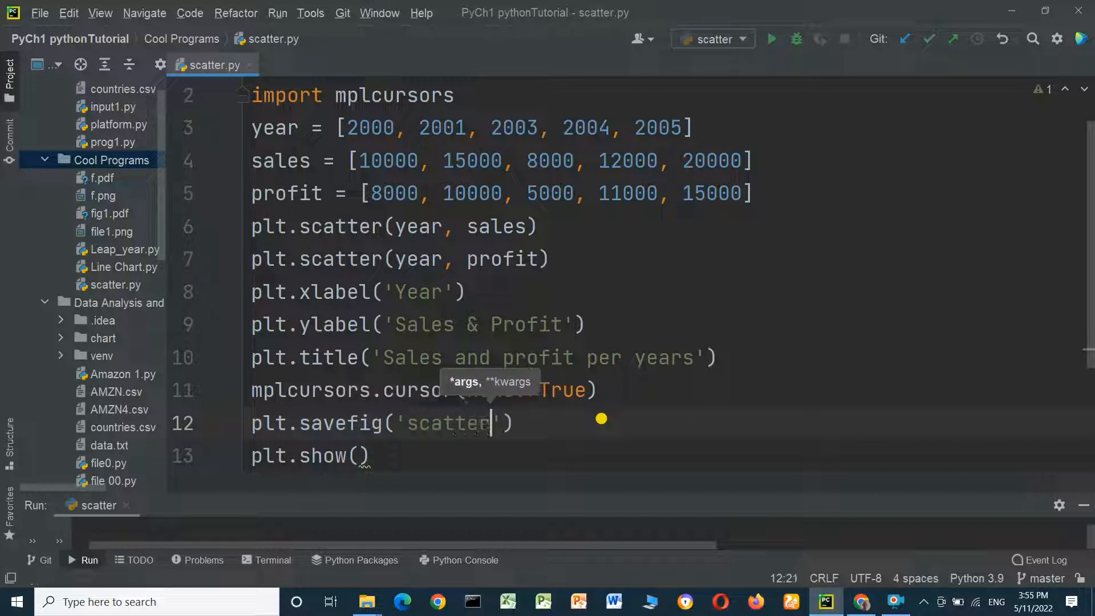
type(".p")
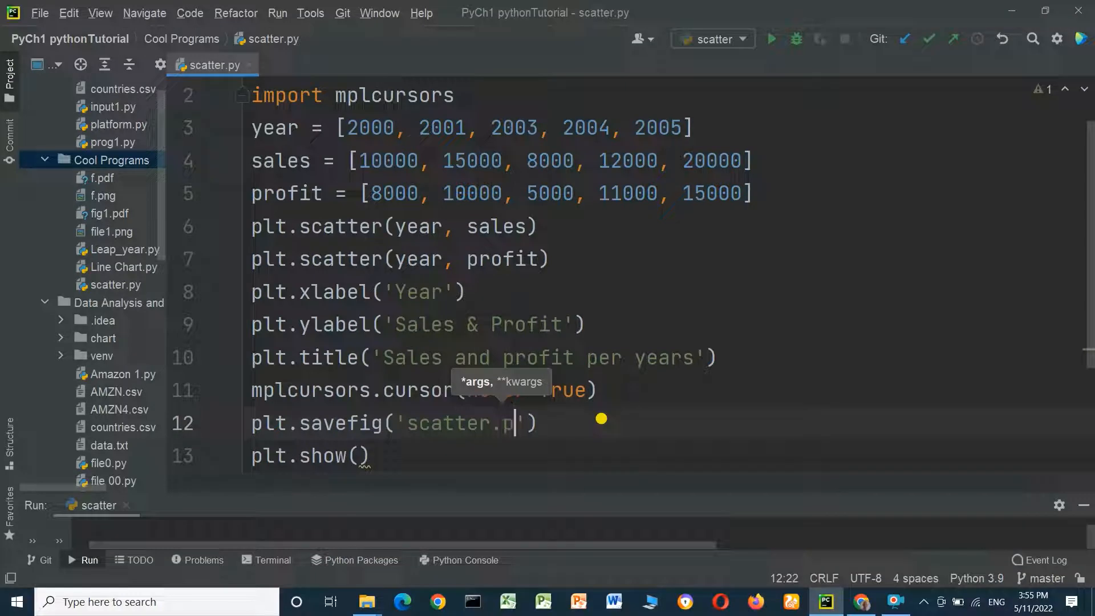
type("df")
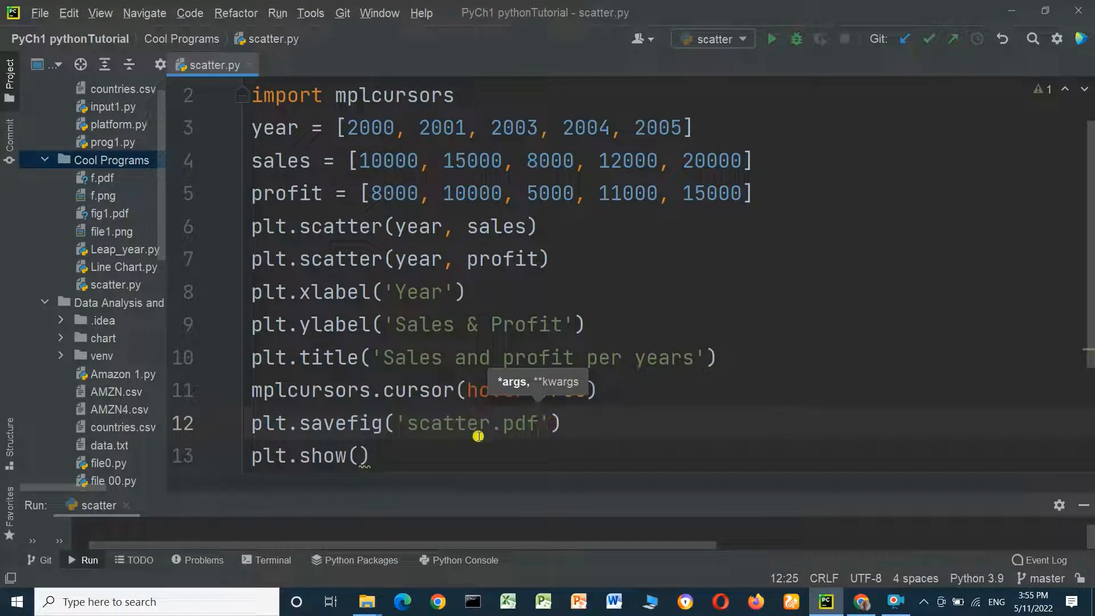
mouse_move(585, 427)
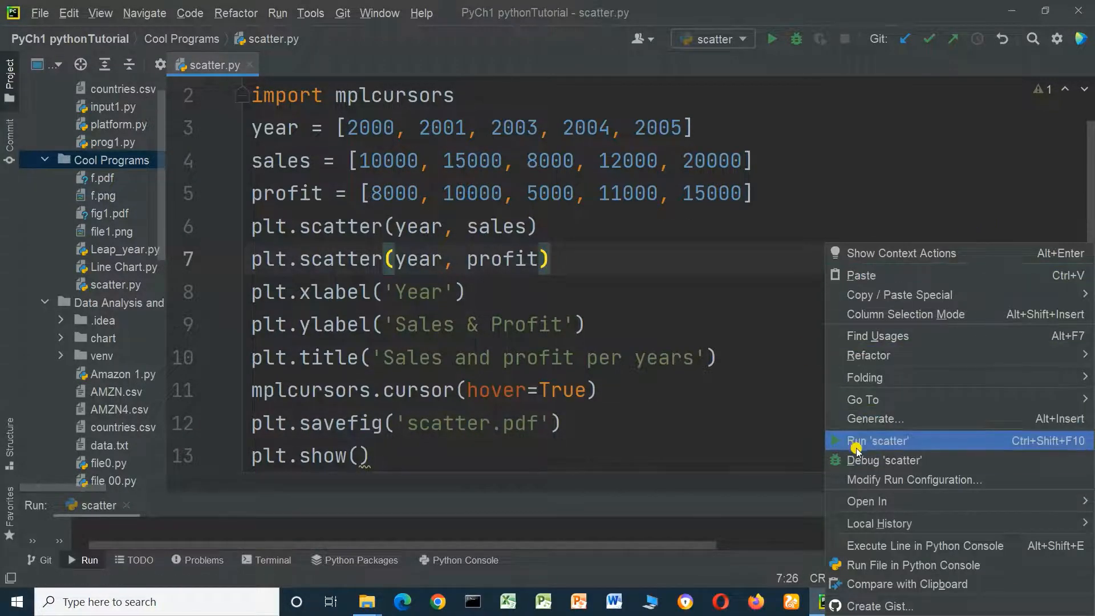
- Run scatter.py to produce scatter.pdf, then close the Figure 1 chart window
left_click(877, 440)
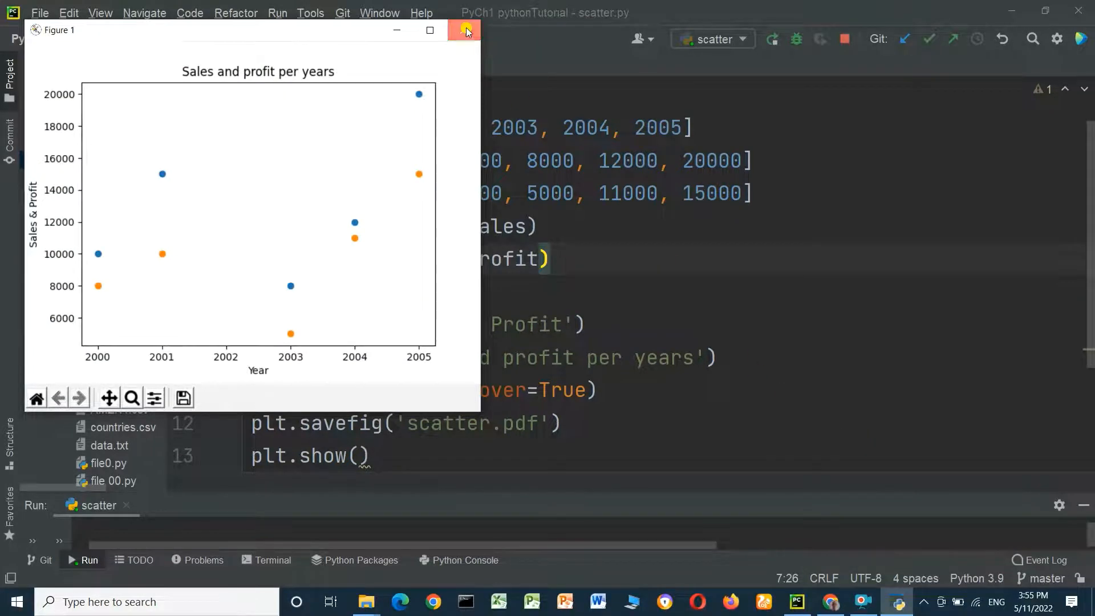
left_click(466, 30)
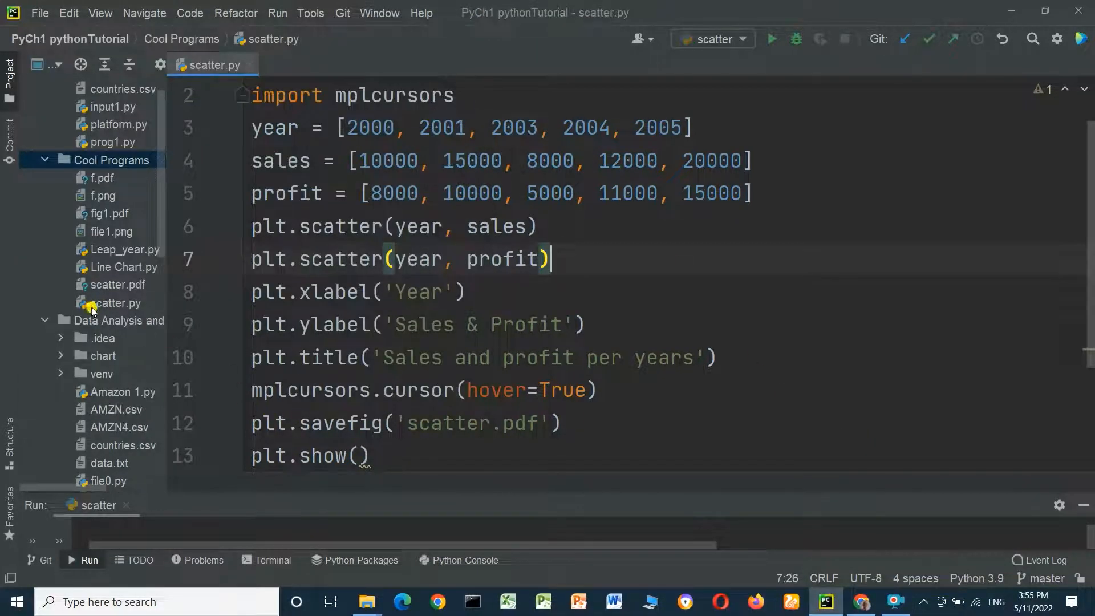
mouse_move(105, 285)
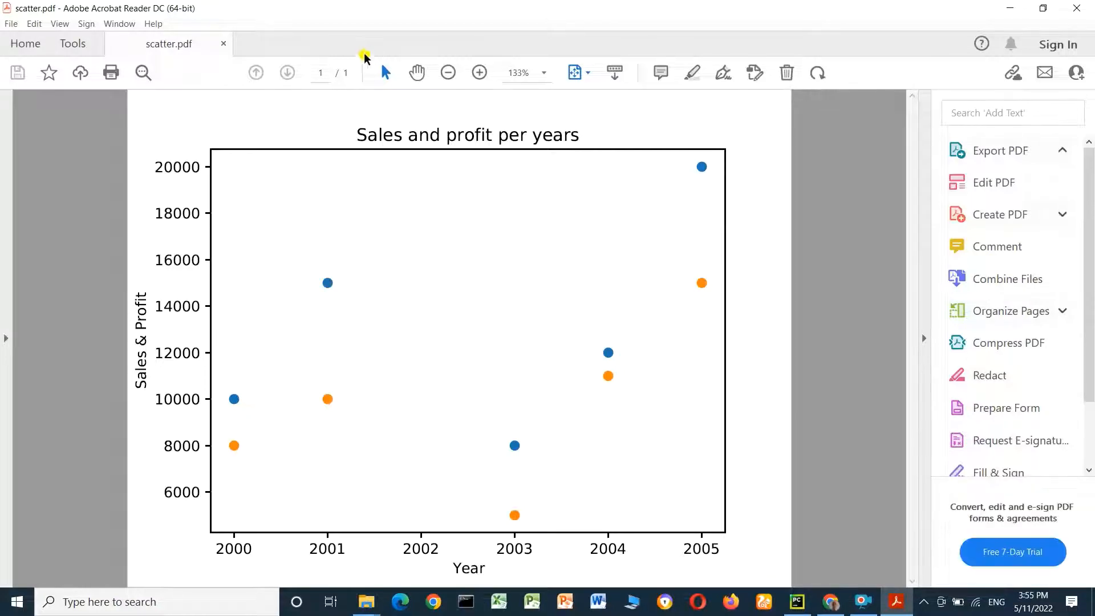
- View scatter.pdf in Acrobat zoomed in and back to fit, then close the reader
left_click(999, 151)
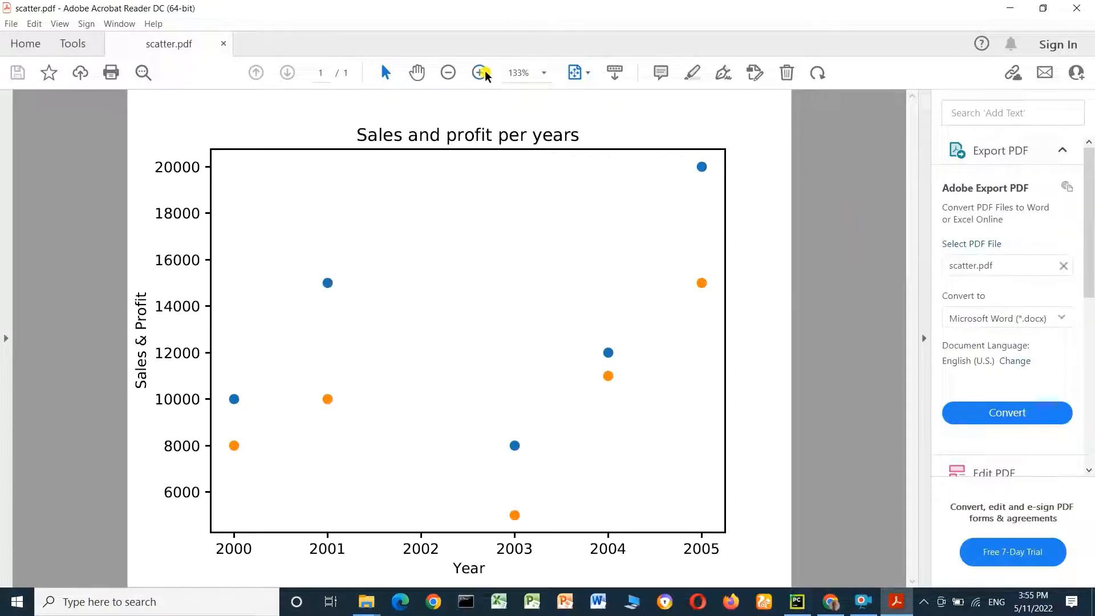
left_click(478, 72)
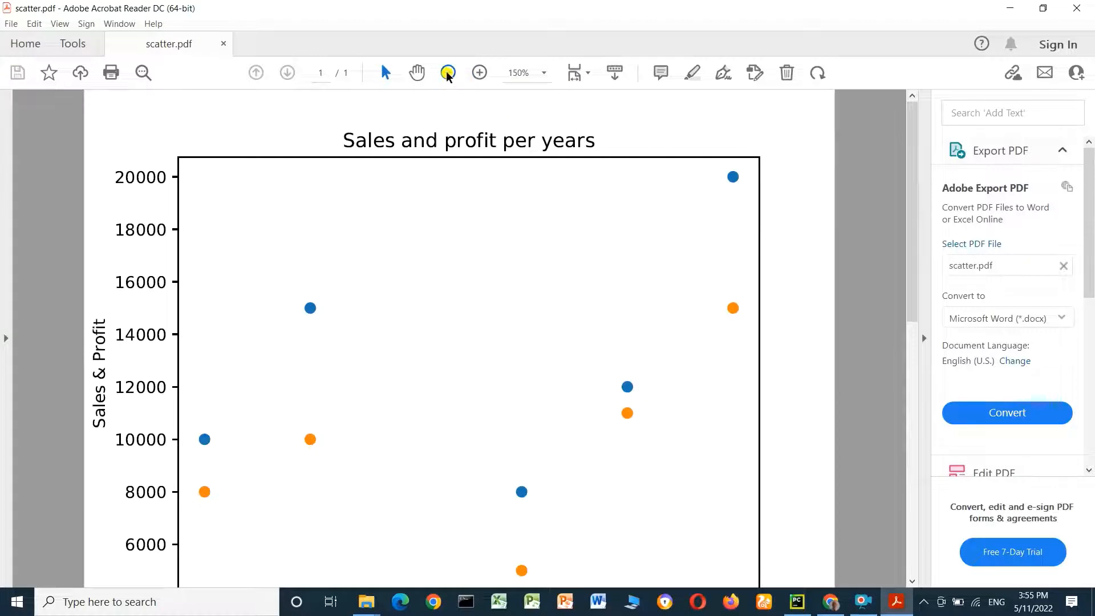
left_click(447, 73)
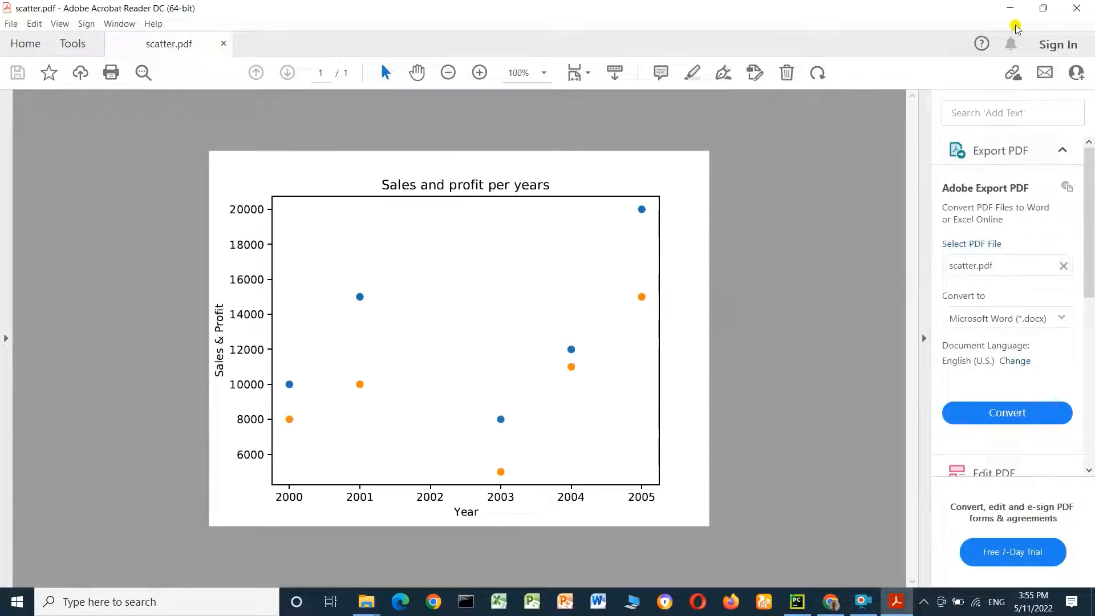
left_click(797, 601)
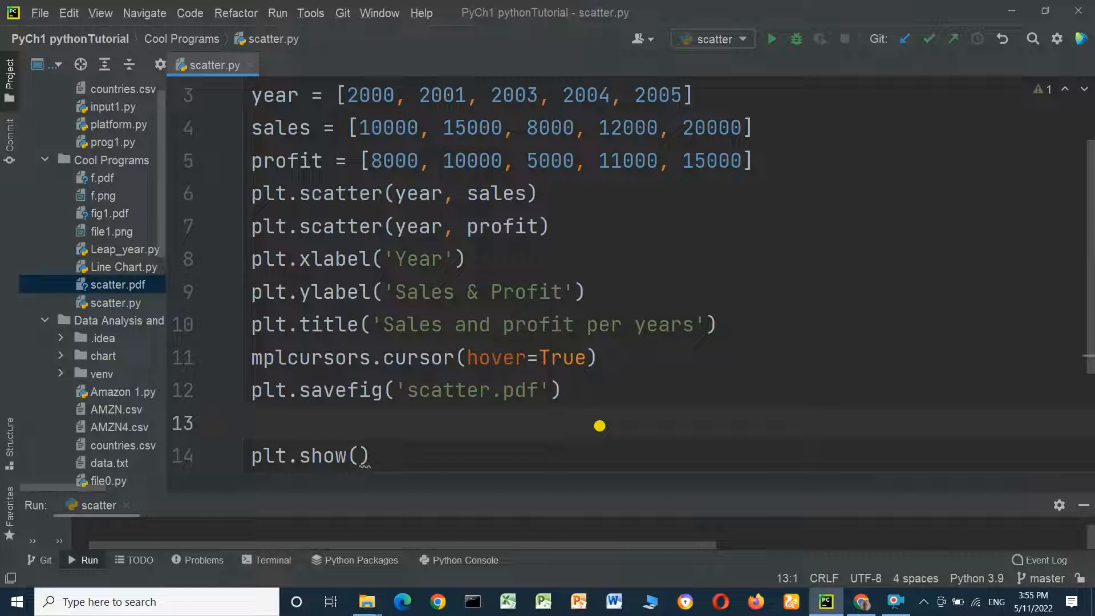
- Add plt.savefig('scatter.png') on new line 13 before plt.show()
type("ple")
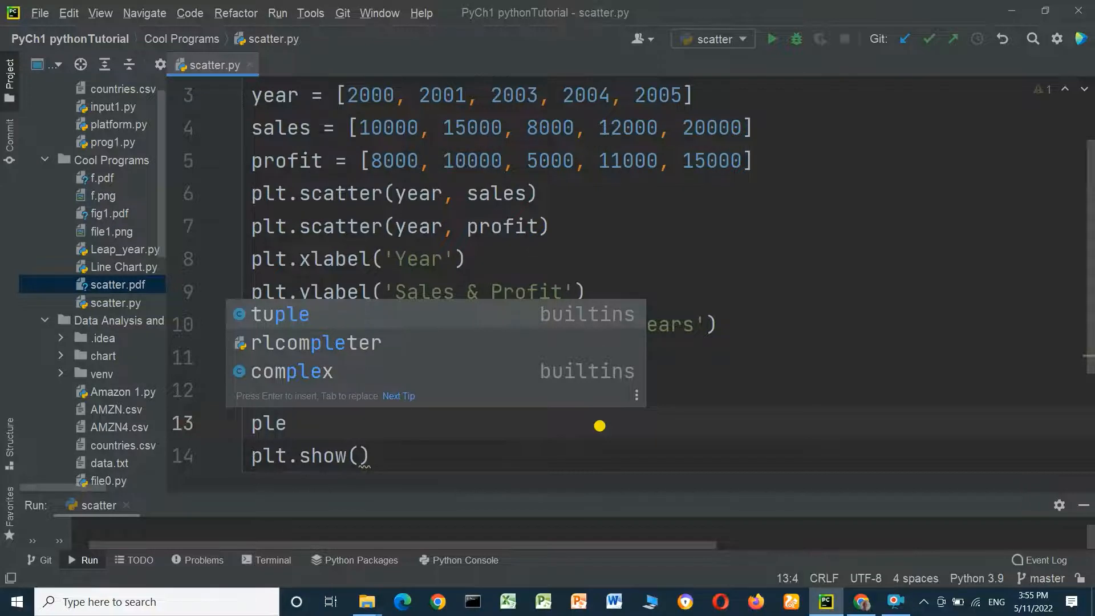
type("plt.savefig")
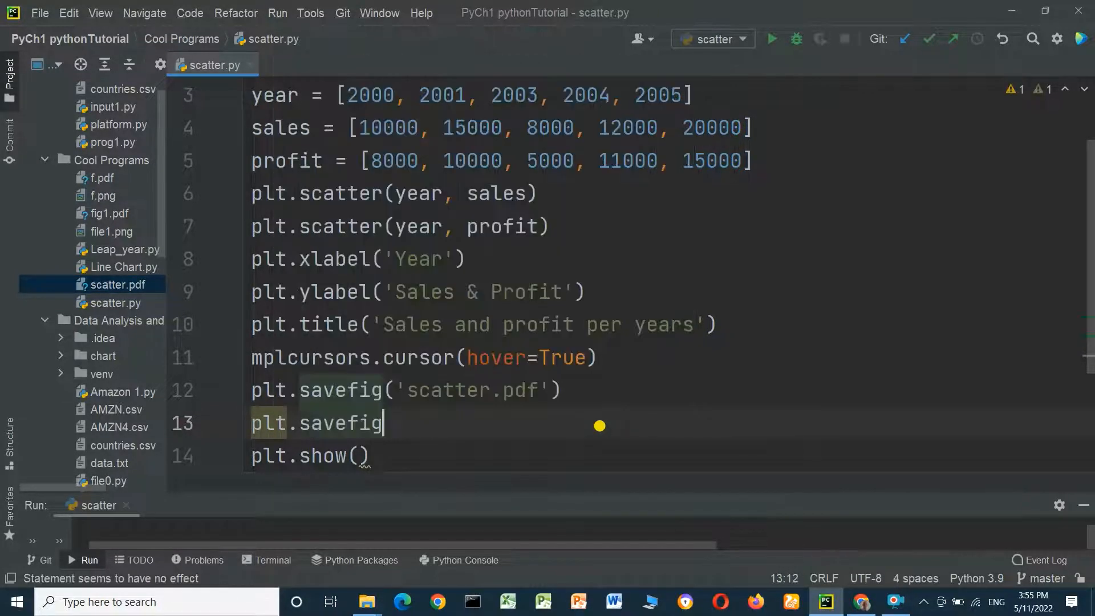
type("()")
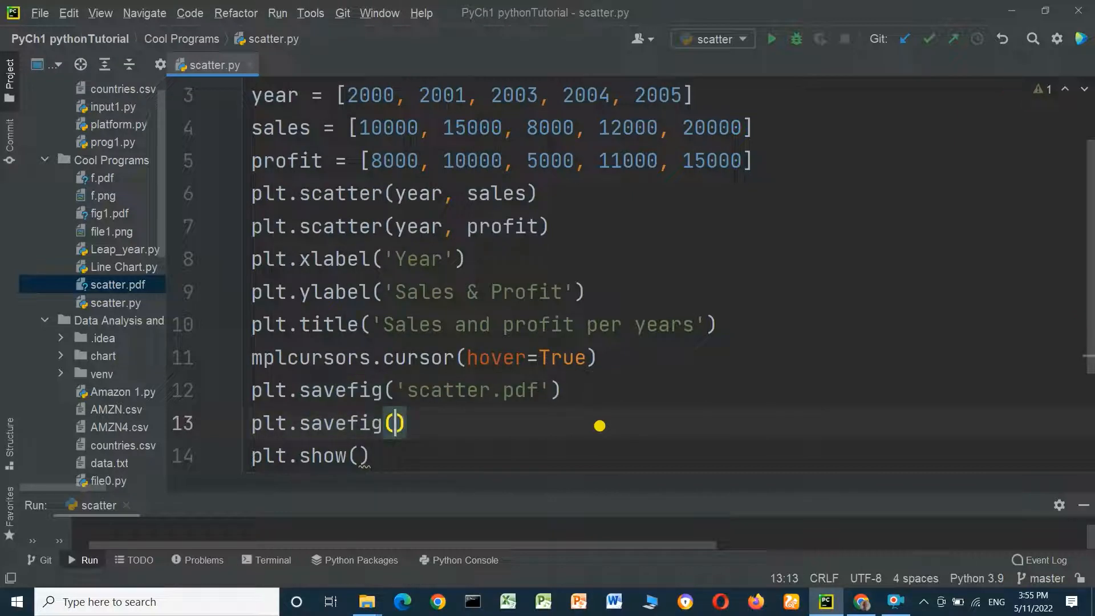
type("'scatt")
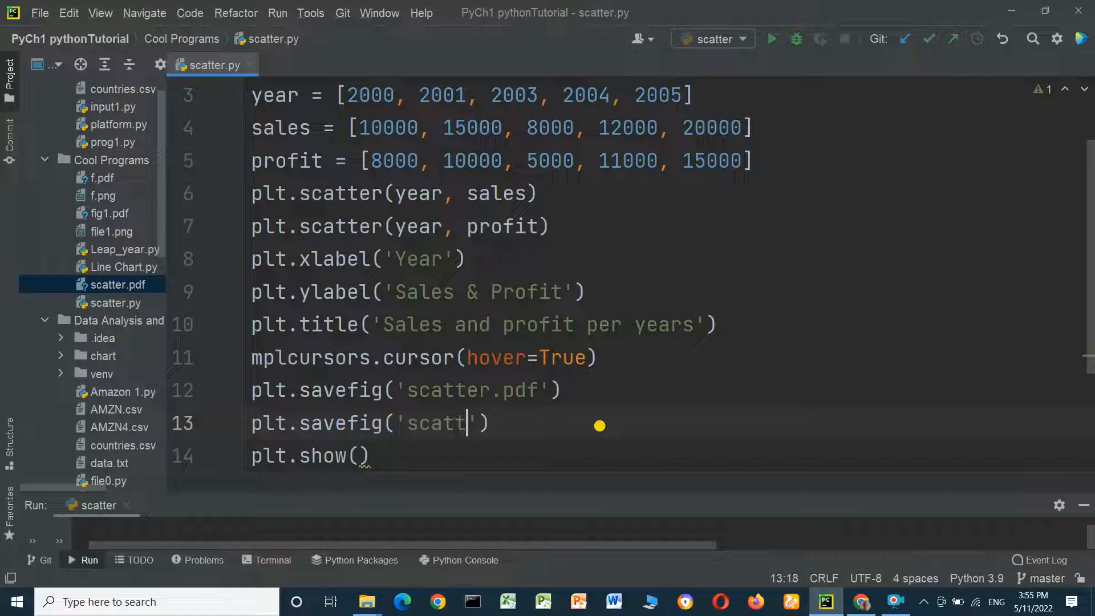
type("er.")
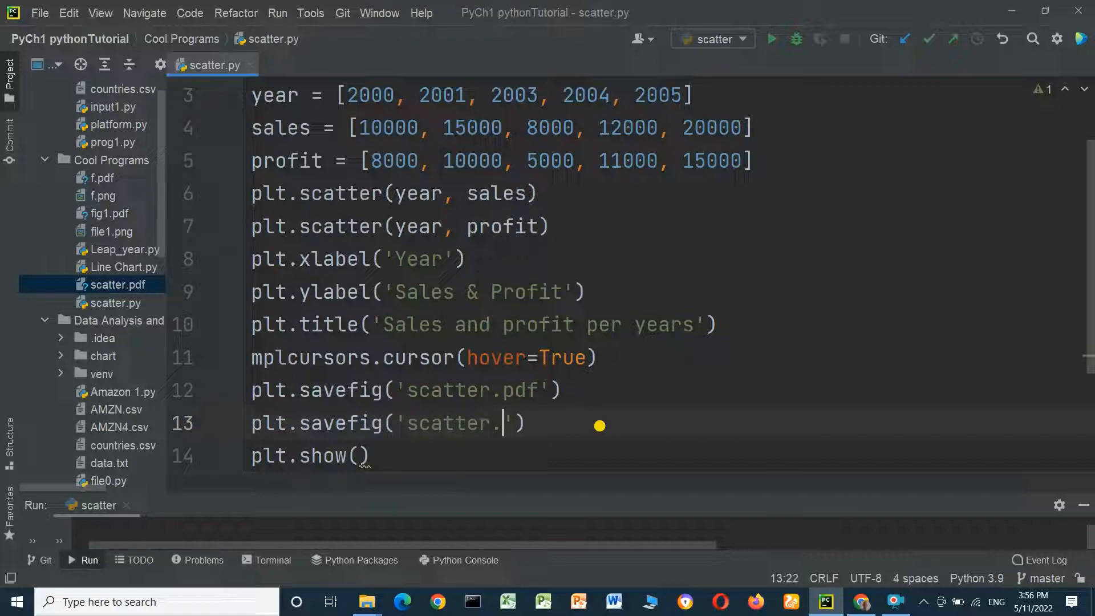
type("pn")
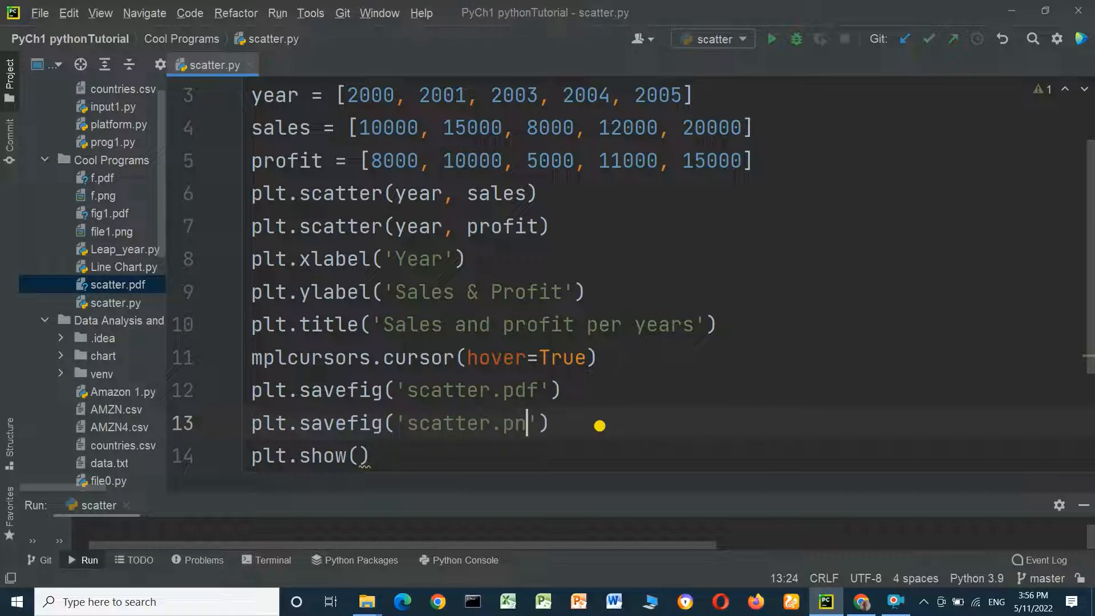
type("g")
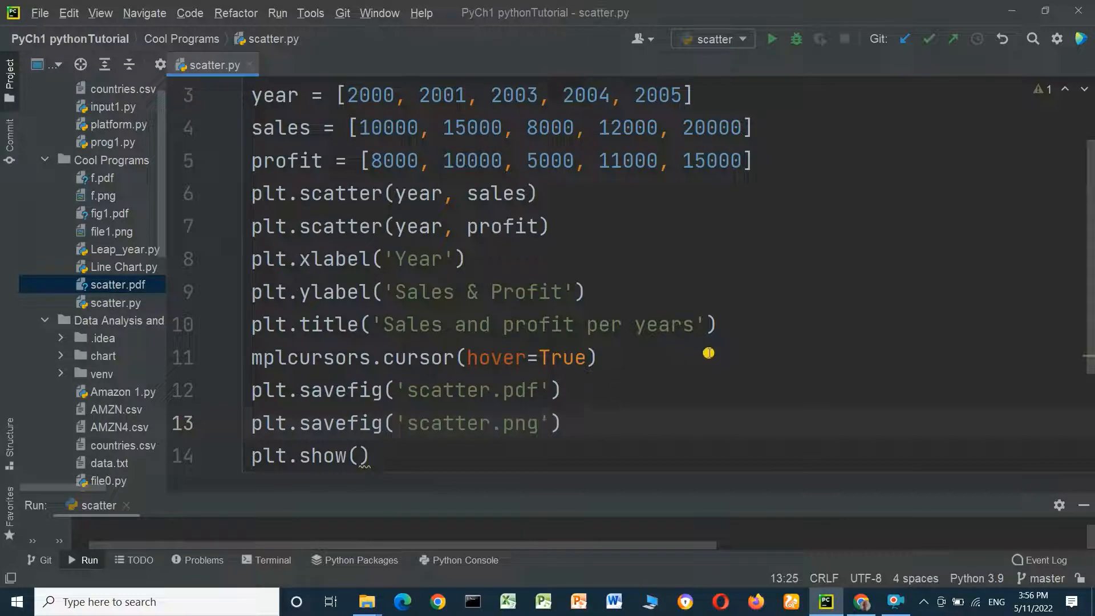
- Rerun scatter.py from the context menu and open the new scatter.png in the Project window
right_click(707, 353)
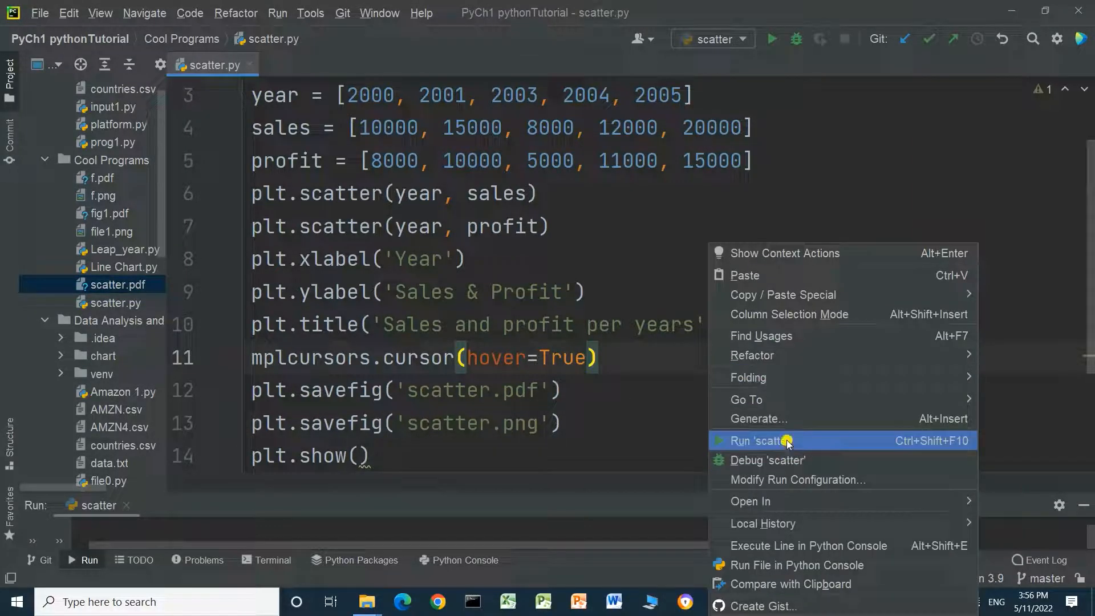
left_click(787, 441)
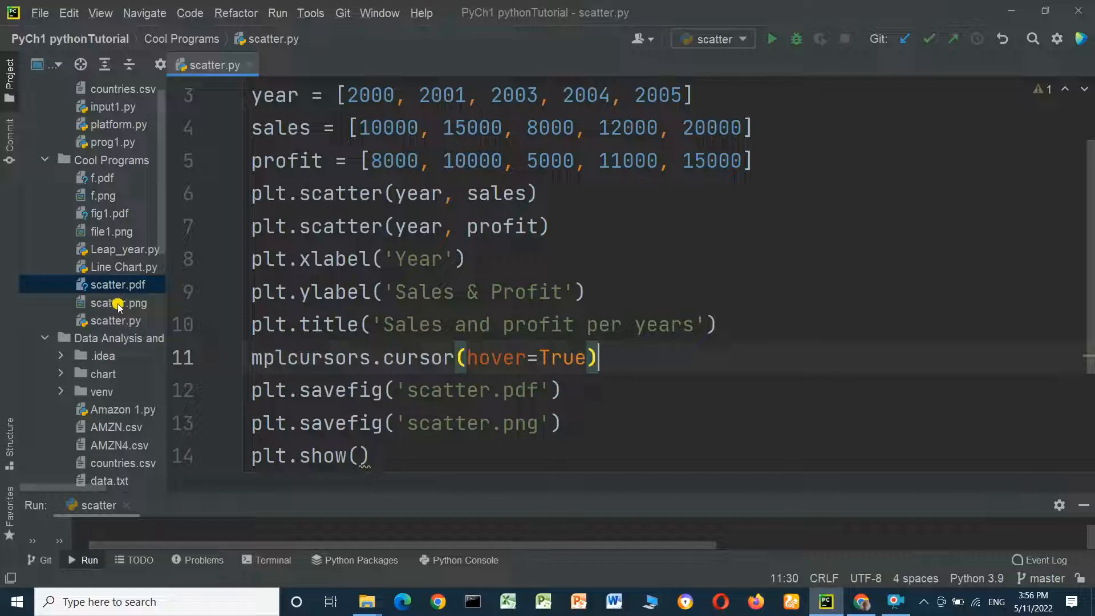
left_click(117, 304)
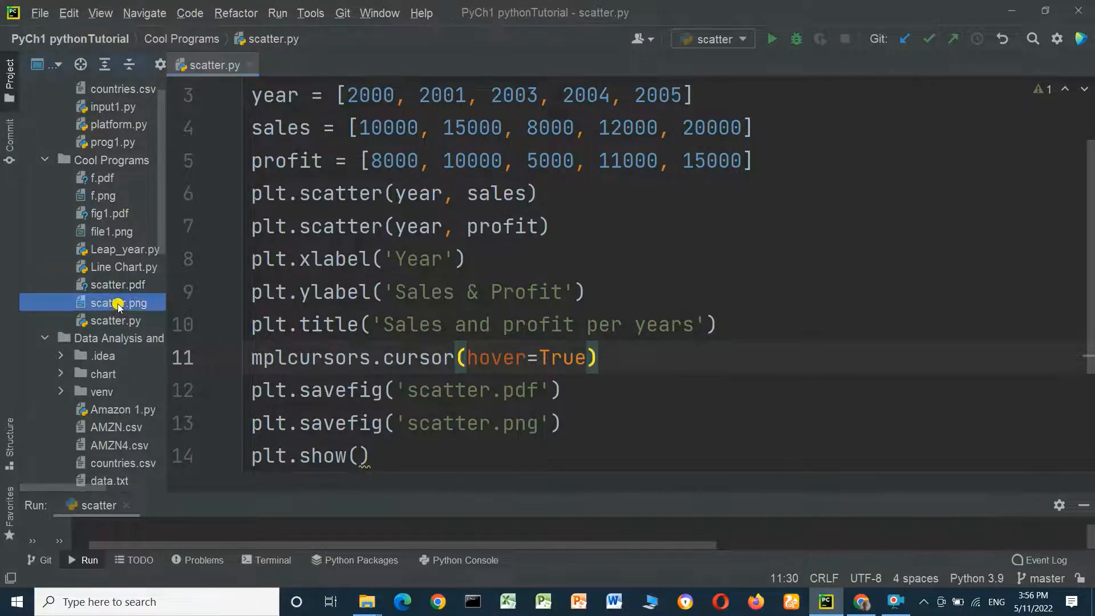
double_click(118, 304)
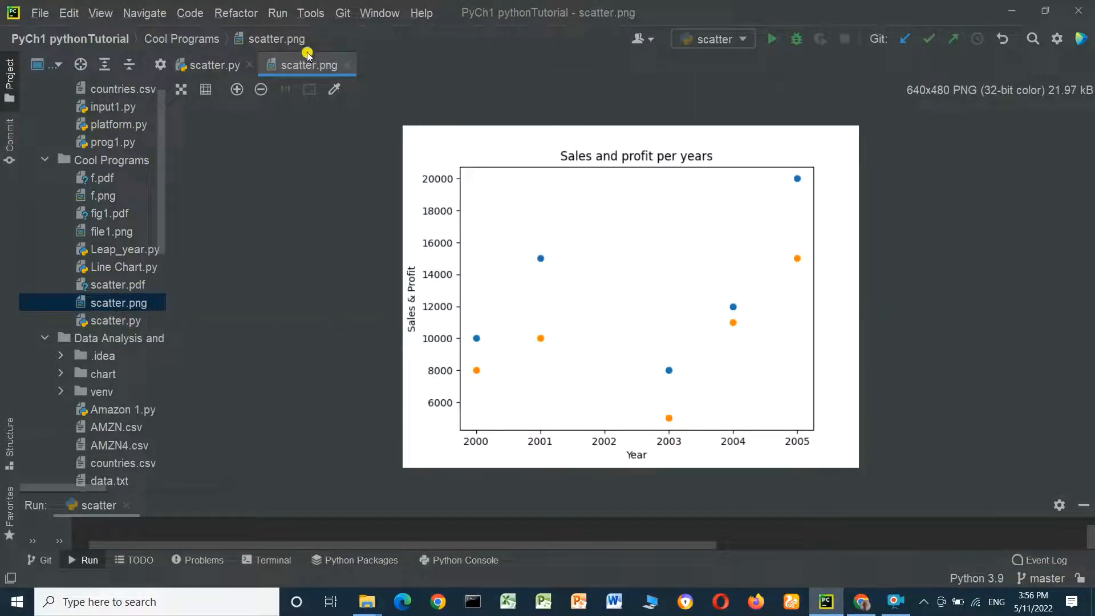